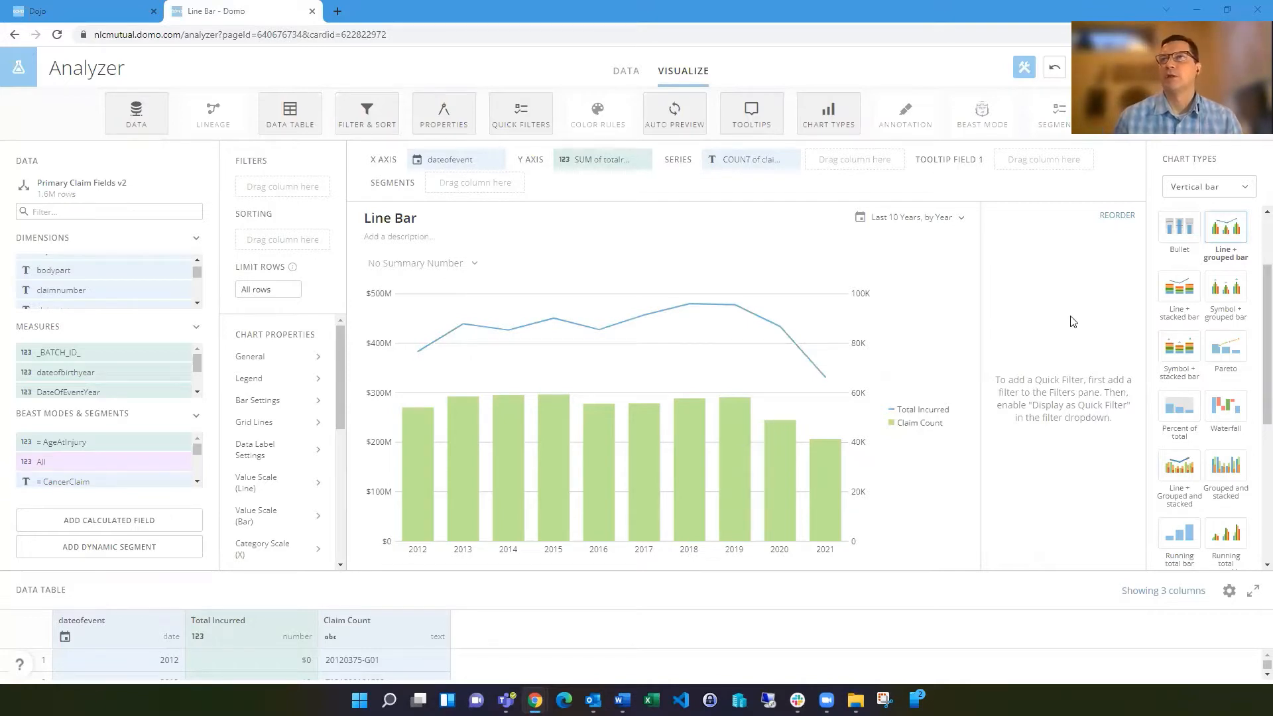
pyautogui.moveTo(1024, 323)
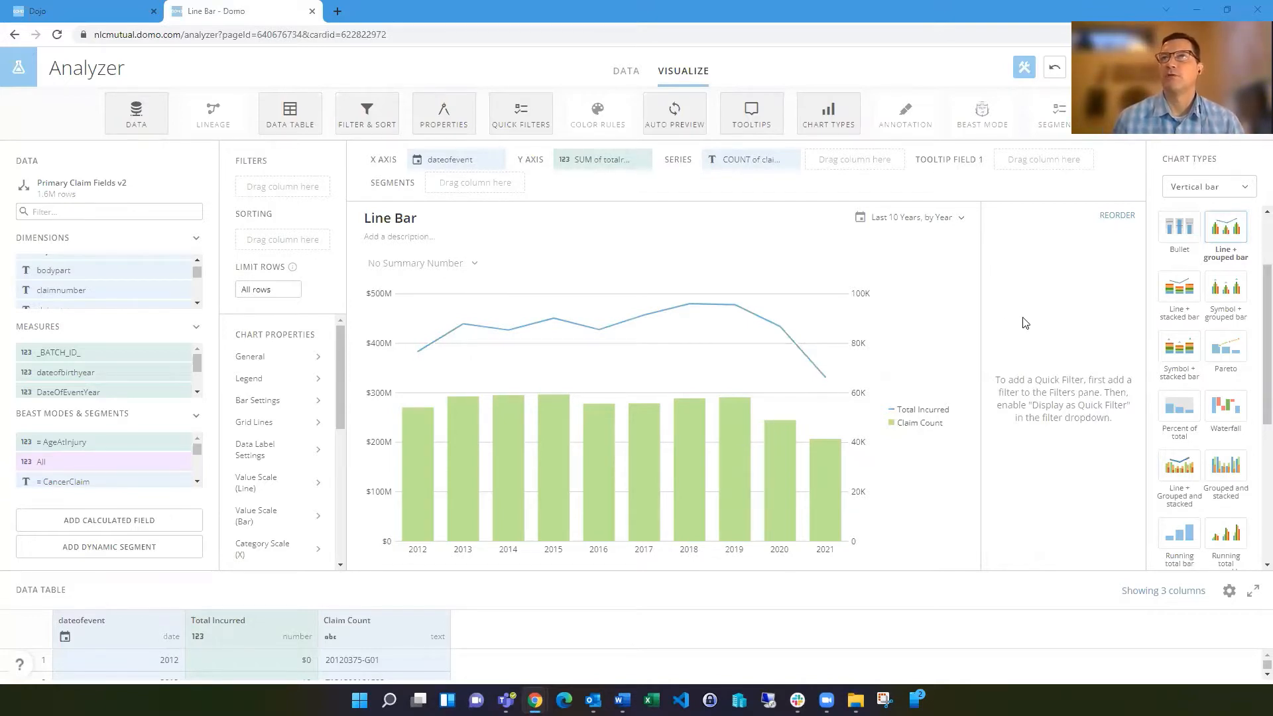
pyautogui.moveTo(992, 353)
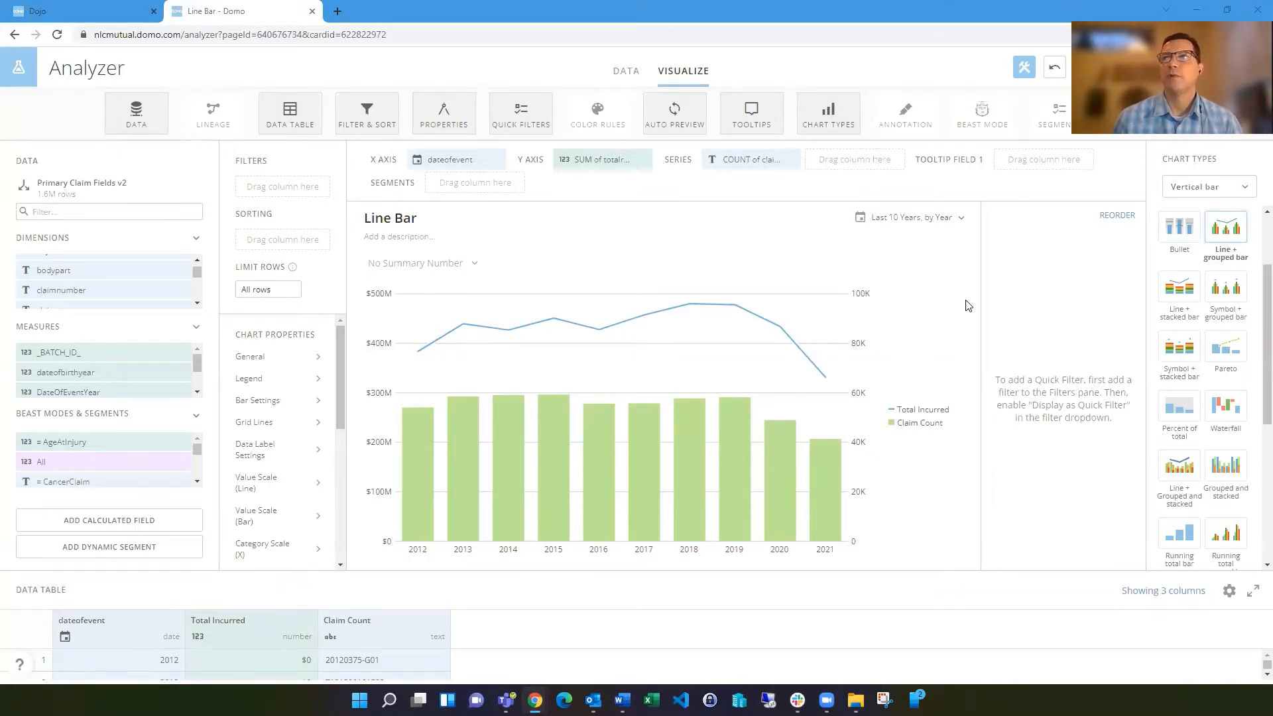
pyautogui.moveTo(849, 315)
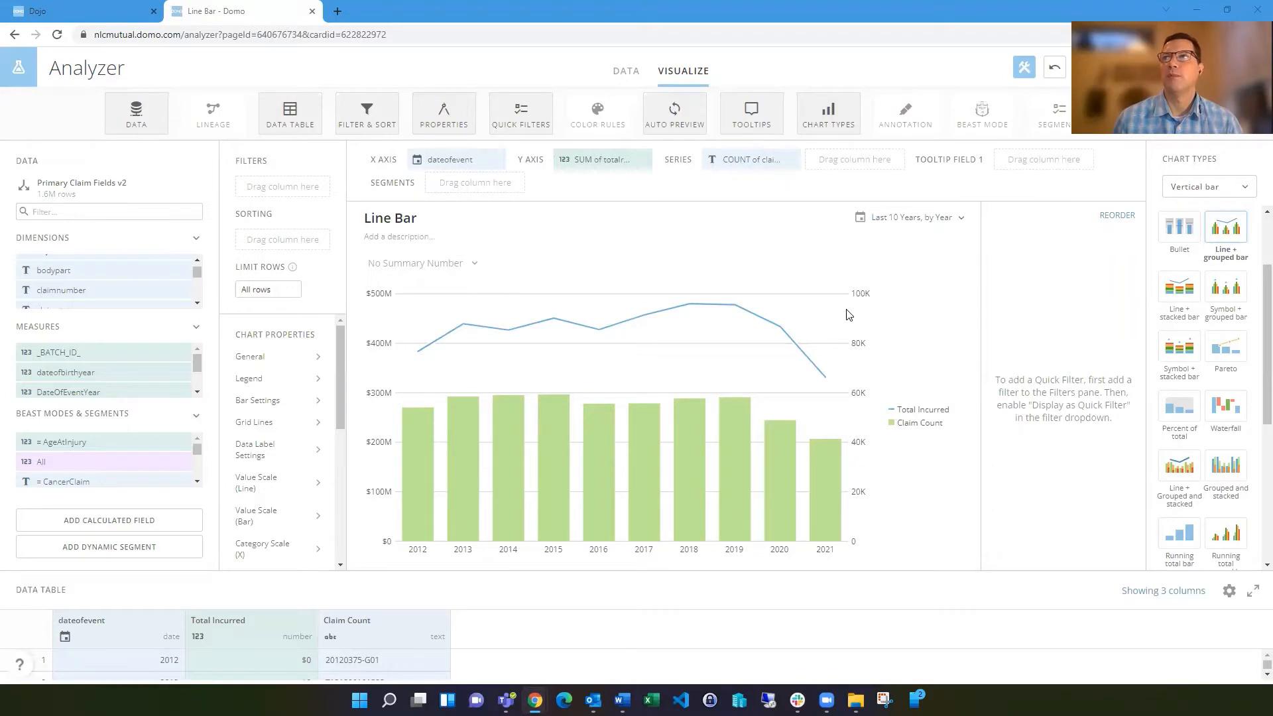
pyautogui.moveTo(950, 504)
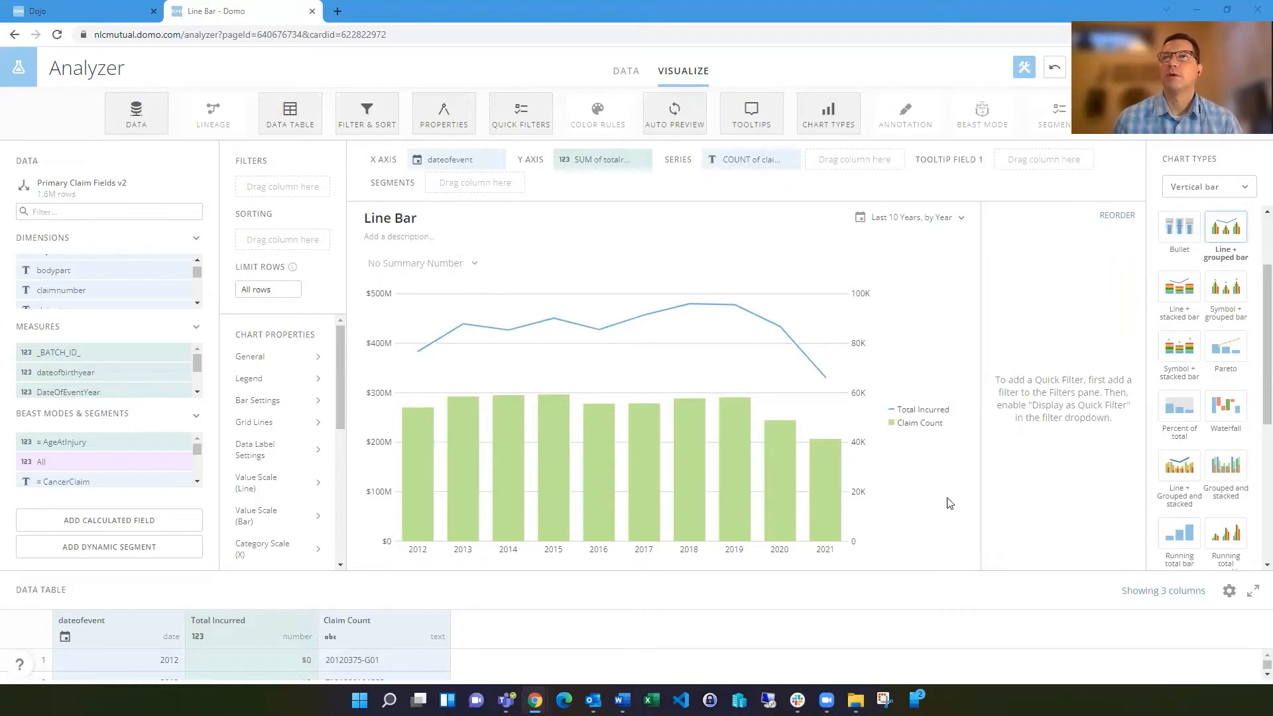
pyautogui.moveTo(935, 512)
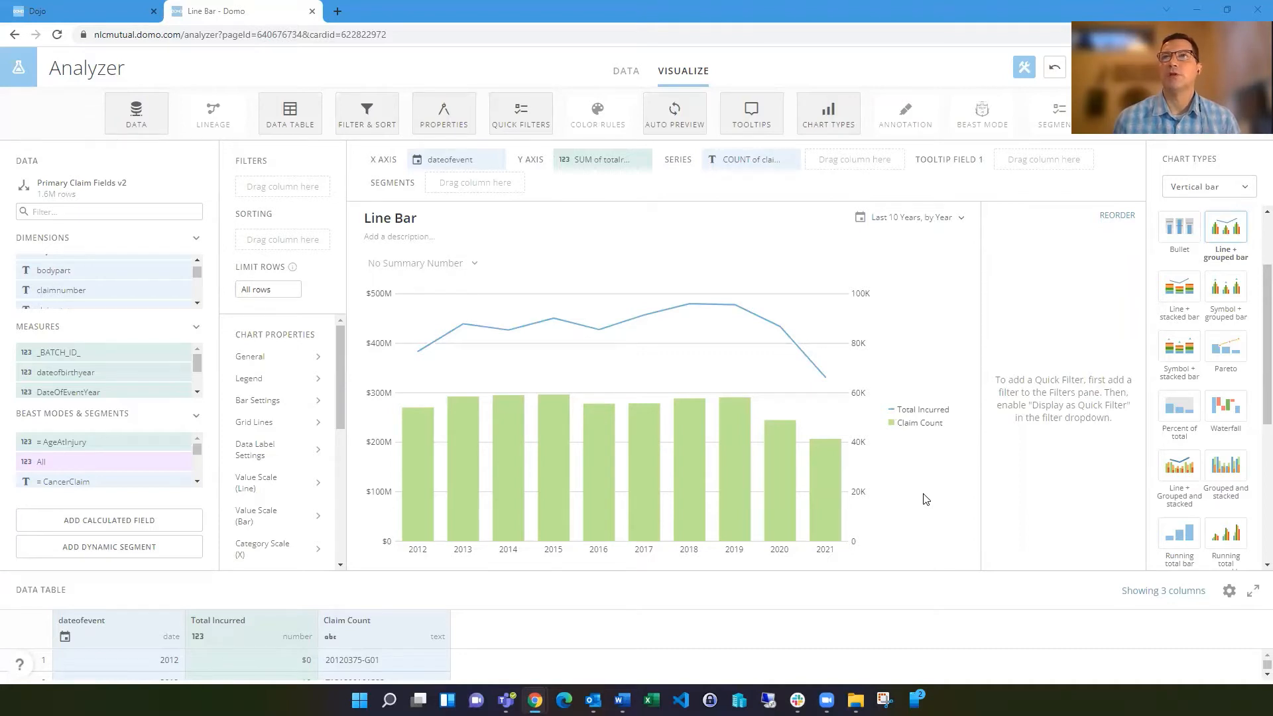
pyautogui.moveTo(929, 494)
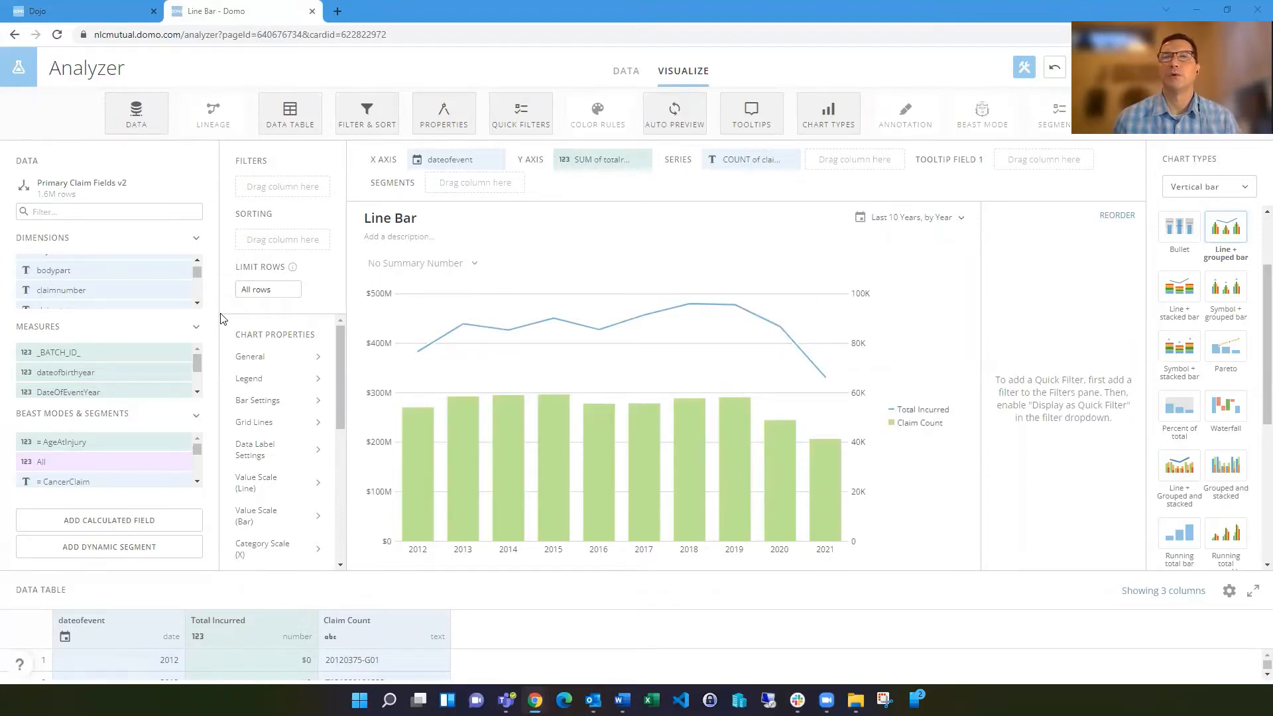
# Set Series on Left Scale to 2 in the General chart properties
pyautogui.click(249, 357)
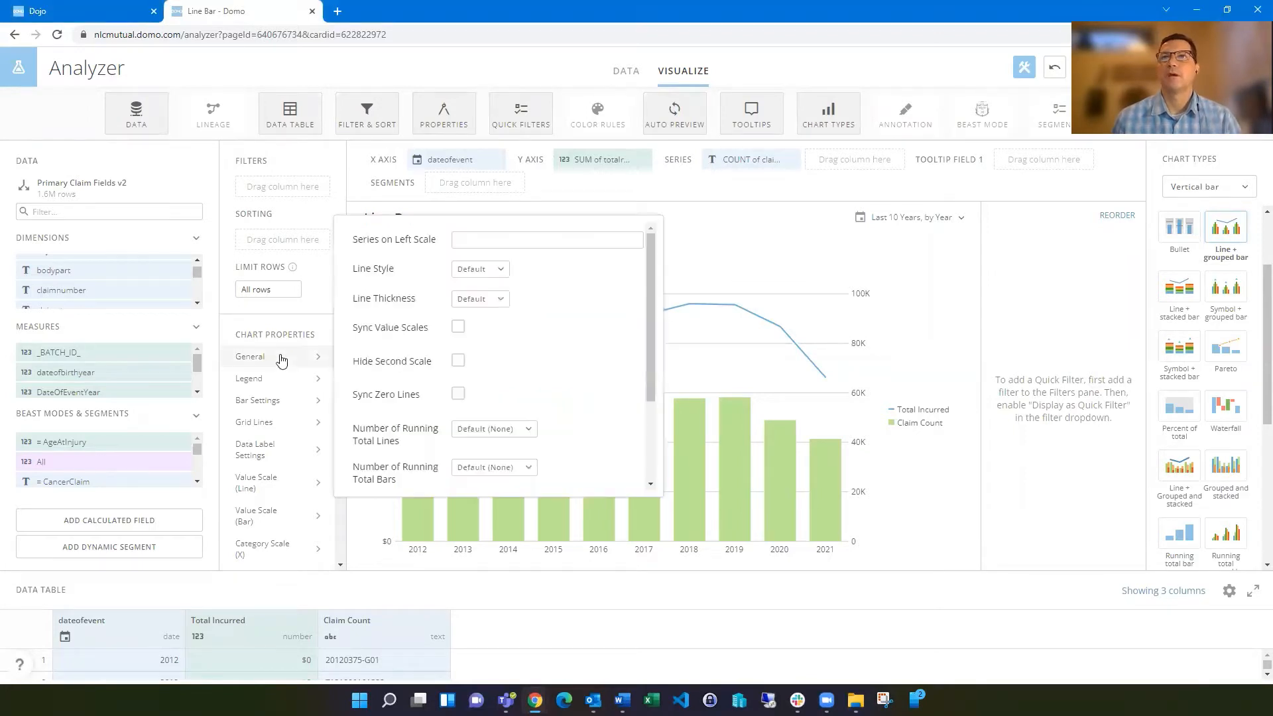
pyautogui.click(546, 239)
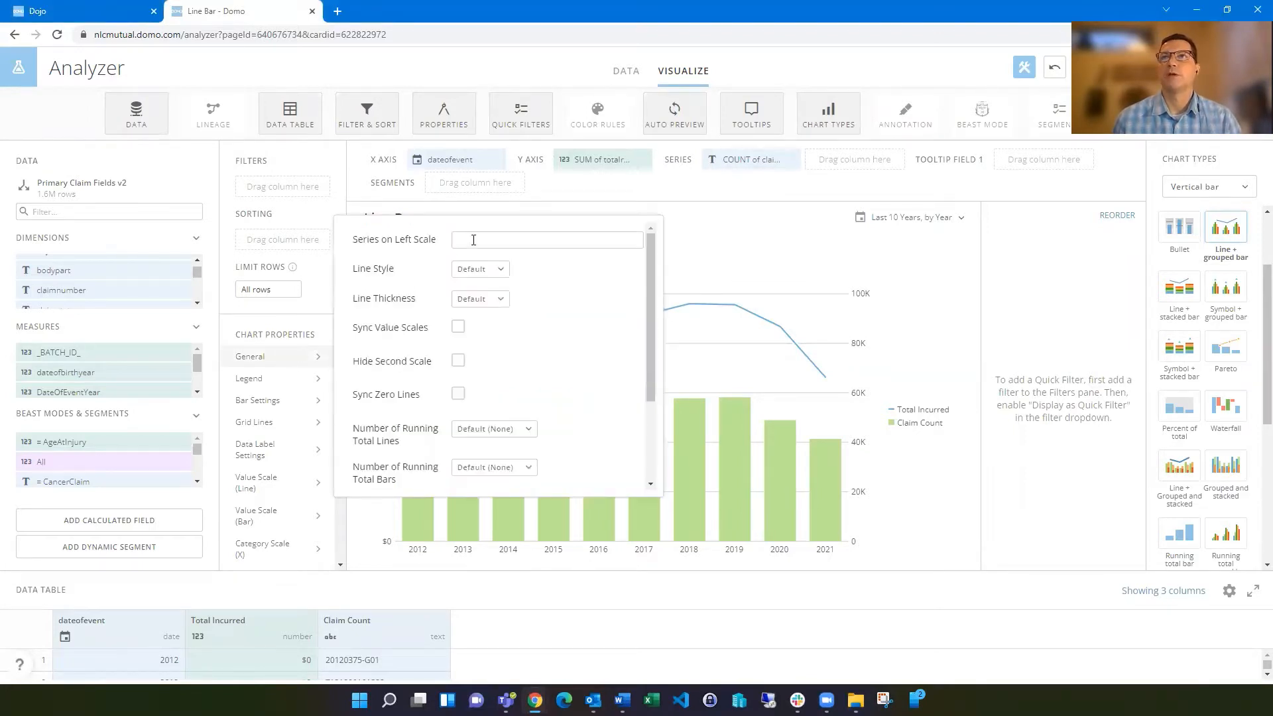
pyautogui.moveTo(474, 238)
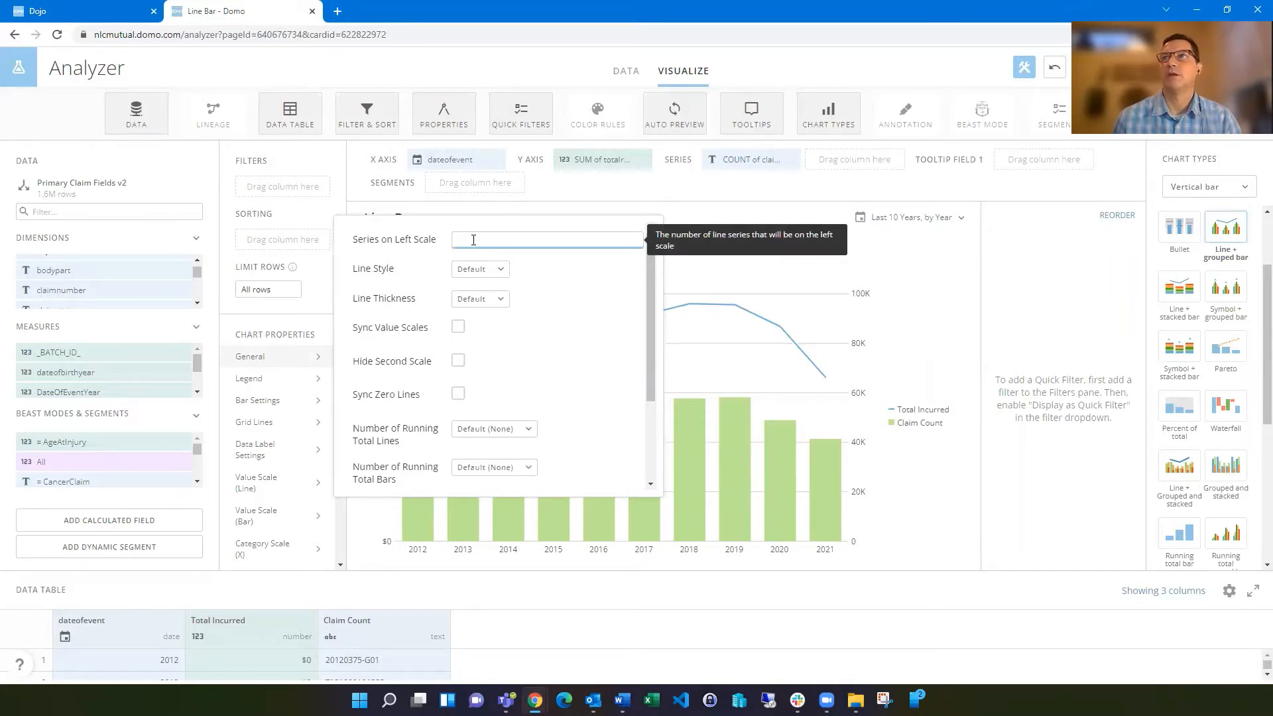
pyautogui.click(547, 238)
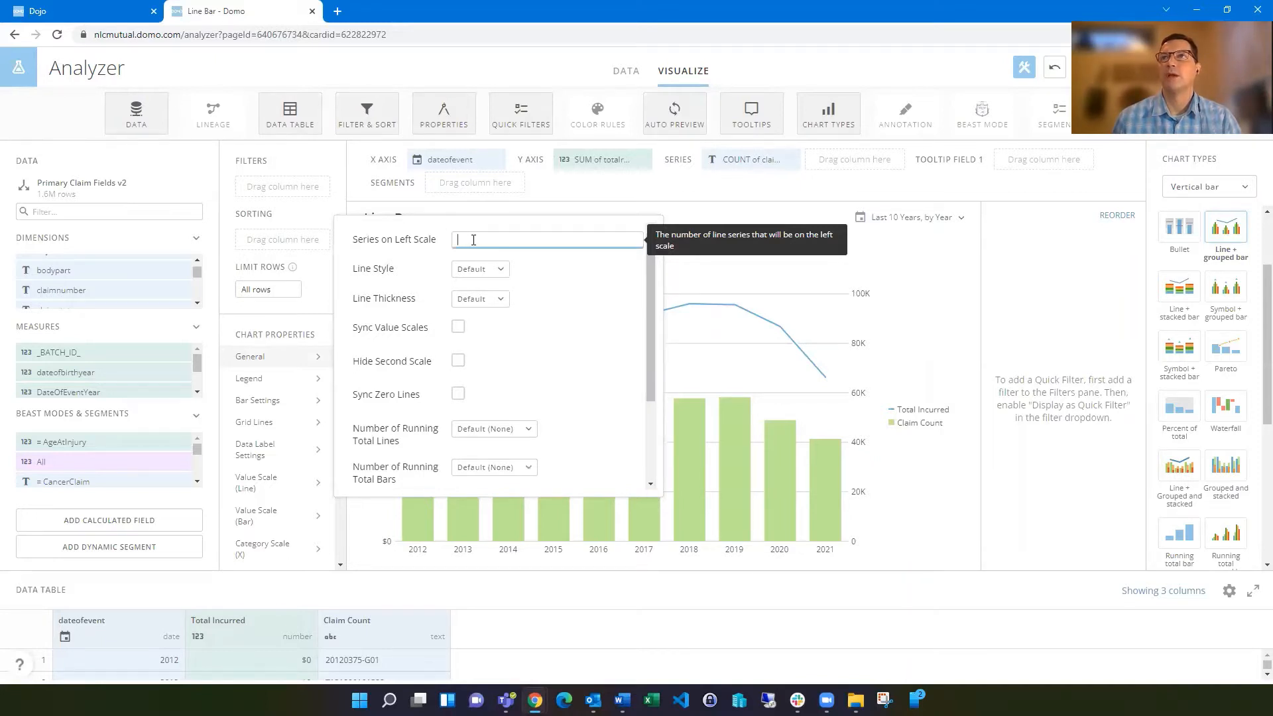
pyautogui.write('2')
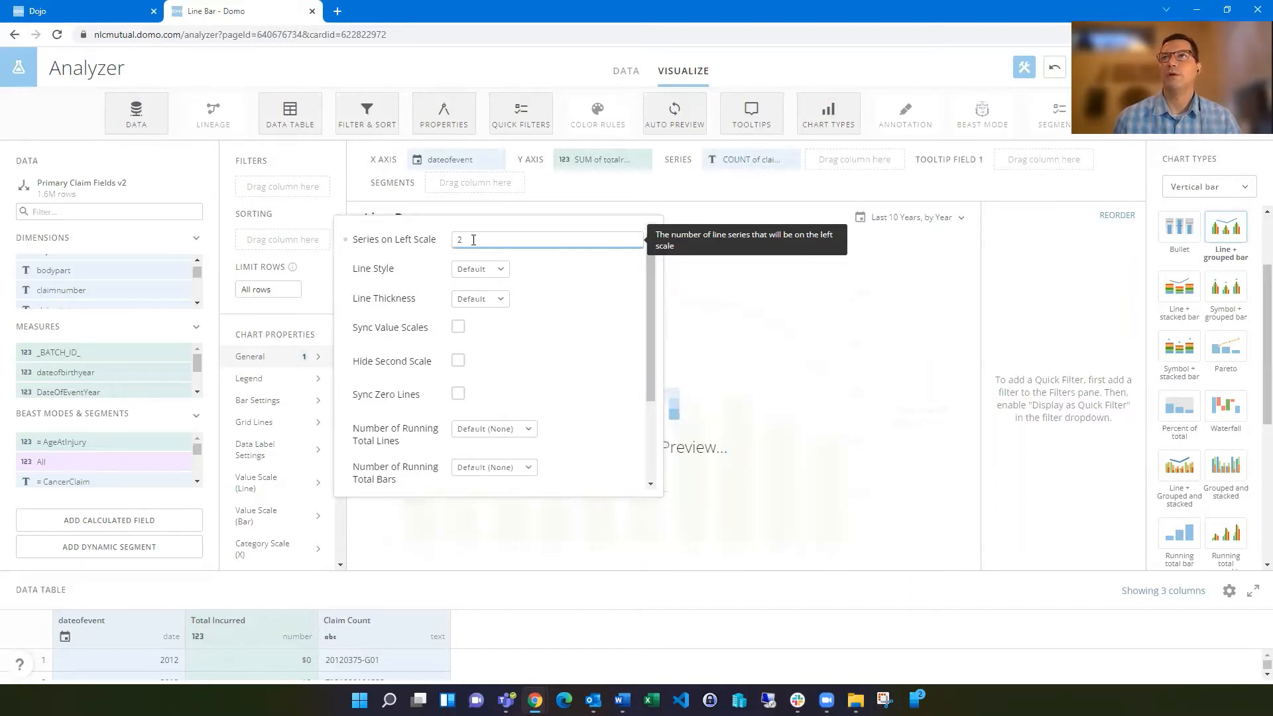
pyautogui.click(1043, 288)
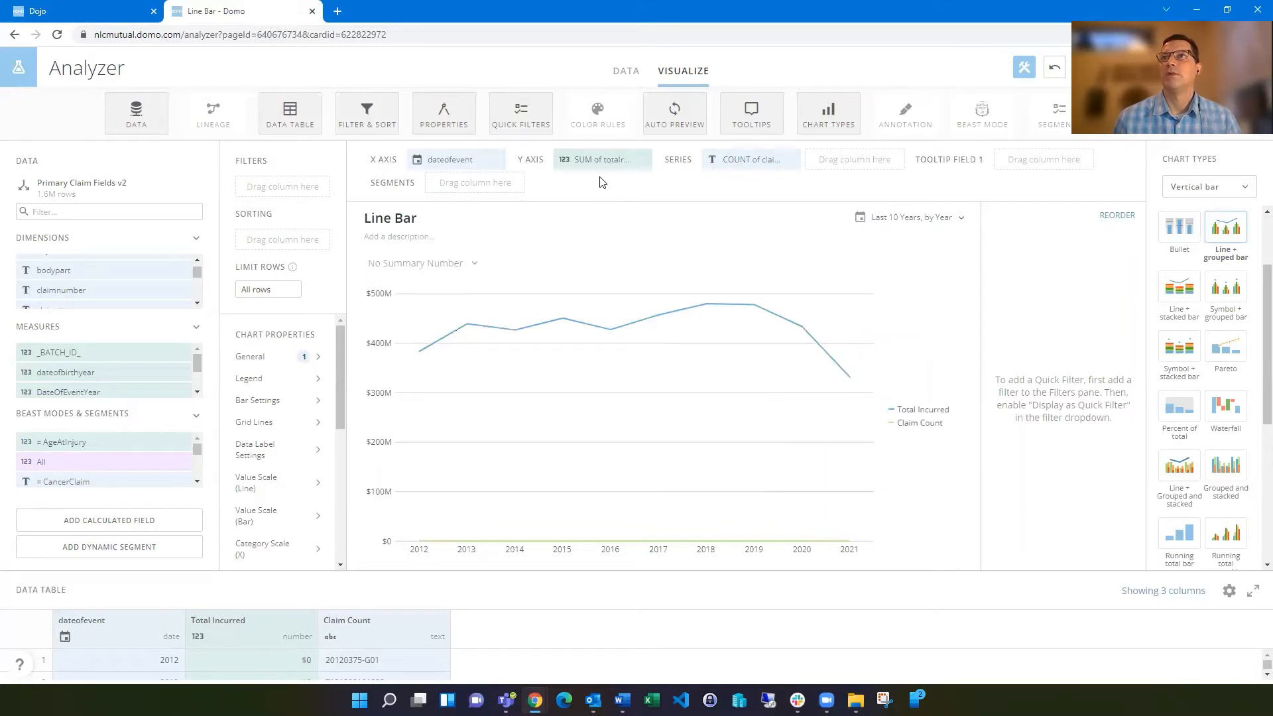
pyautogui.moveTo(447, 297)
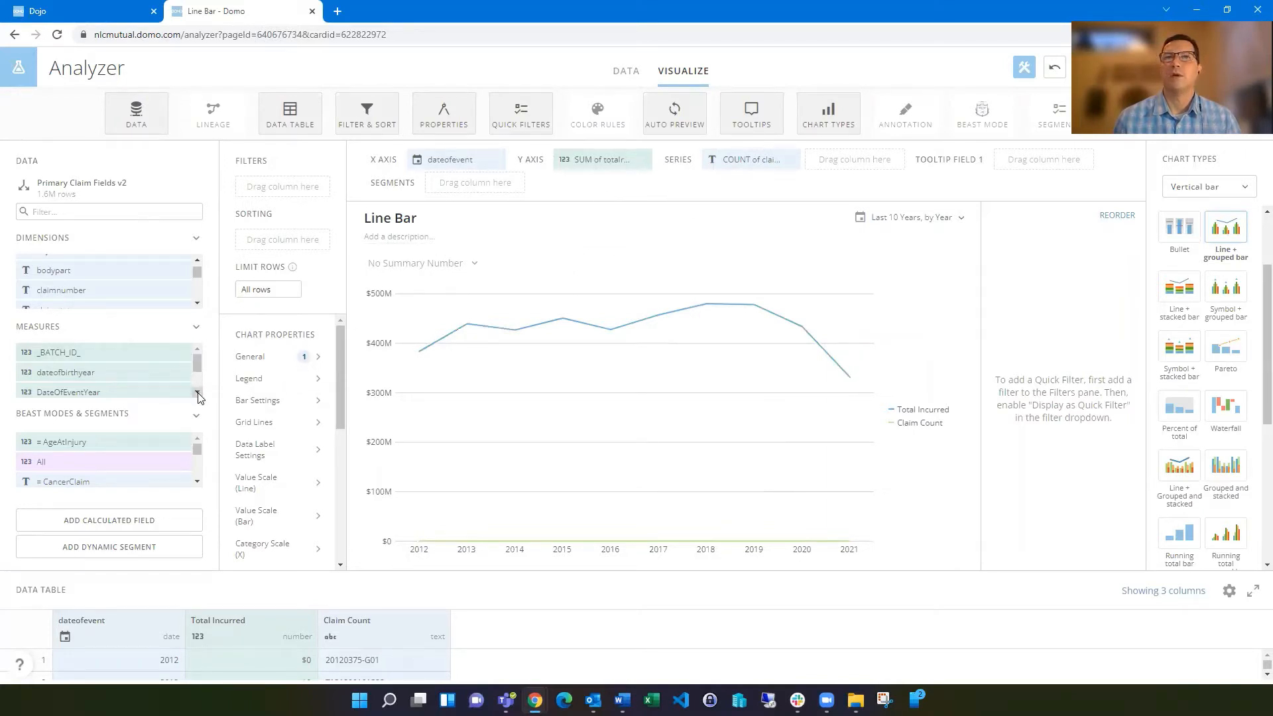
# Give the totalpaid line series the data label 'Total Paid'
pyautogui.scroll(-3)
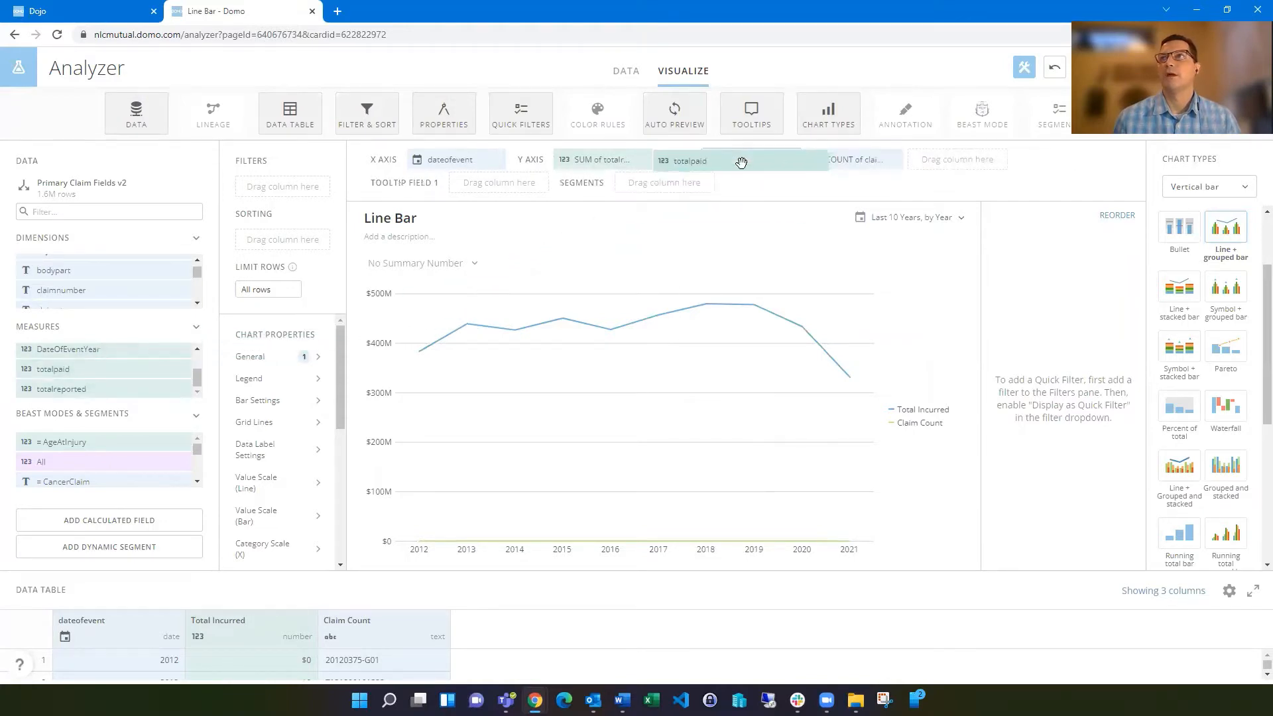
pyautogui.click(741, 159)
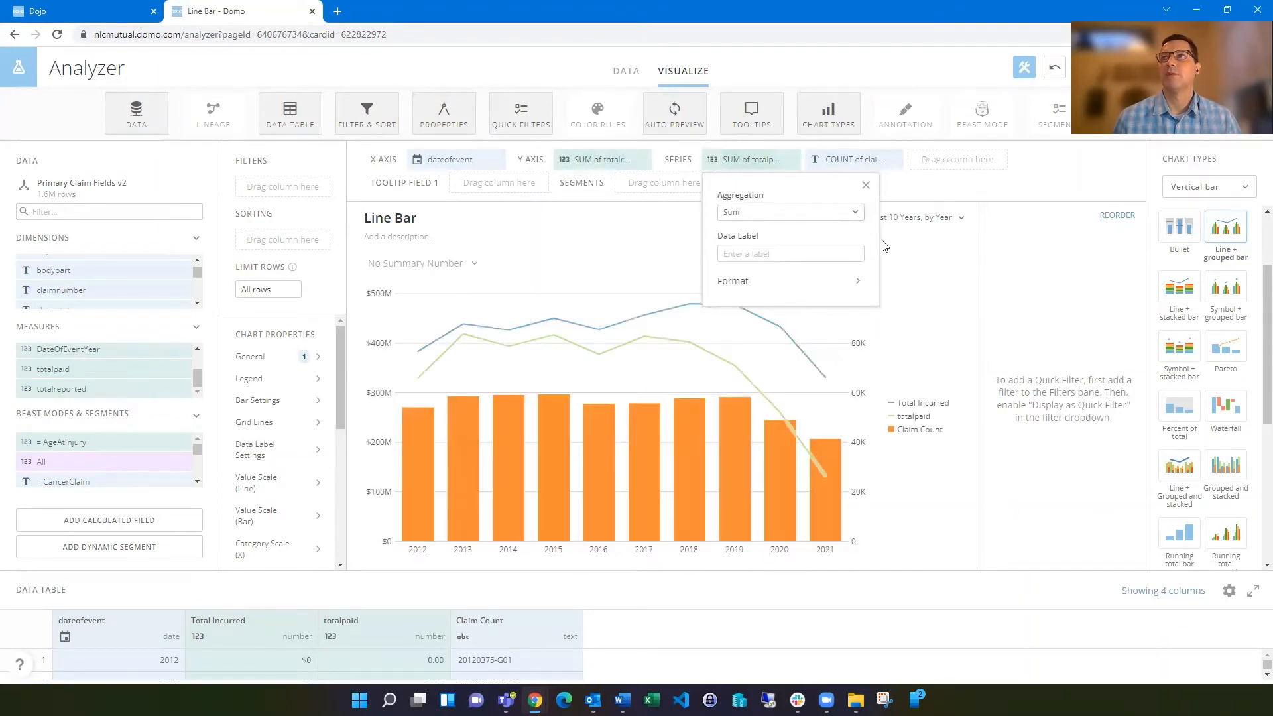
pyautogui.moveTo(684, 256)
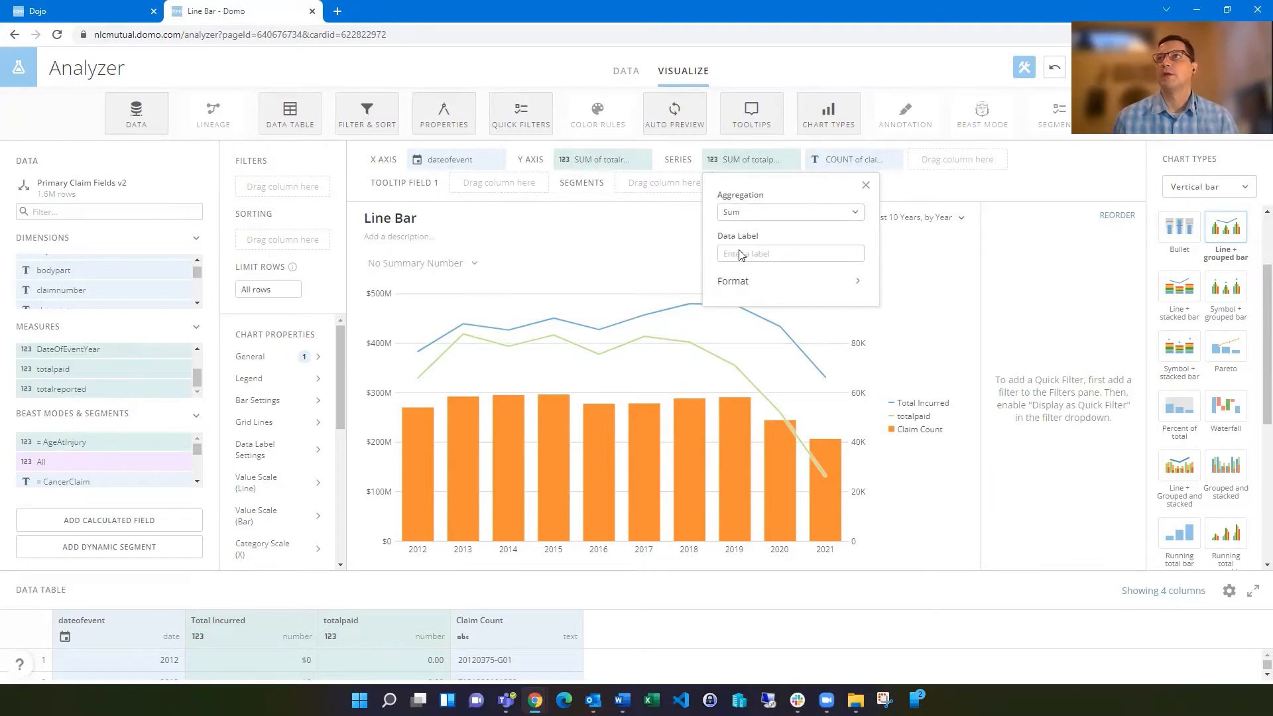
pyautogui.write('Total Paid')
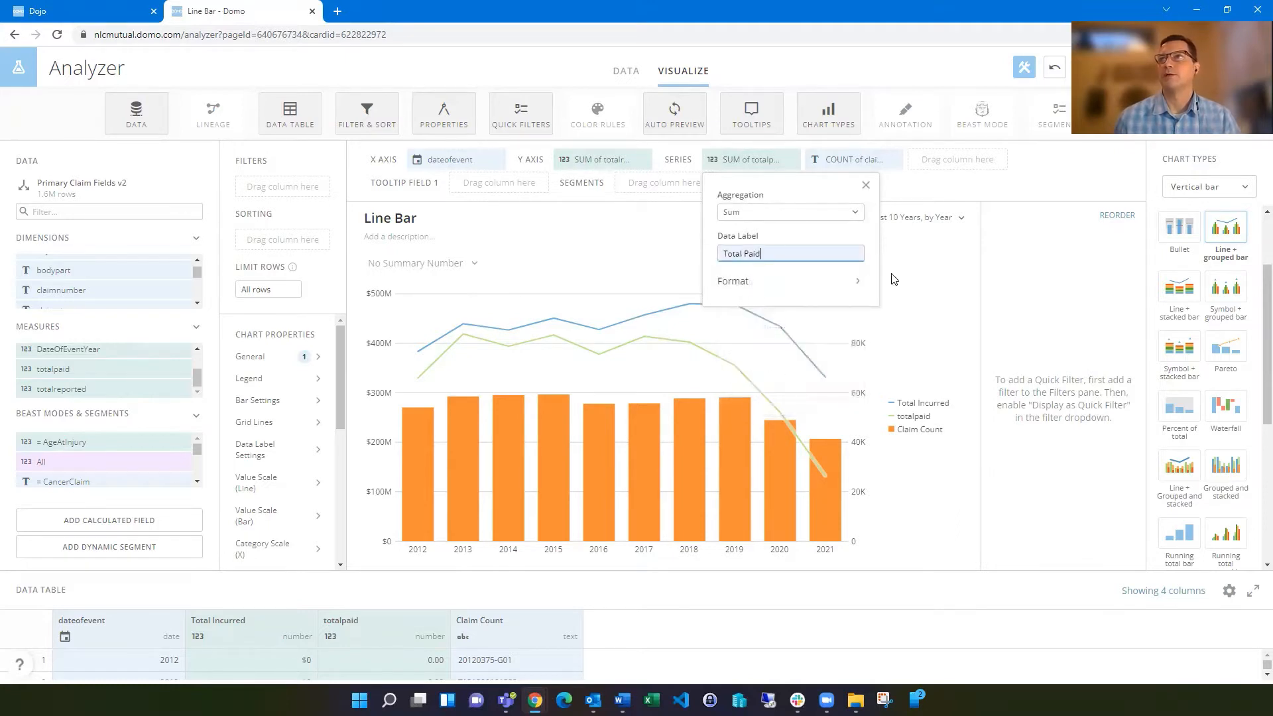
pyautogui.click(866, 184)
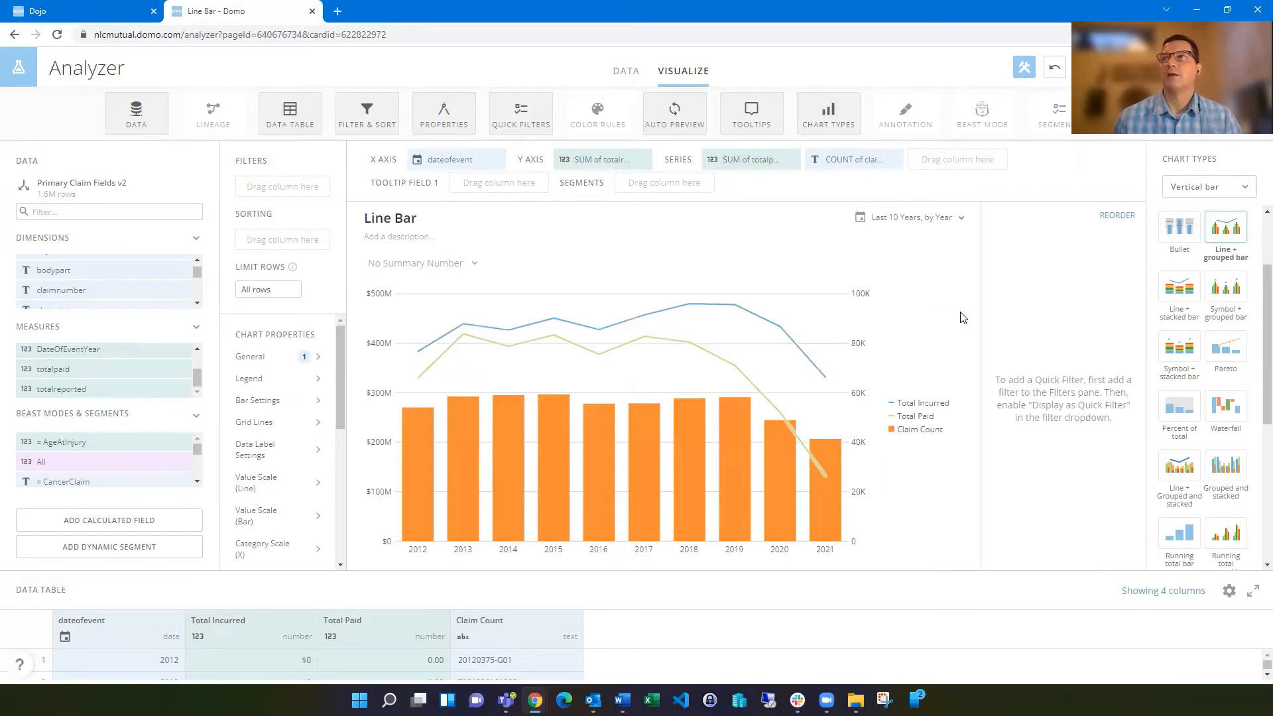
pyautogui.moveTo(950, 459)
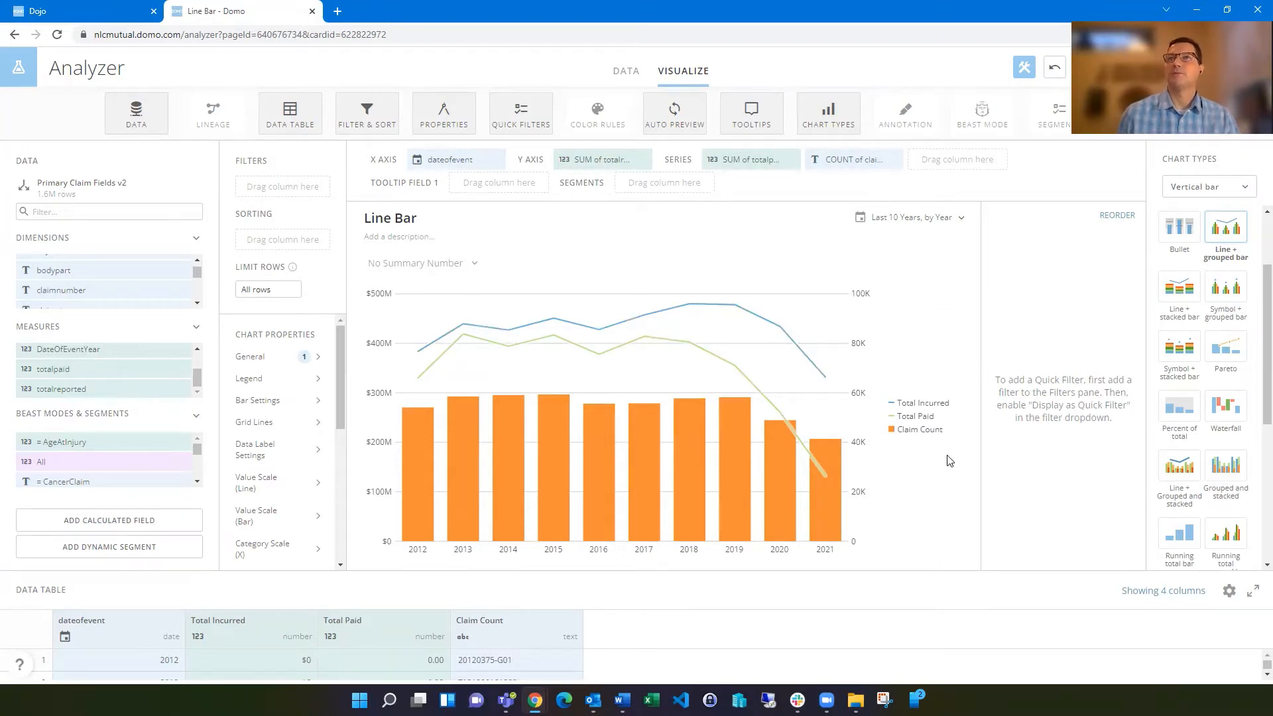
pyautogui.moveTo(955, 328)
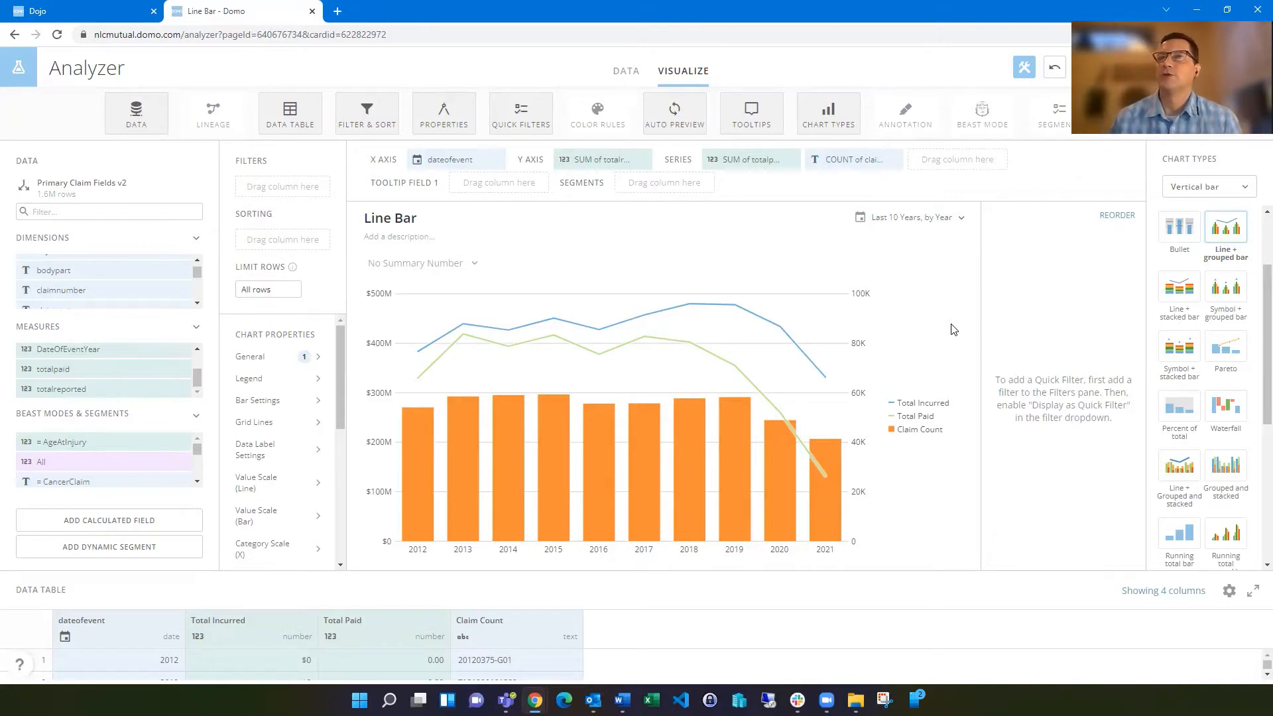
pyautogui.moveTo(942, 324)
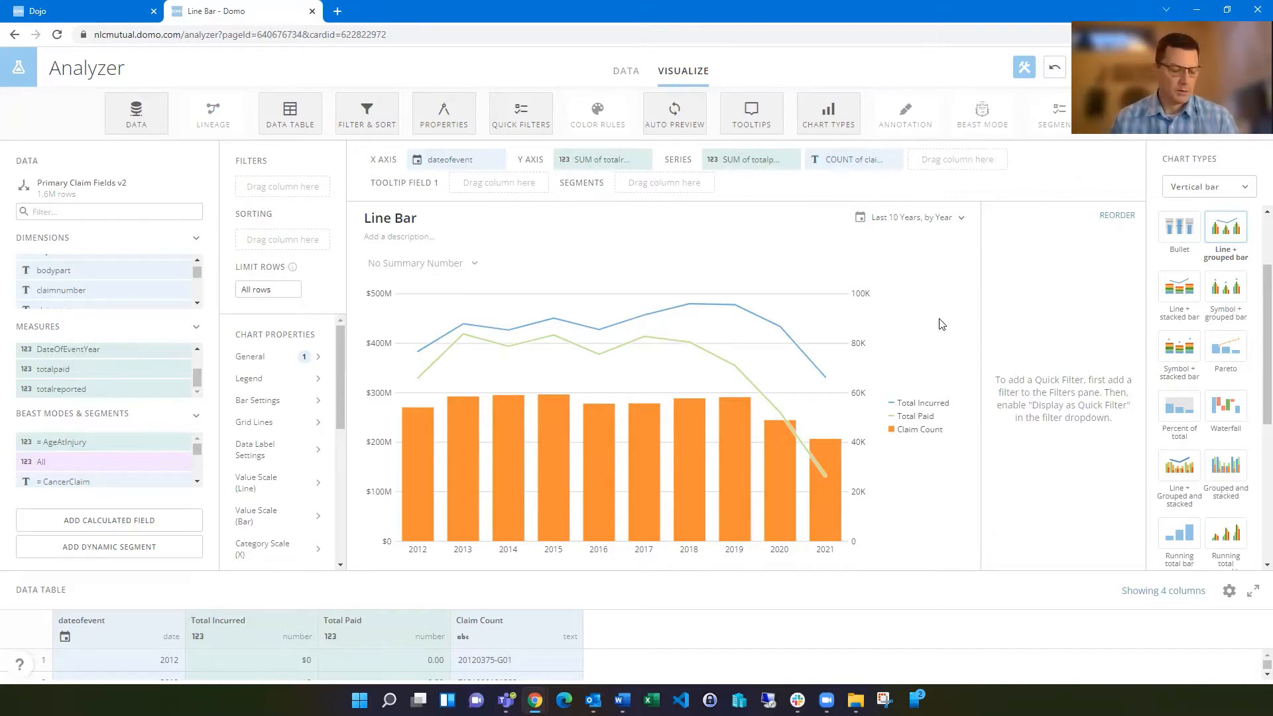
pyautogui.moveTo(898, 304)
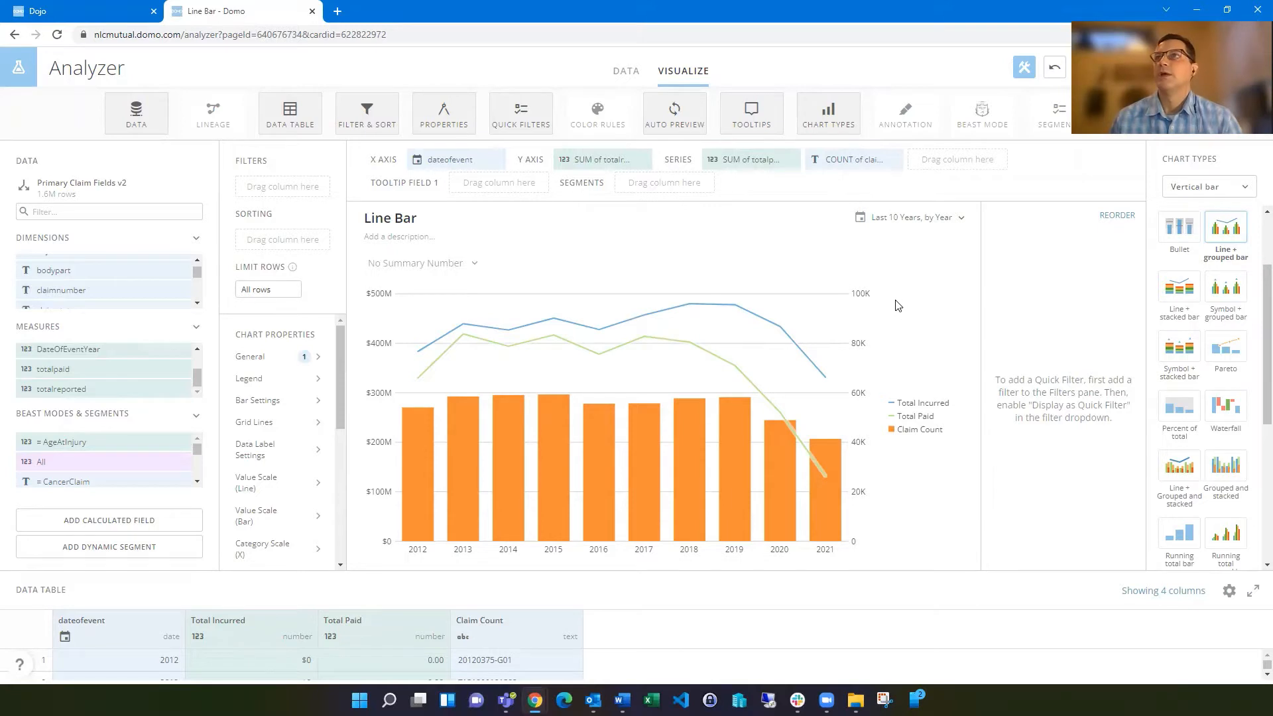
pyautogui.moveTo(843, 206)
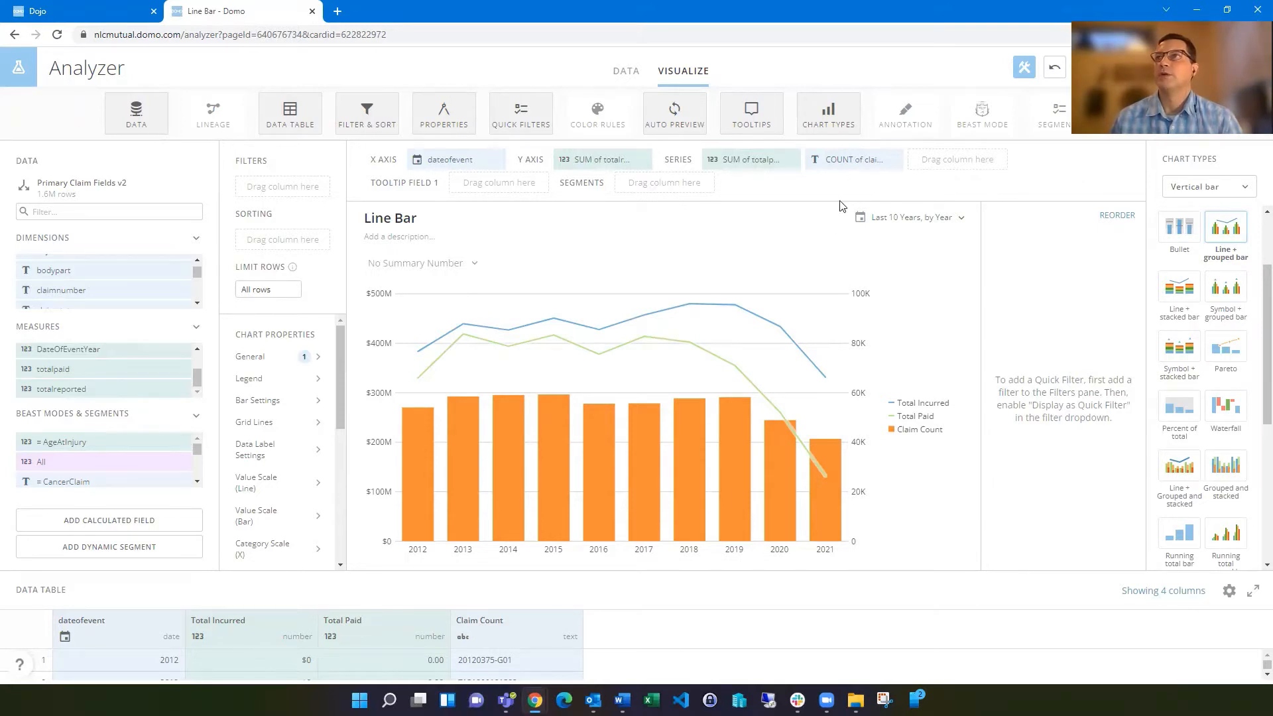
pyautogui.moveTo(939, 311)
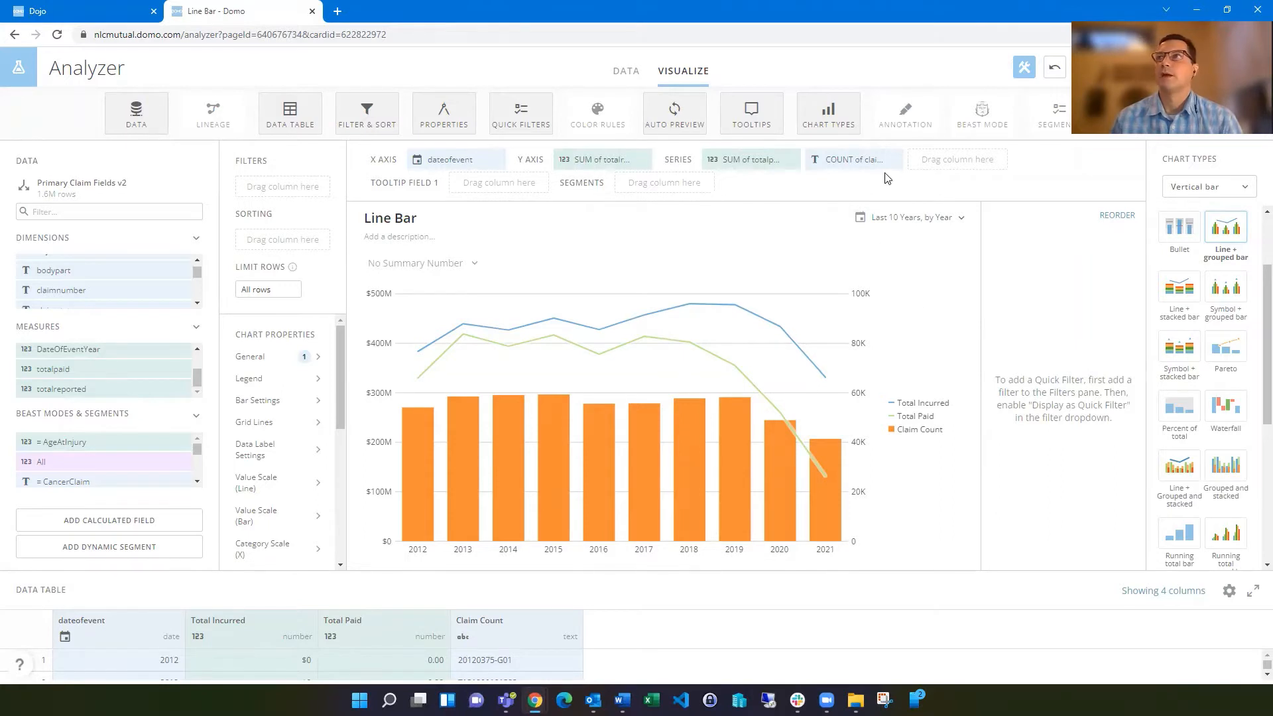
pyautogui.moveTo(947, 325)
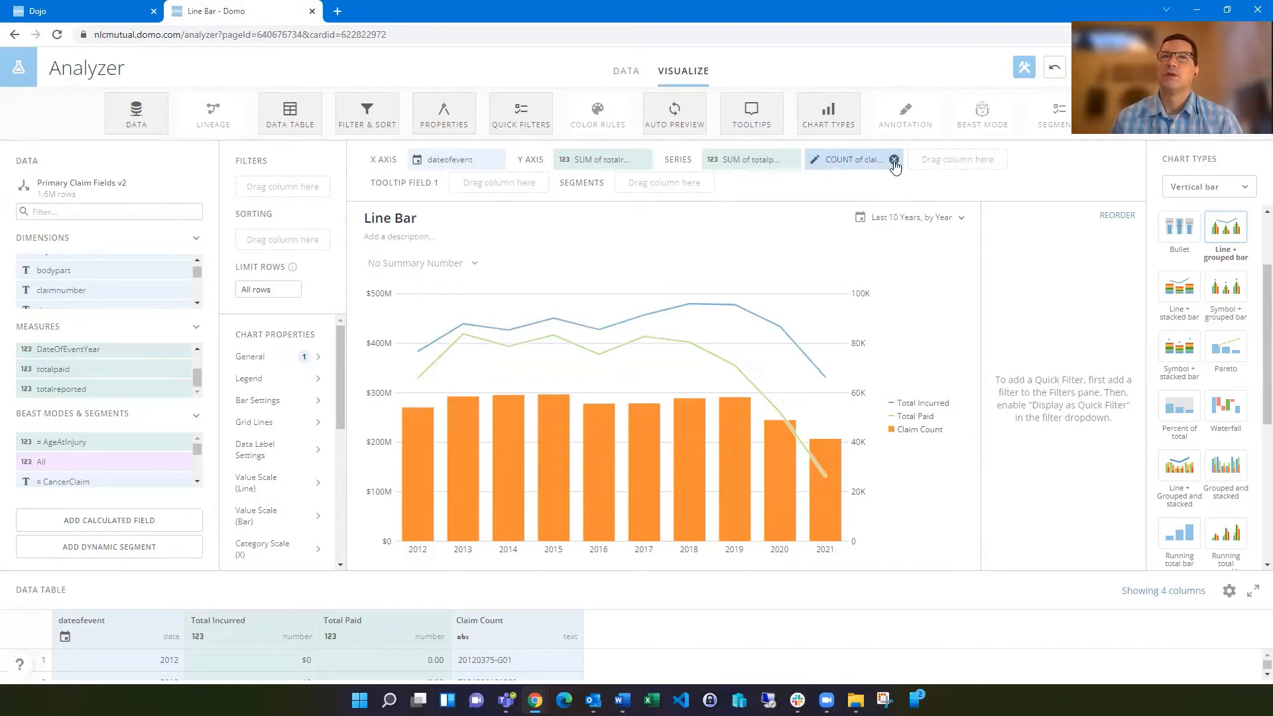
# Remove the COUNT of claims series from the chart
pyautogui.click(894, 160)
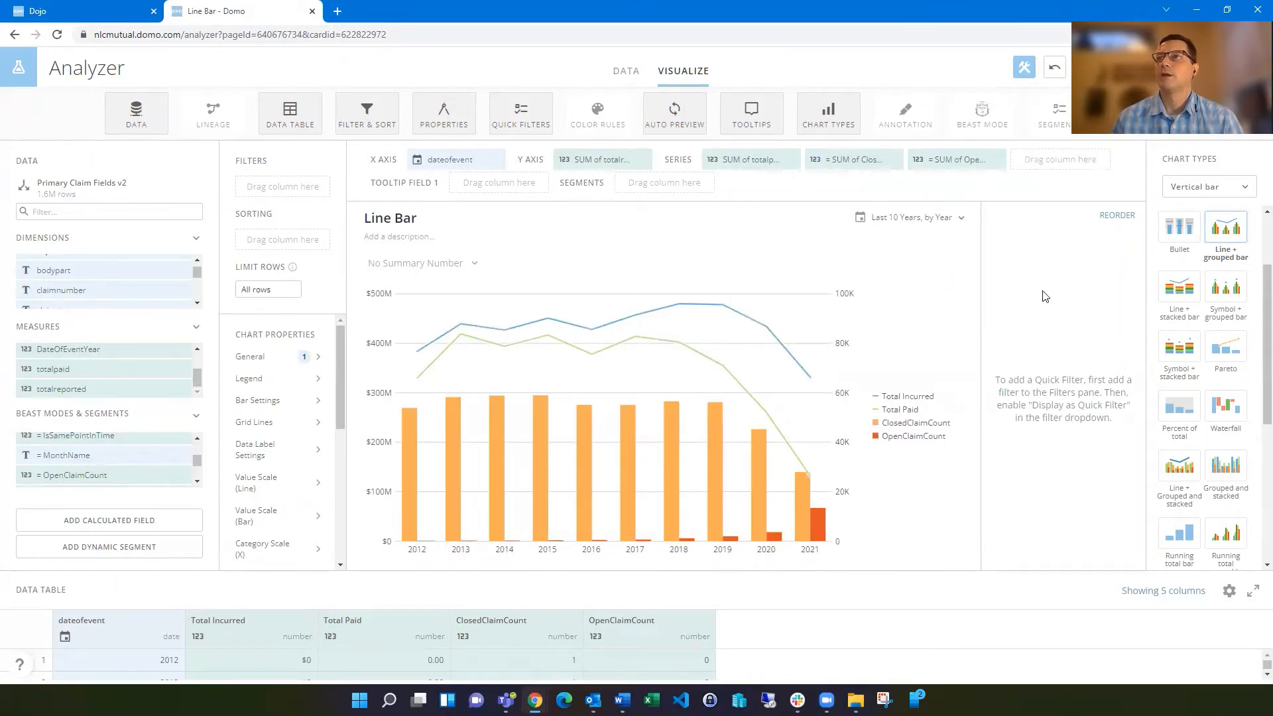
pyautogui.moveTo(1179, 228)
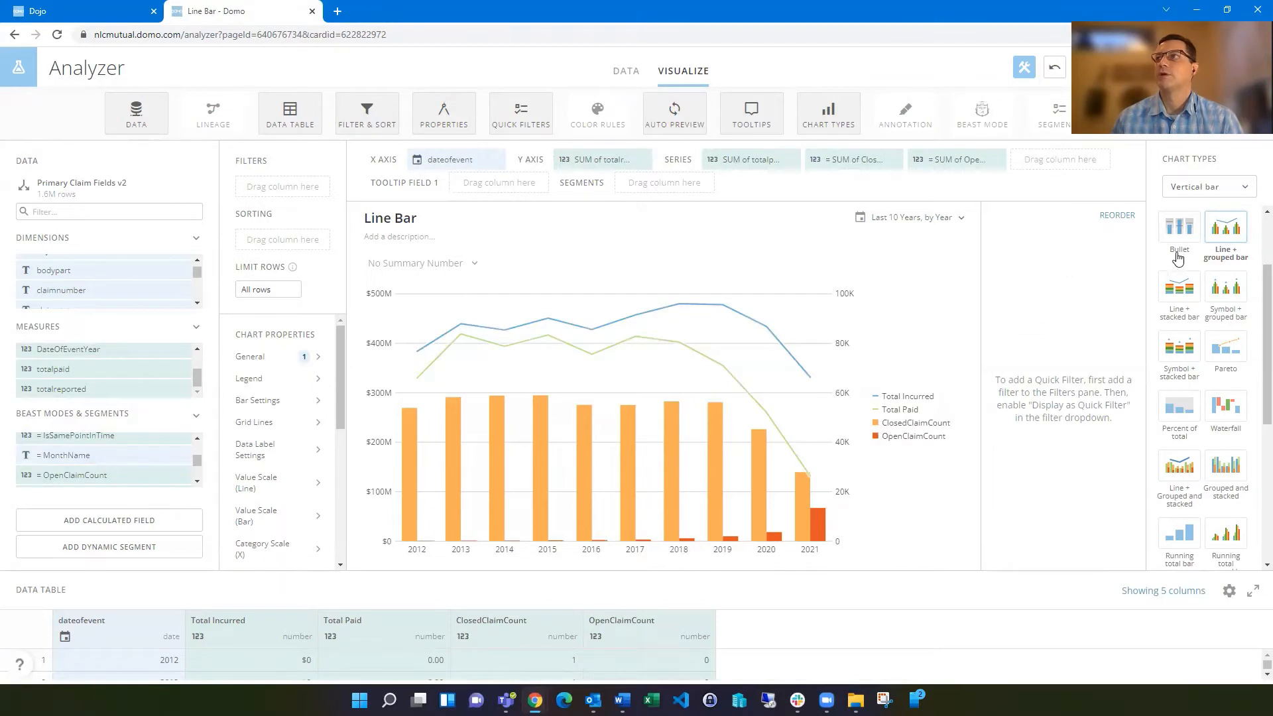
pyautogui.moveTo(1104, 279)
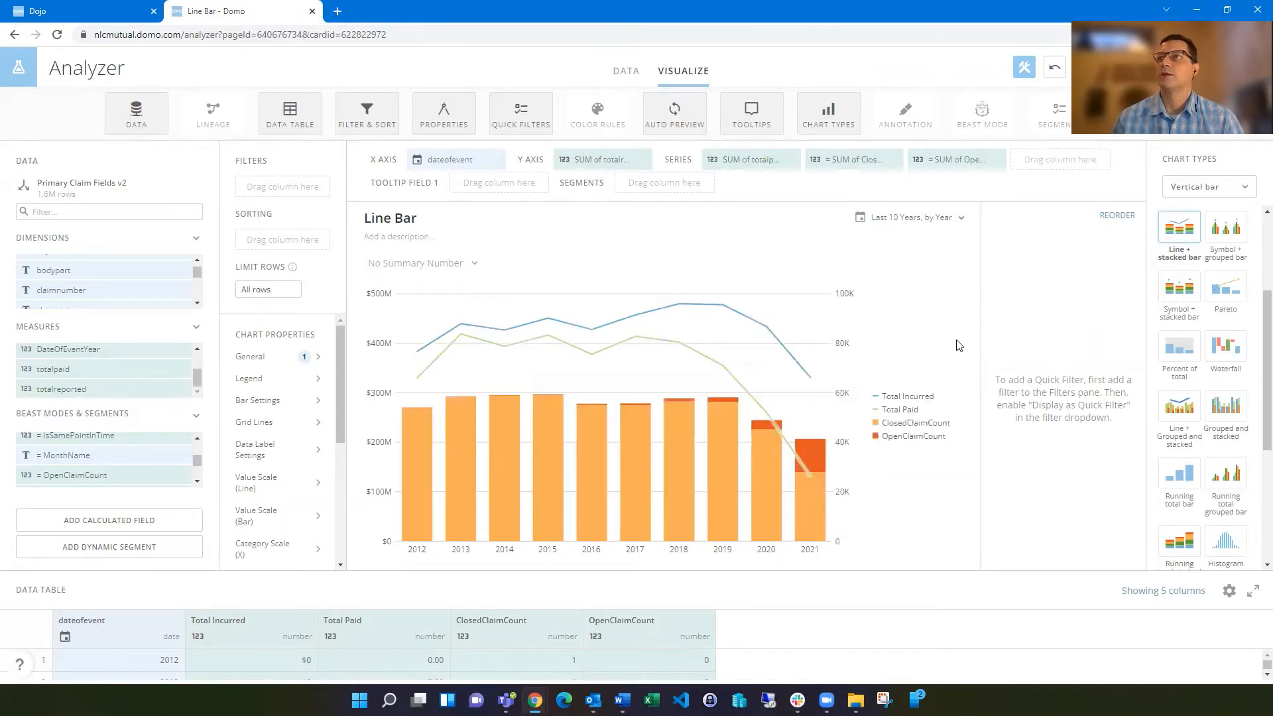
pyautogui.moveTo(820, 159)
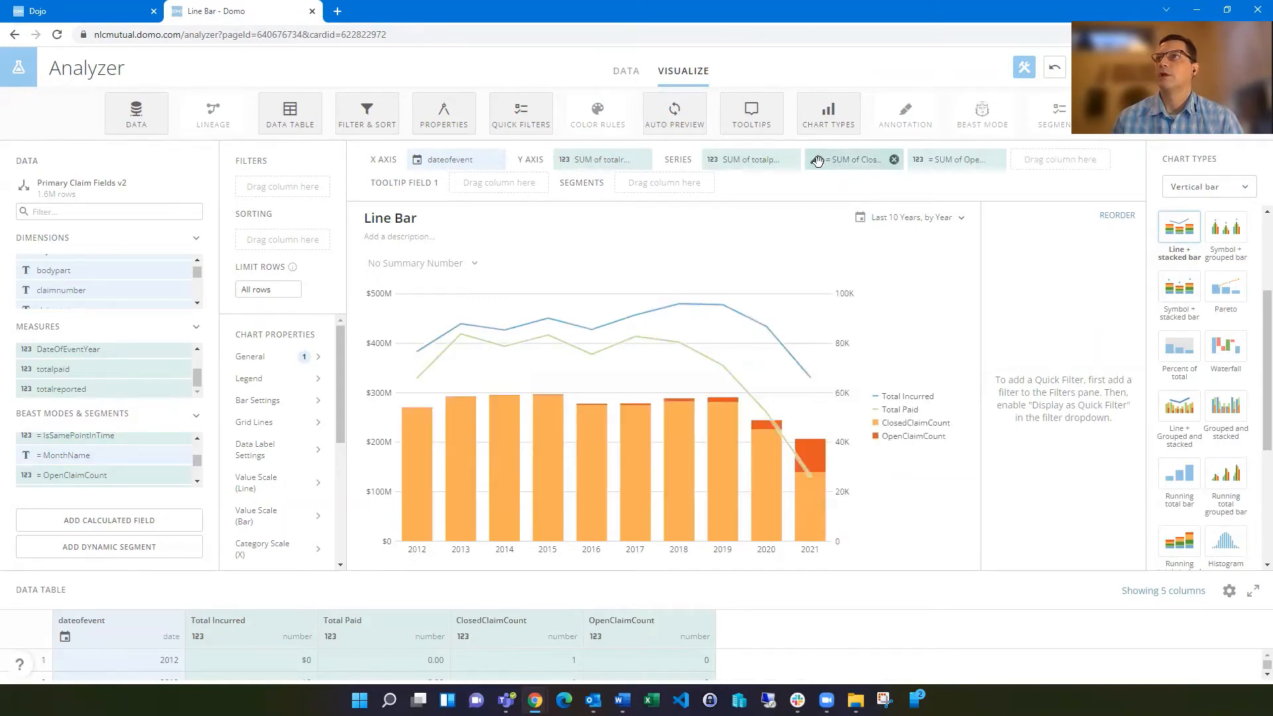
# Start relabeling the ClosedClaimCount series as 'Closed Claims'
pyautogui.click(849, 159)
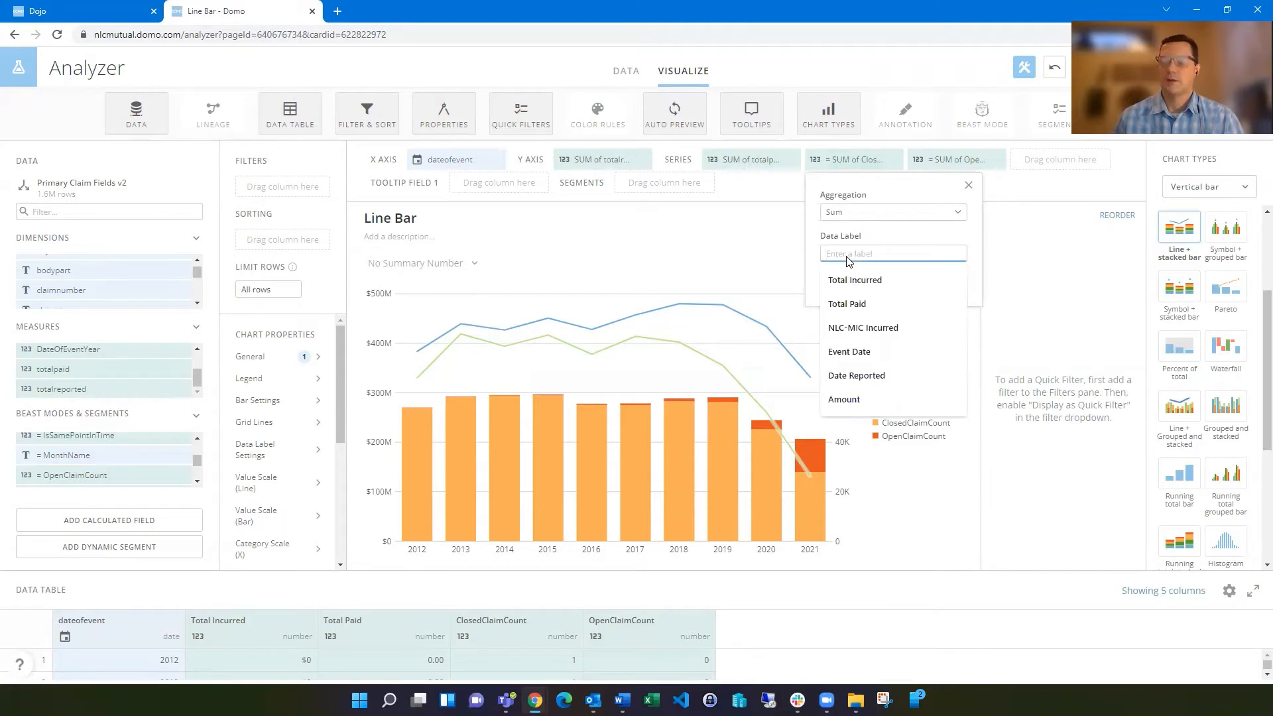
pyautogui.write('Closed C')
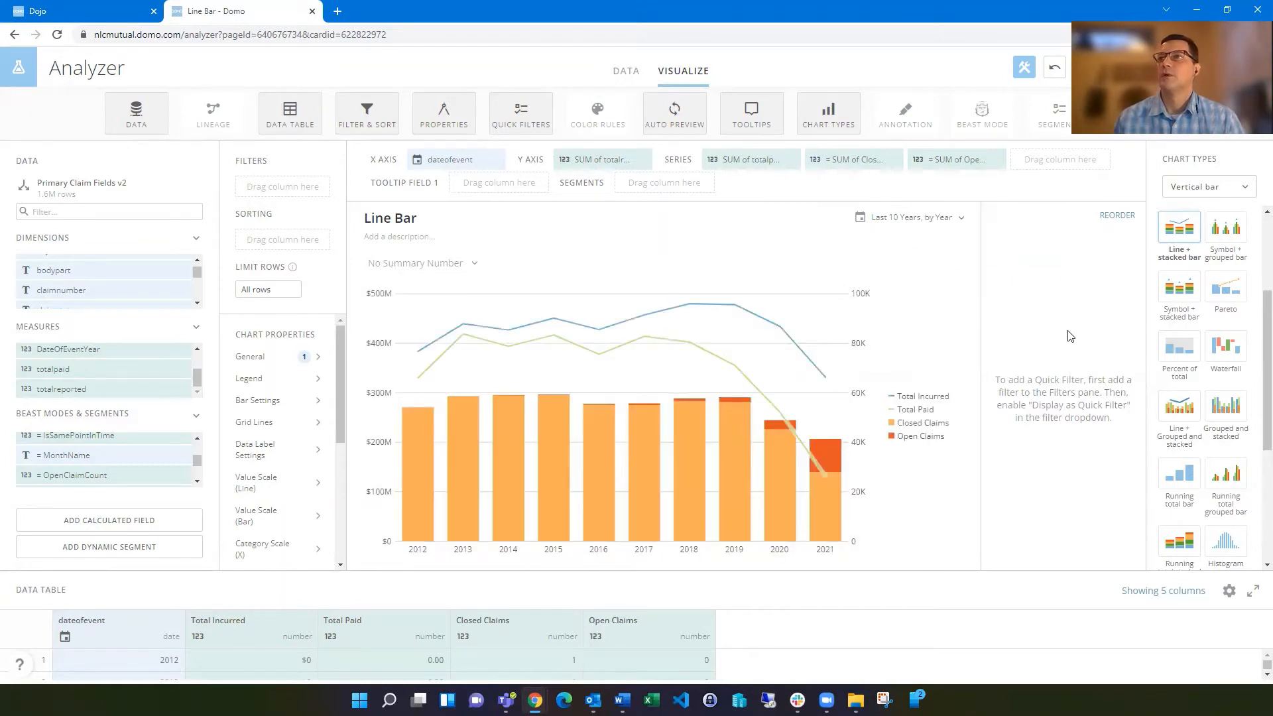
pyautogui.moveTo(963, 369)
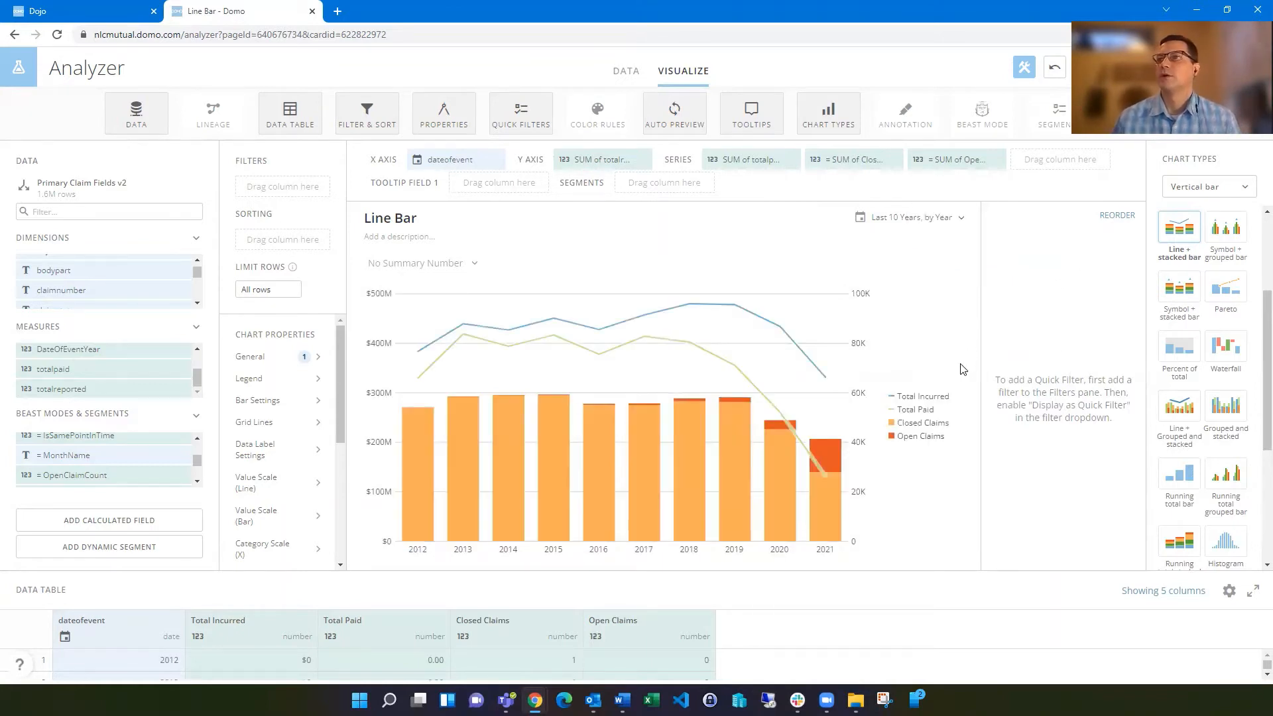
pyautogui.moveTo(973, 431)
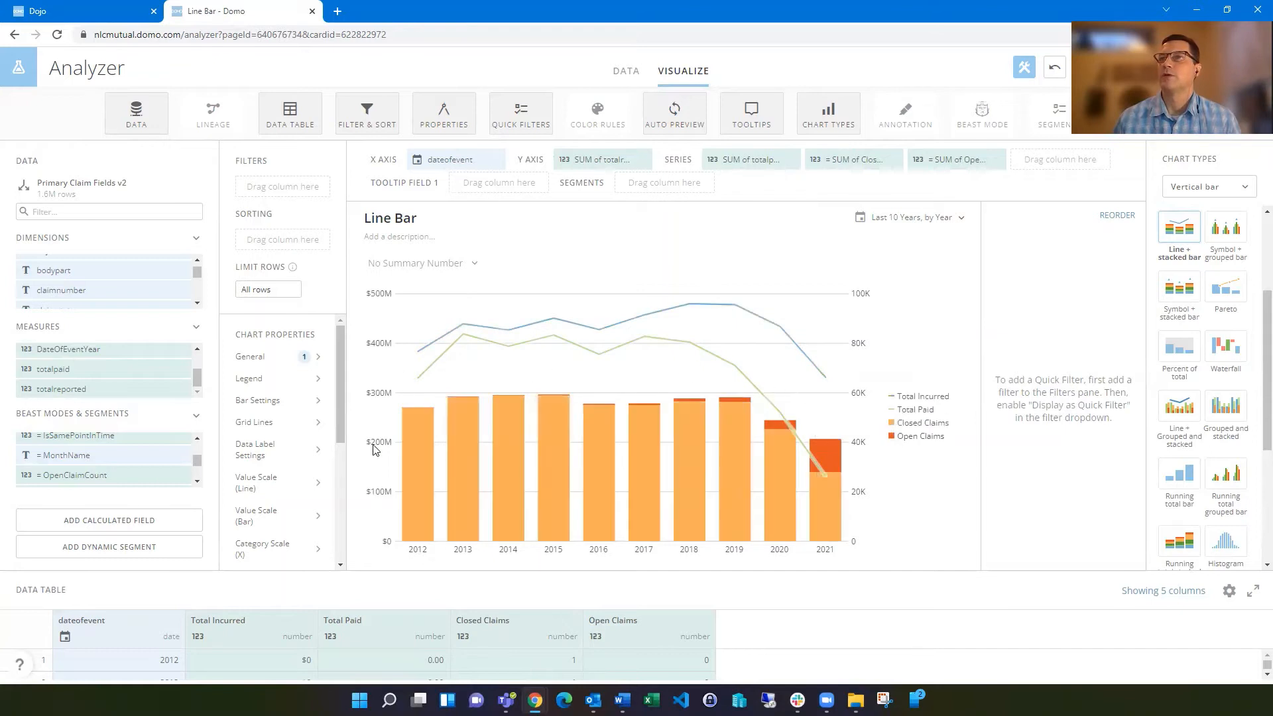
pyautogui.moveTo(372, 535)
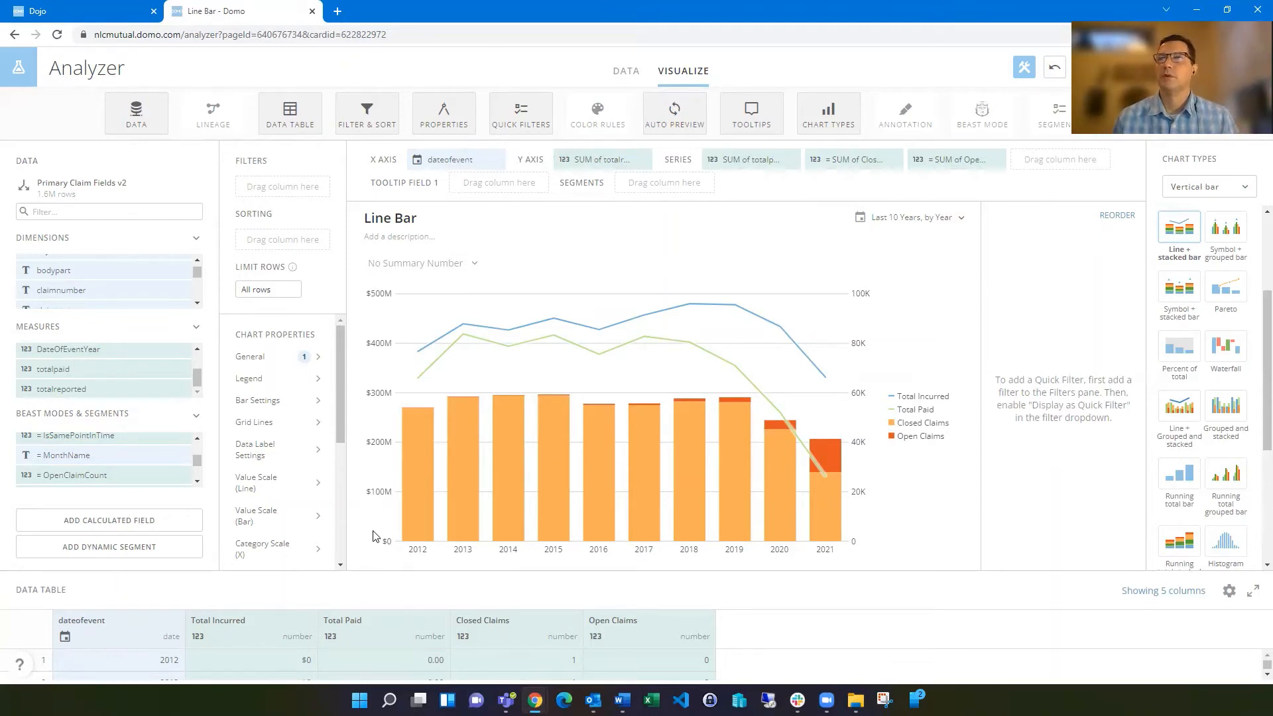
pyautogui.moveTo(950, 234)
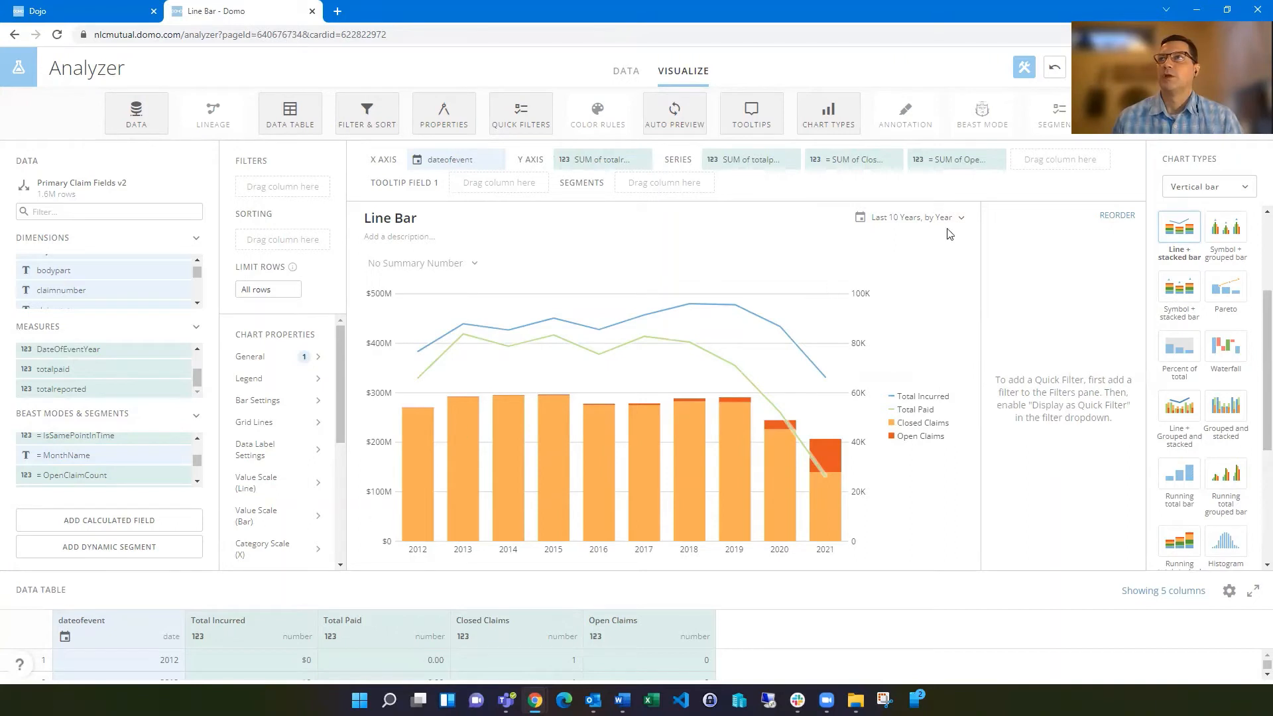
pyautogui.moveTo(1040, 319)
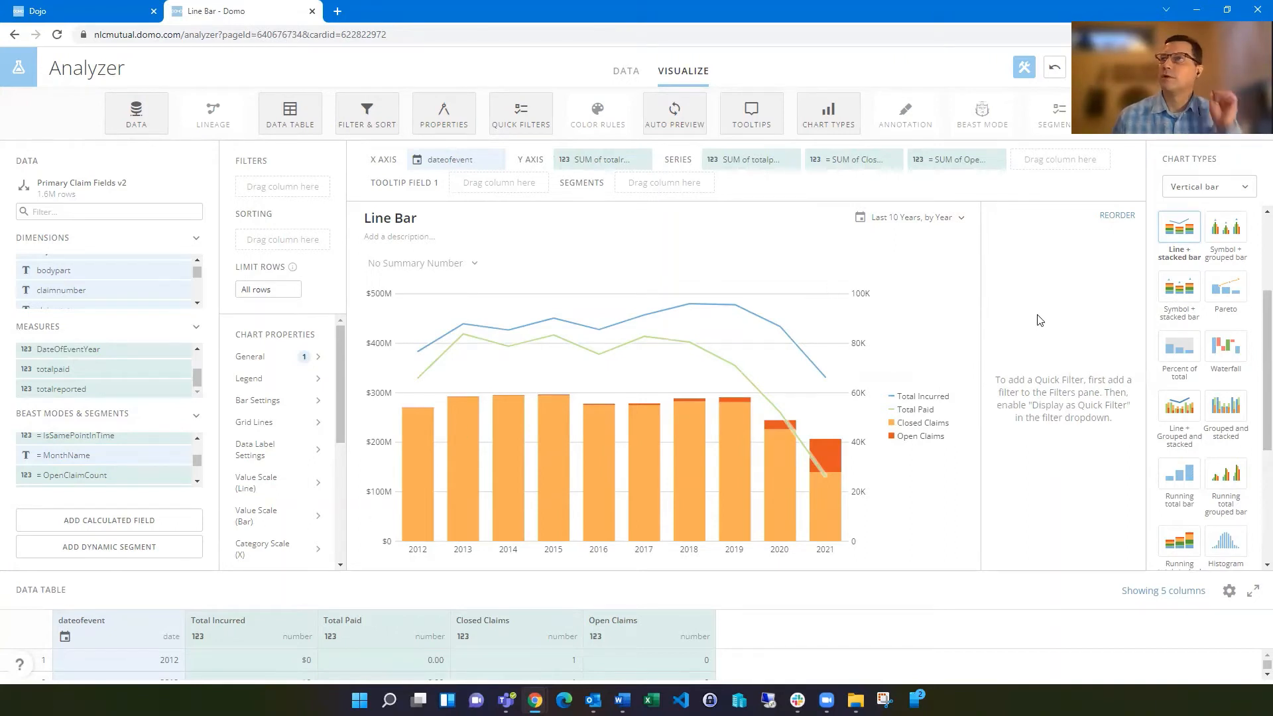
pyautogui.moveTo(268, 361)
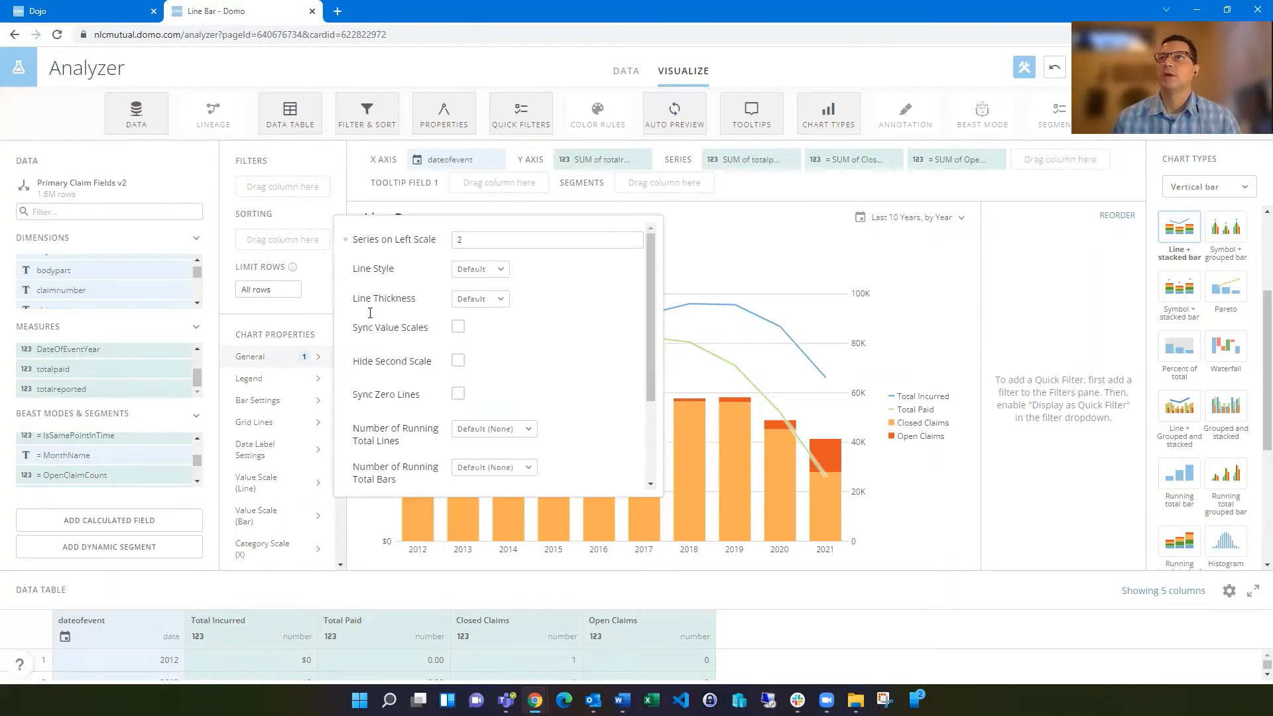
pyautogui.moveTo(939, 275)
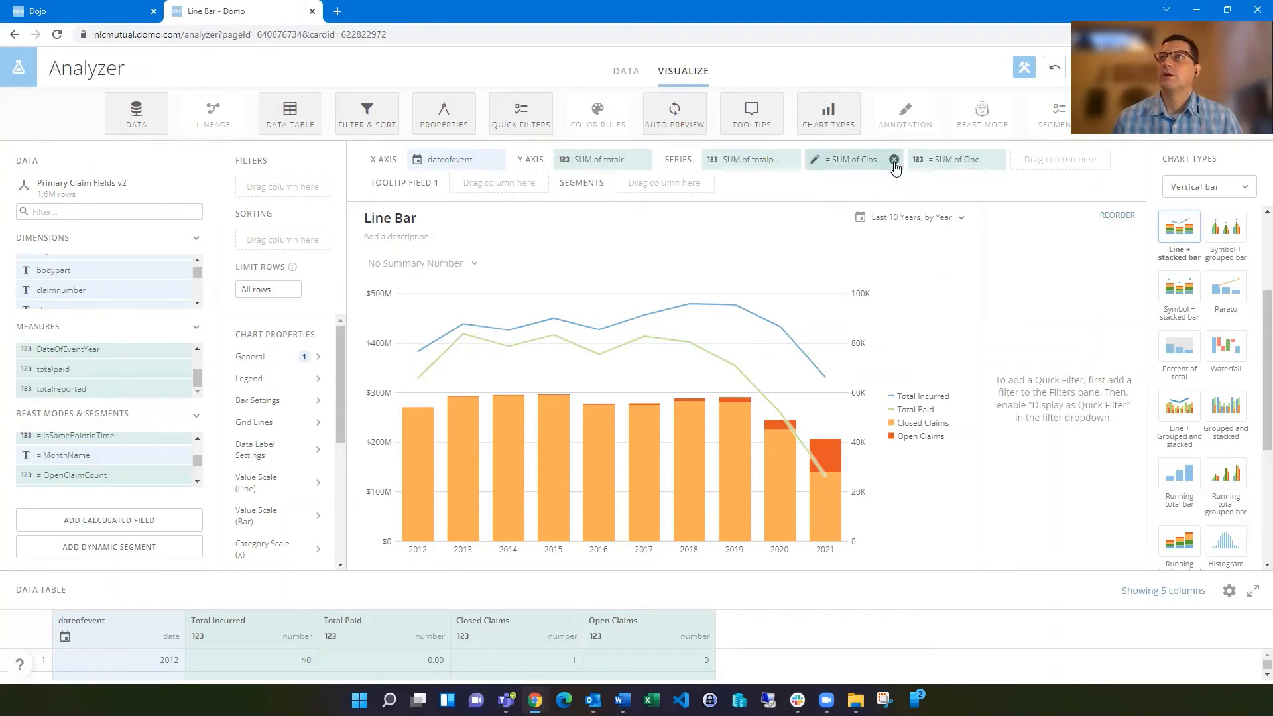
# Remove the Closed Claims and Open Claims bar series from the chart
pyautogui.click(894, 159)
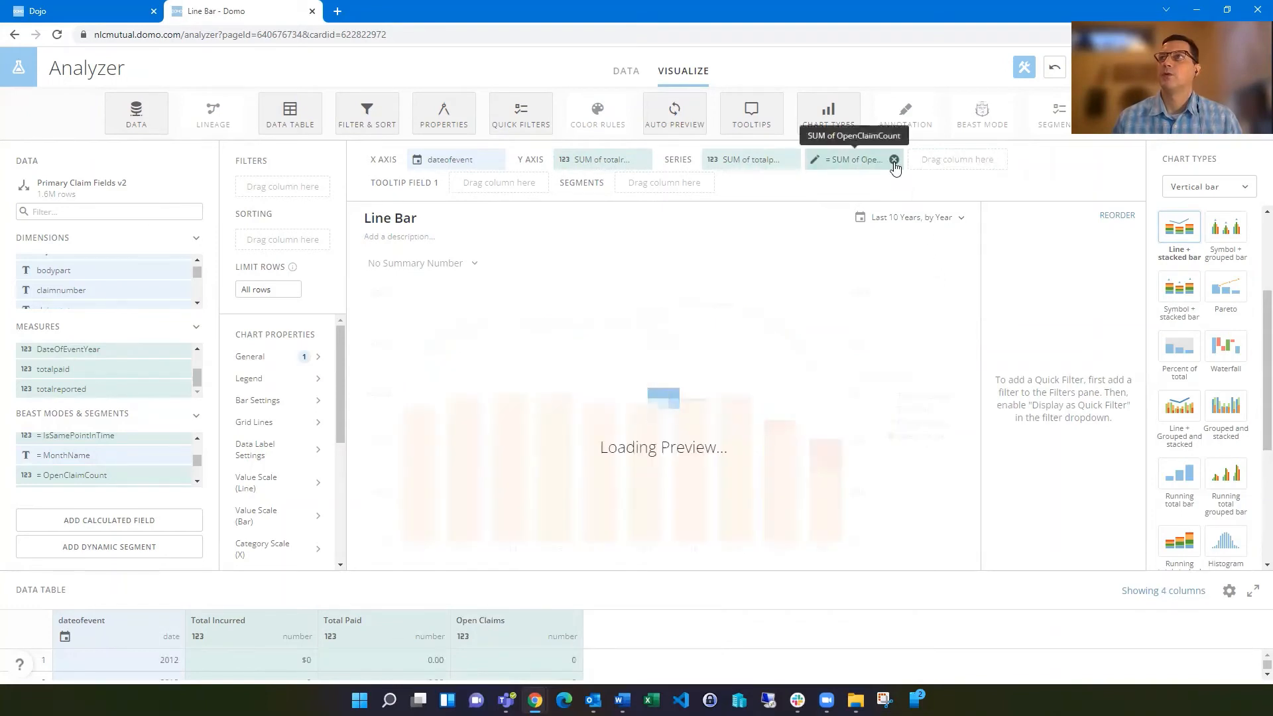
pyautogui.click(894, 159)
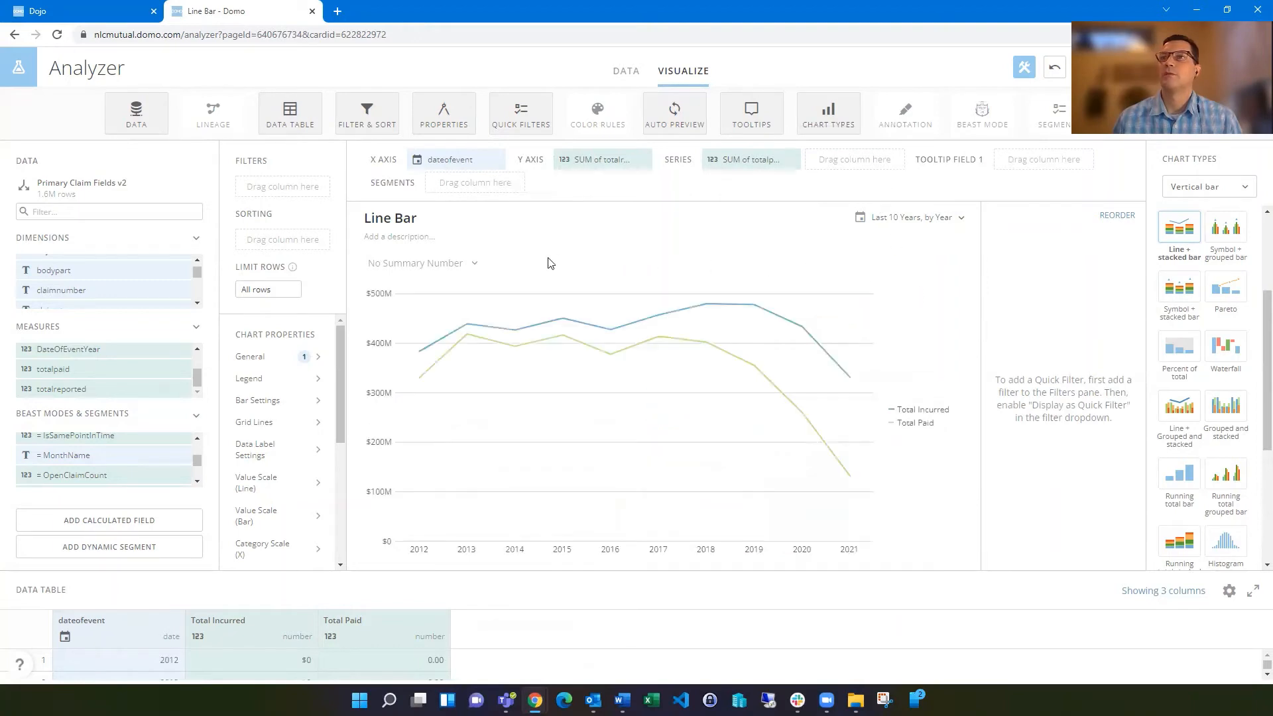
pyautogui.moveTo(279, 360)
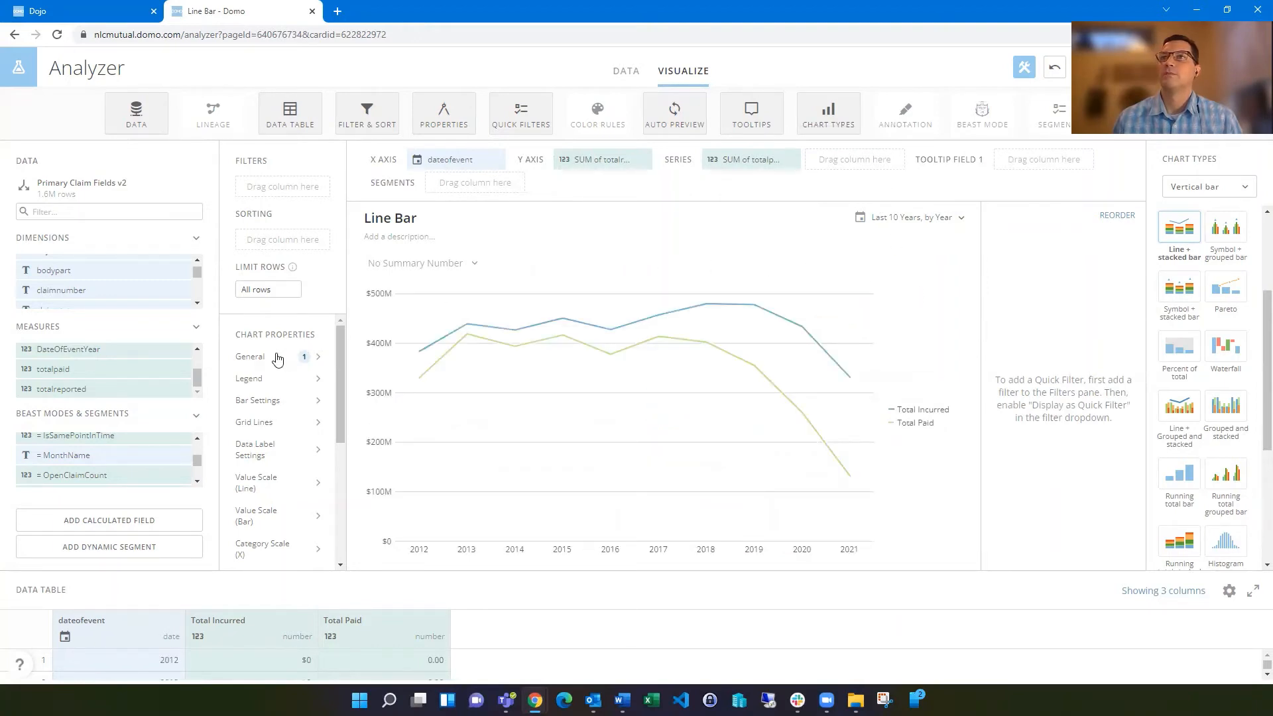
# Set Number of Running Total Lines to 2 in the General chart properties
pyautogui.click(249, 357)
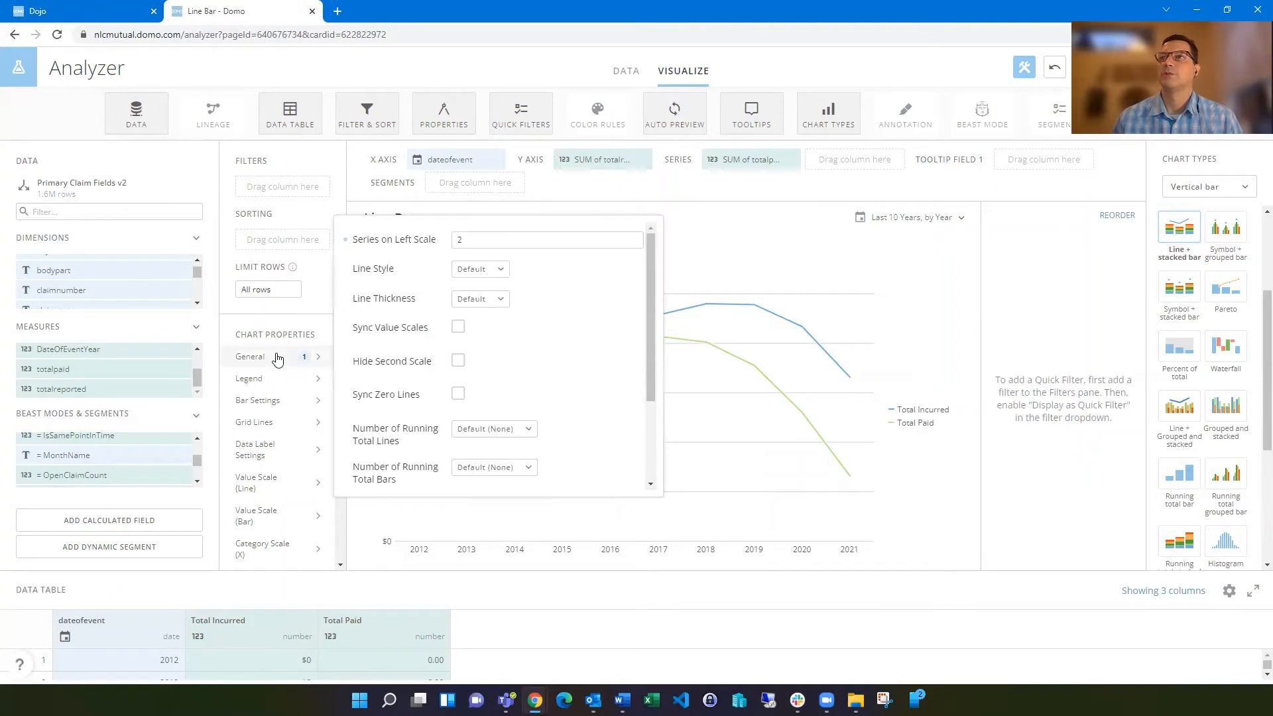
pyautogui.moveTo(468, 433)
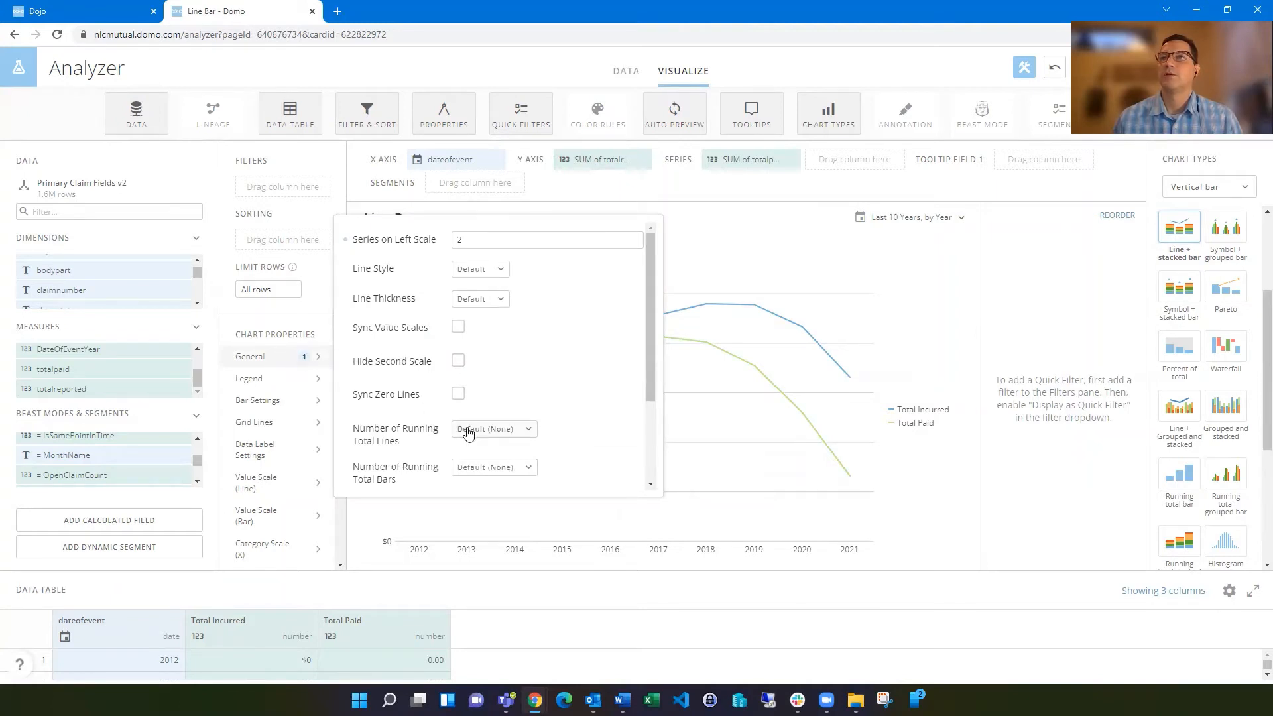
pyautogui.click(493, 429)
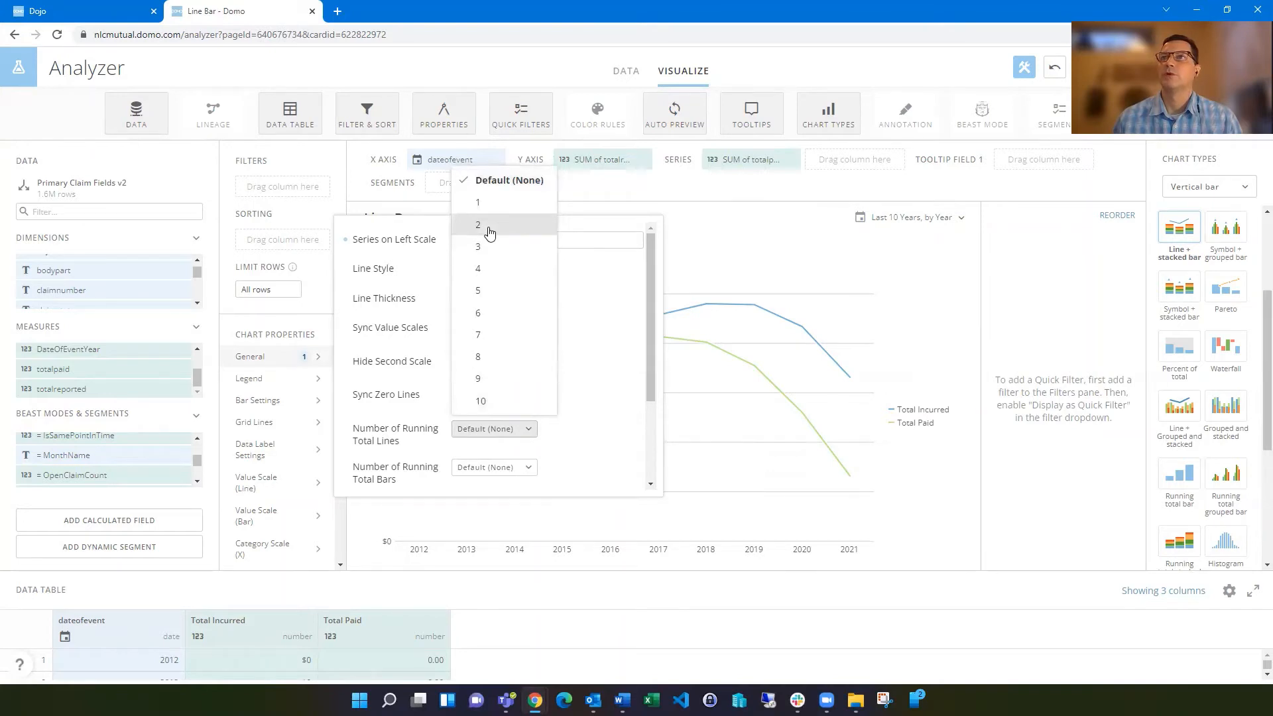
pyautogui.click(478, 224)
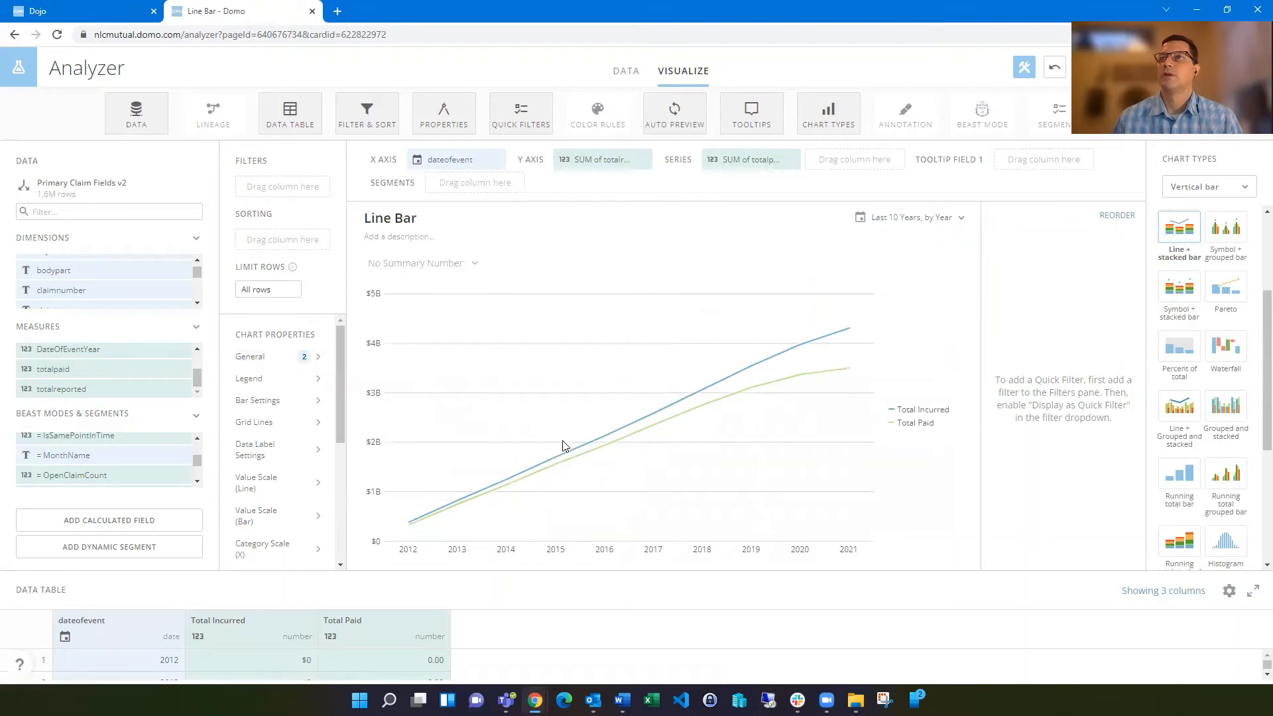
pyautogui.moveTo(204, 449)
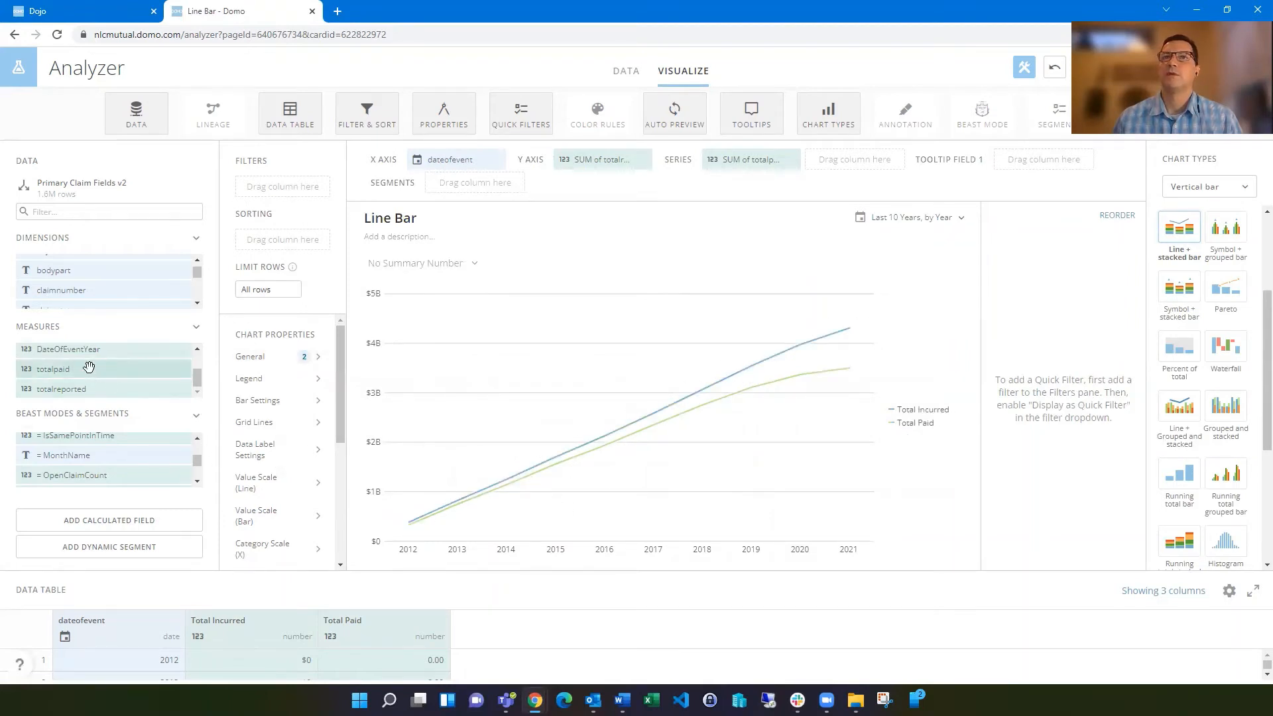
# Add totalpaid to the Series shelf as a yearly bar series
pyautogui.moveTo(53, 369); pyautogui.dragTo(853, 159)
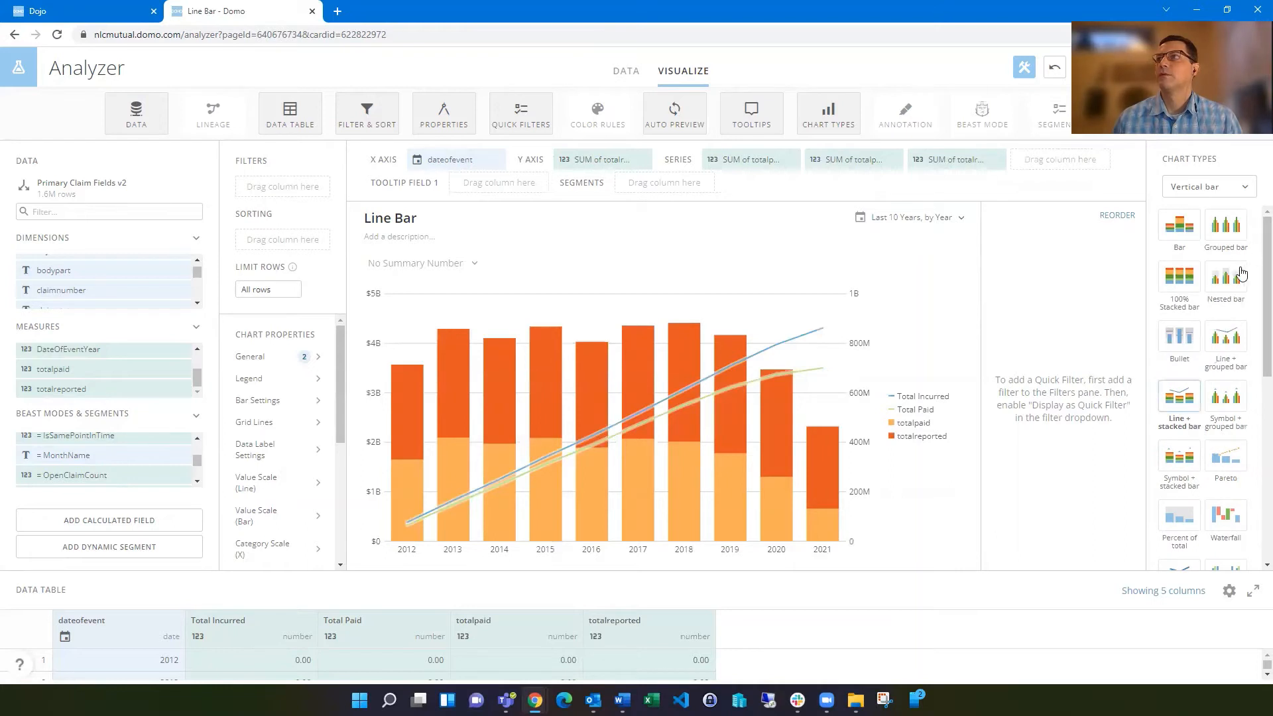
pyautogui.moveTo(1227, 340)
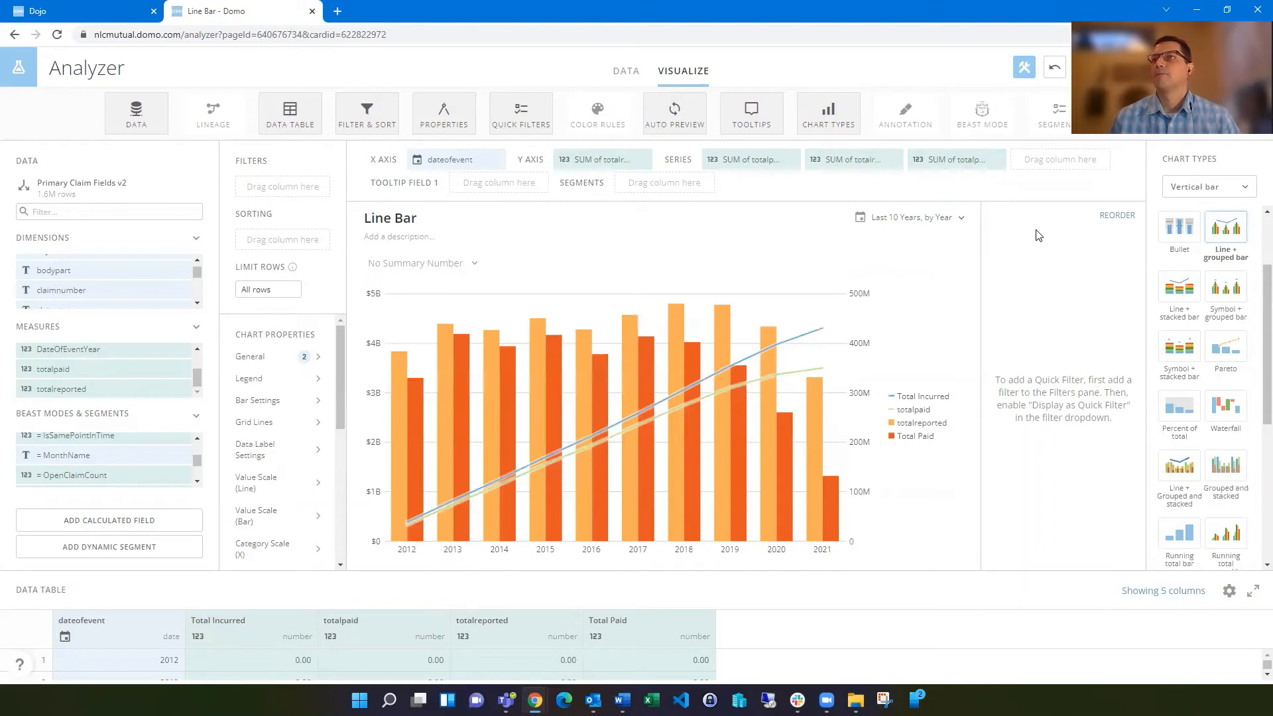
pyautogui.moveTo(816, 192)
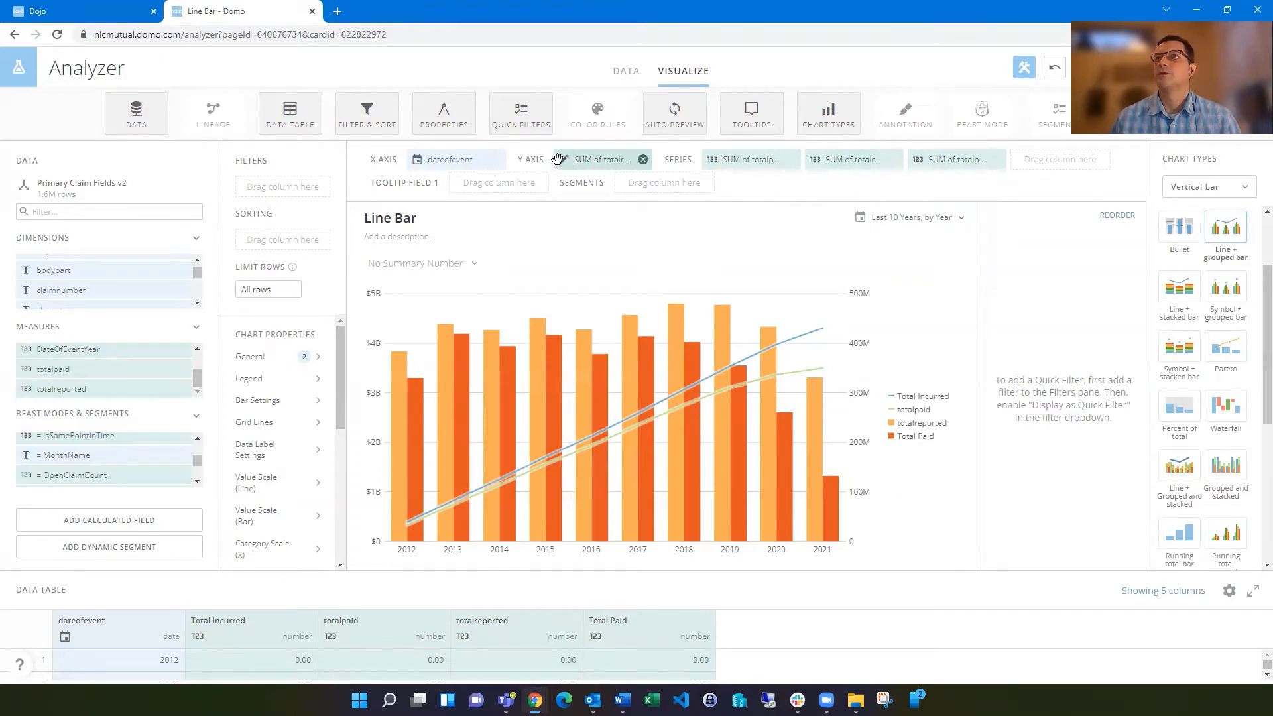
# Relabel the Total Incurred line as 'Total Incurred (RT)'
pyautogui.click(599, 160)
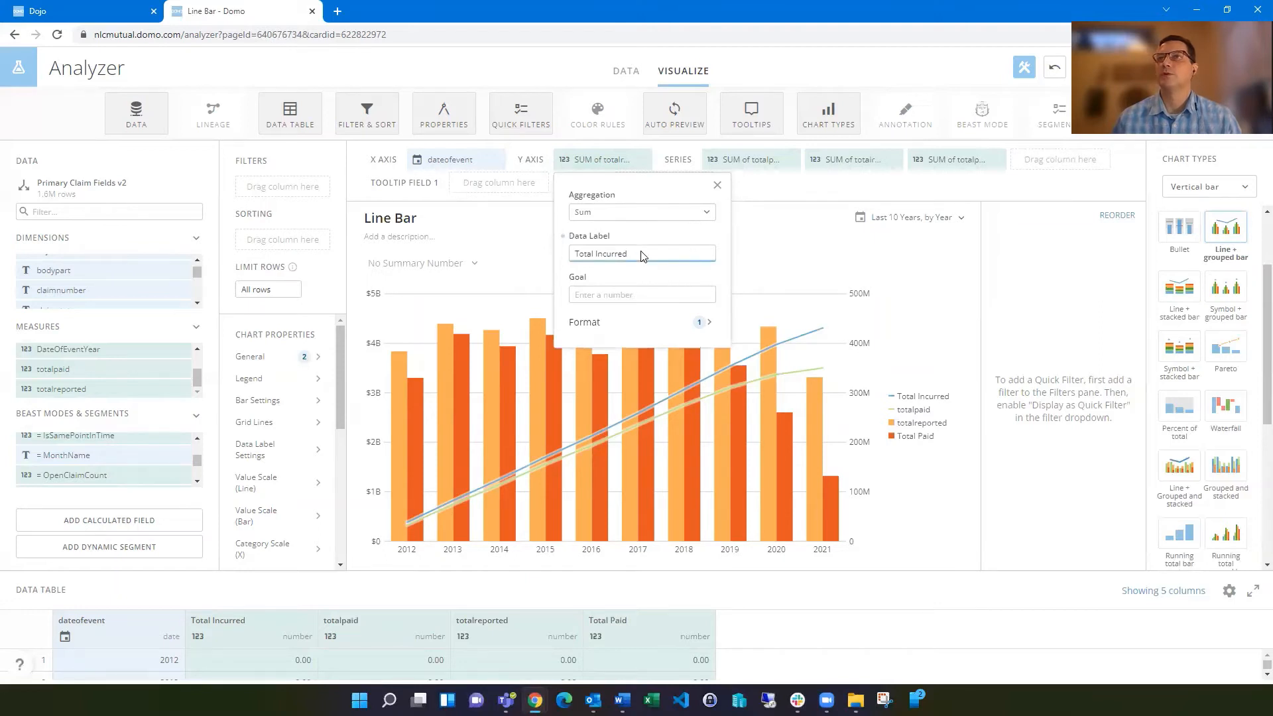
pyautogui.write('(RT')
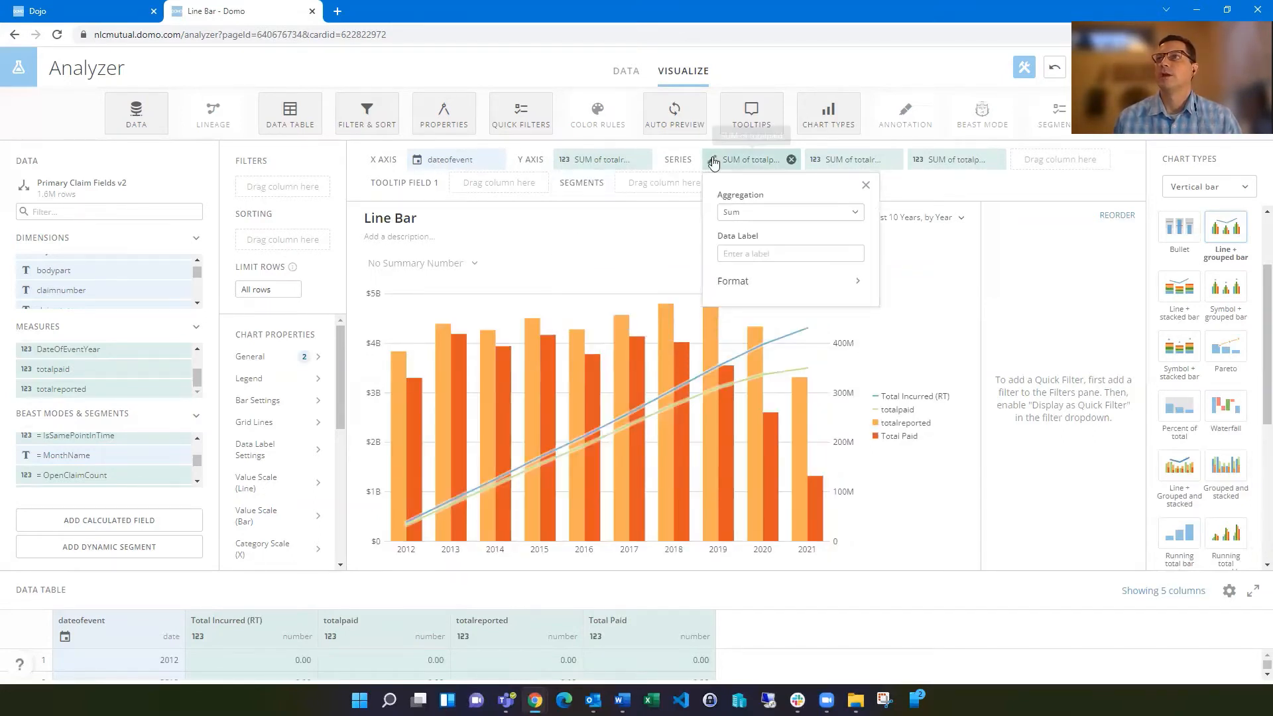
pyautogui.moveTo(1011, 267)
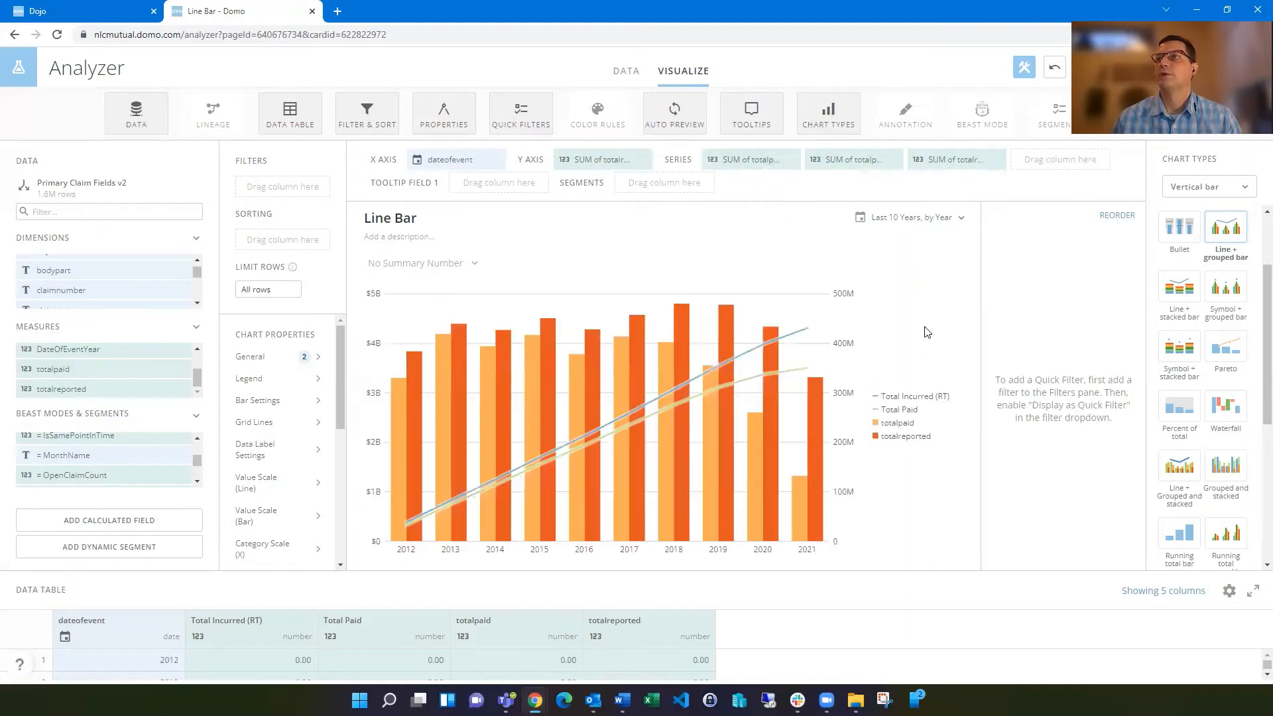
pyautogui.moveTo(813, 252)
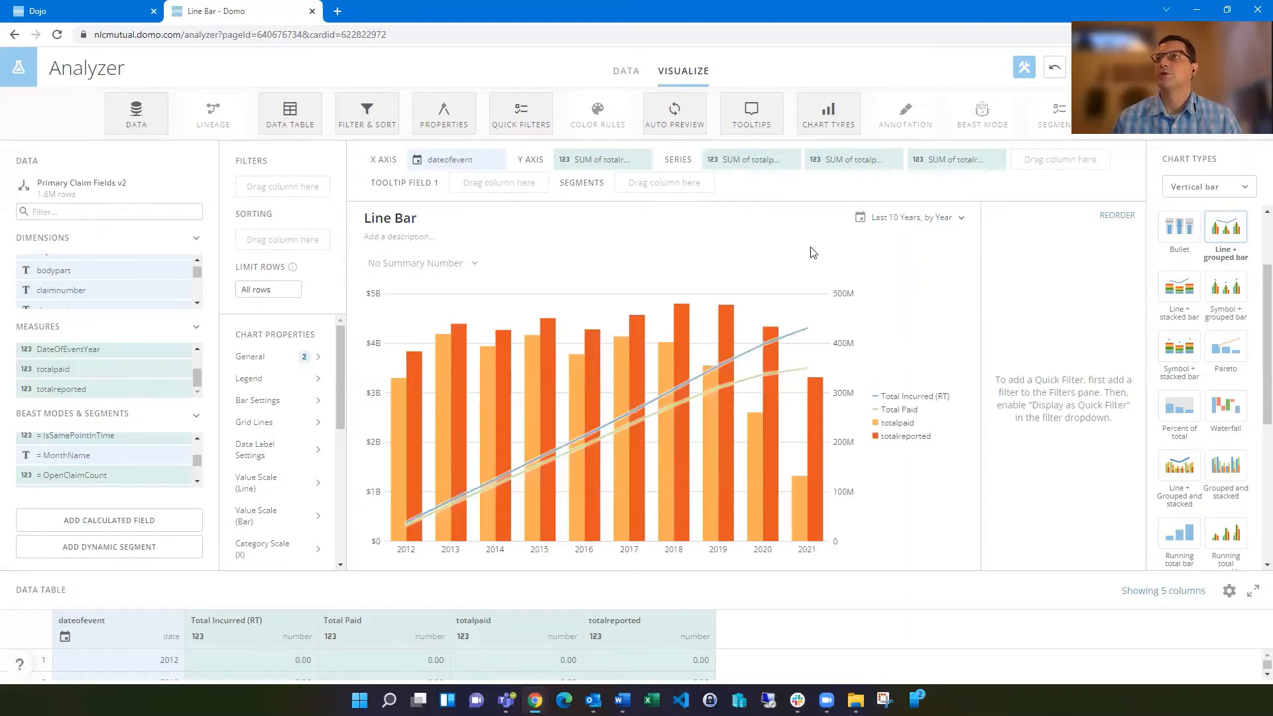
pyautogui.moveTo(751, 159)
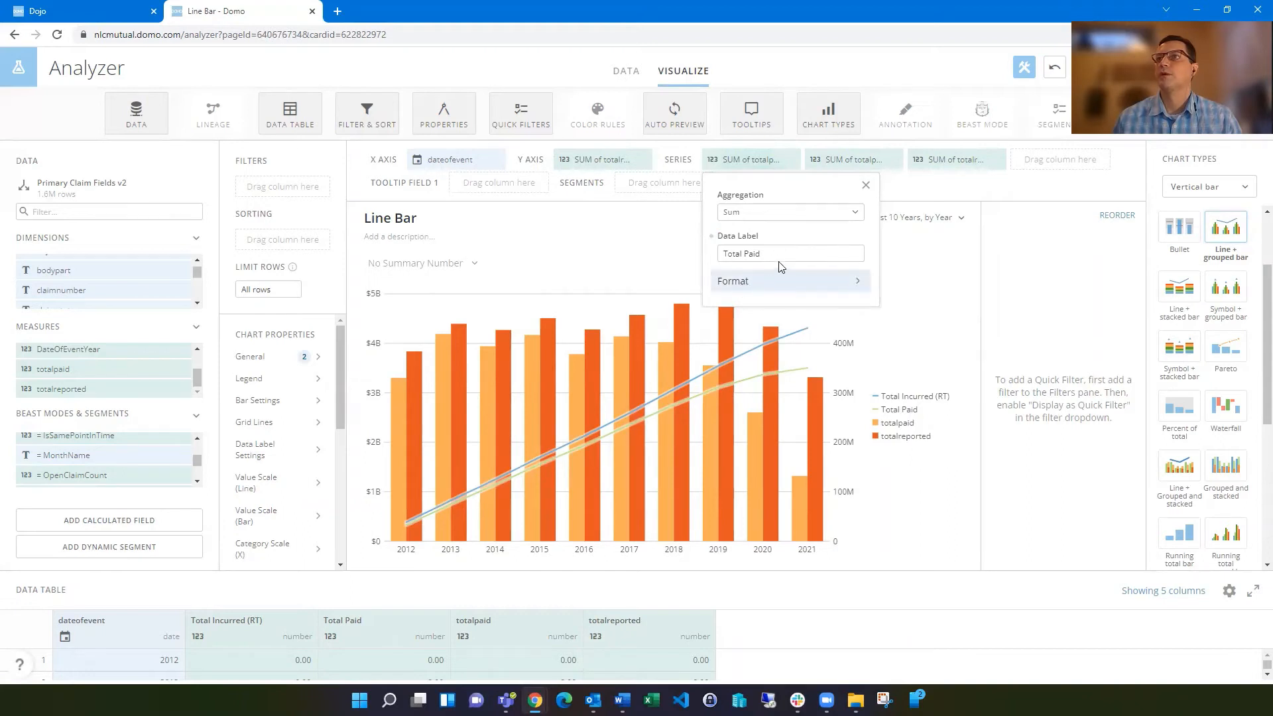
# Give the totalpaid bar series the data label 'Total Paid'
pyautogui.click(790, 253)
pyautogui.write(' (RT')
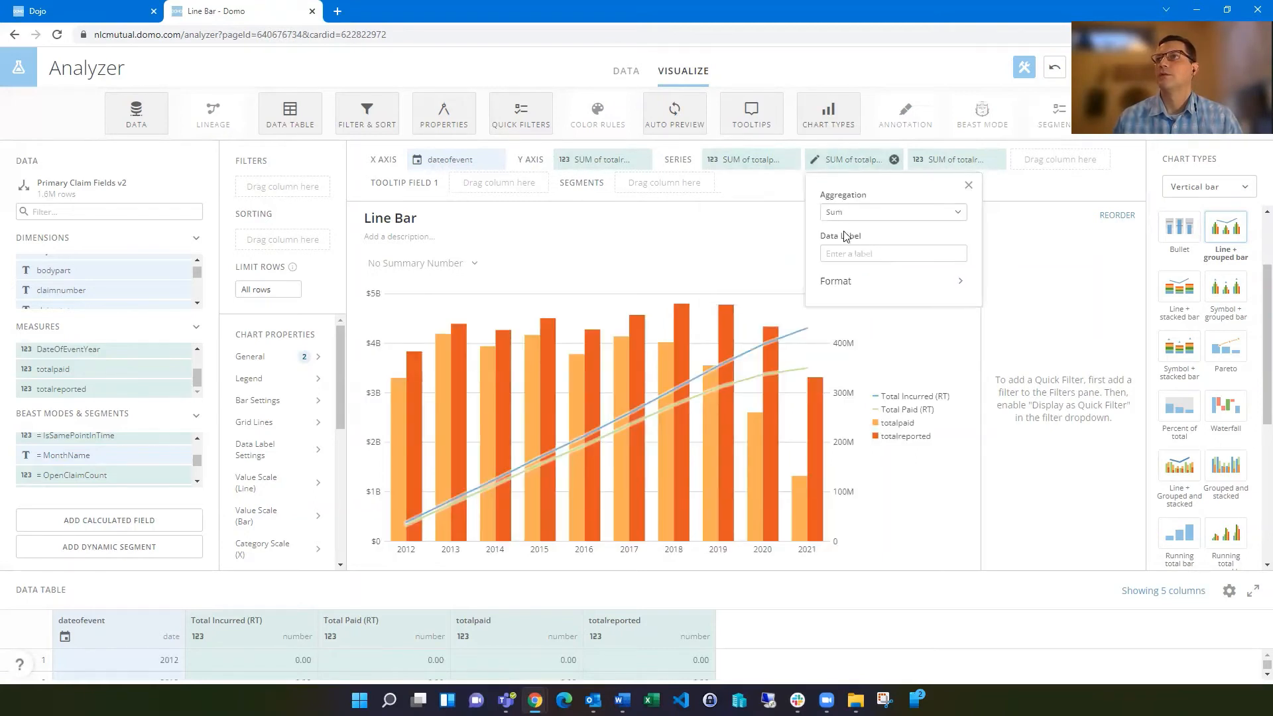
pyautogui.write('Total Paid')
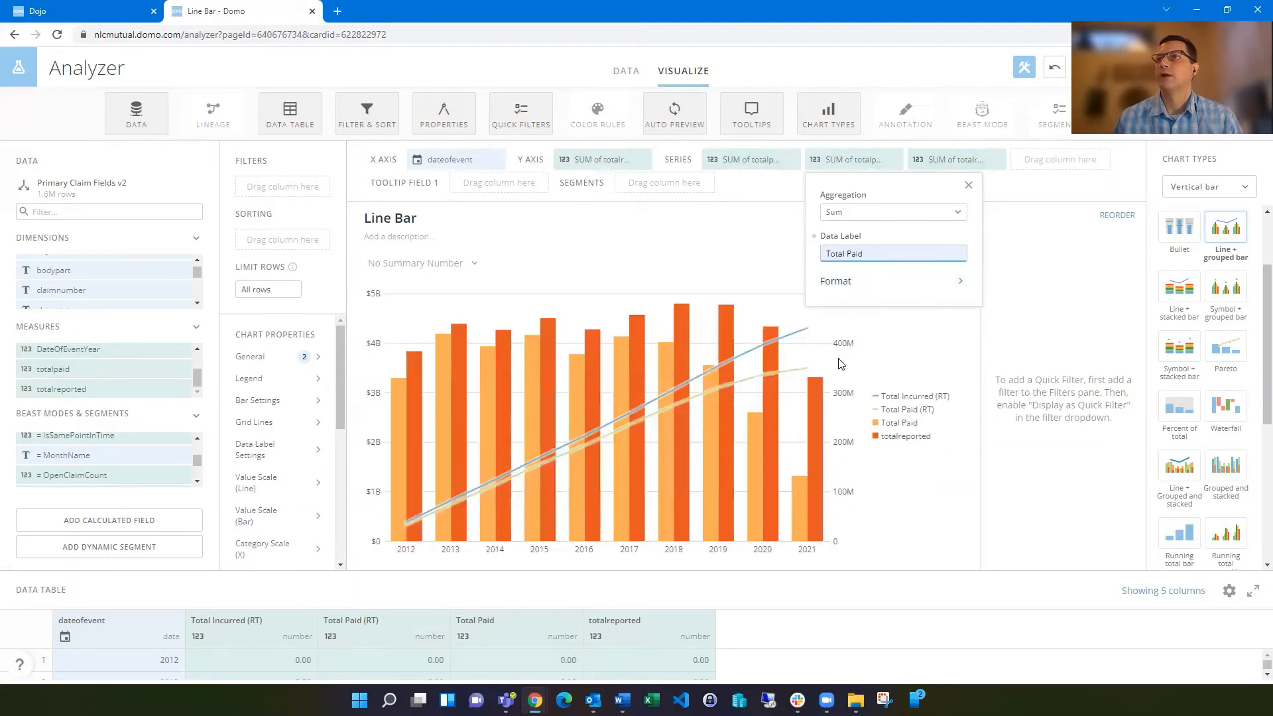
# Format the Total Paid bars as currency with two decimal places
pyautogui.click(836, 281)
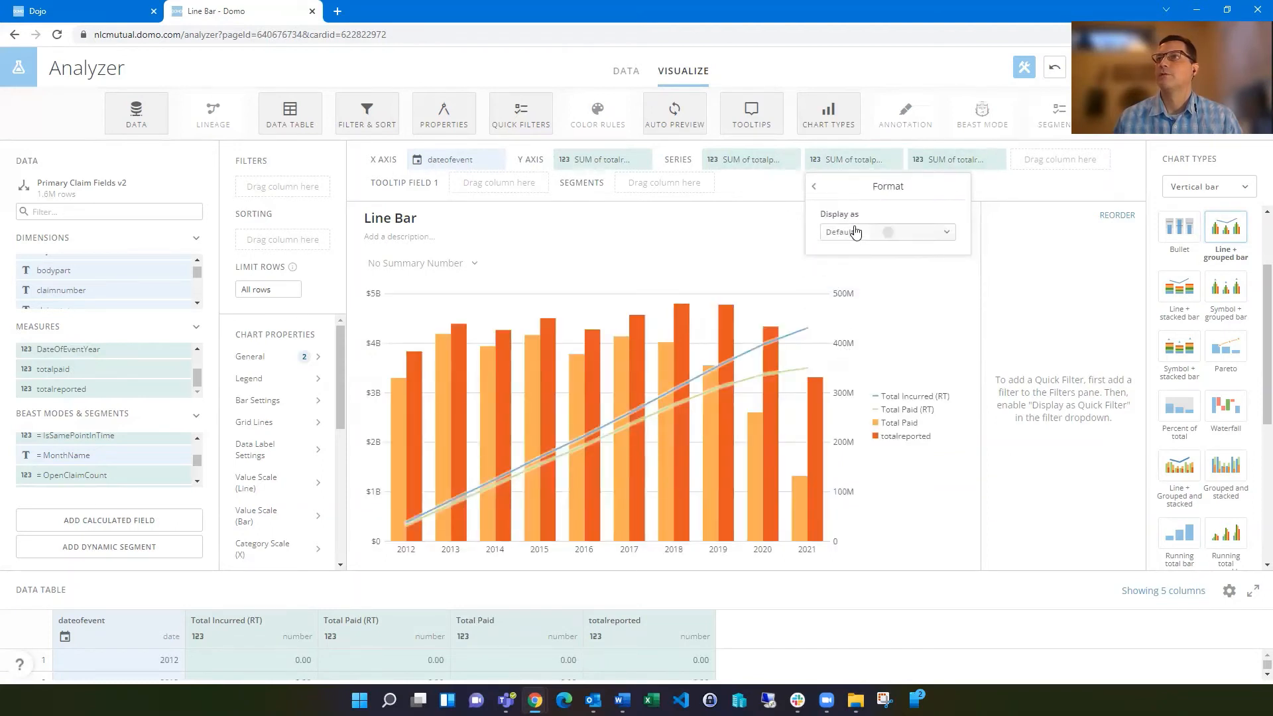
pyautogui.click(888, 231)
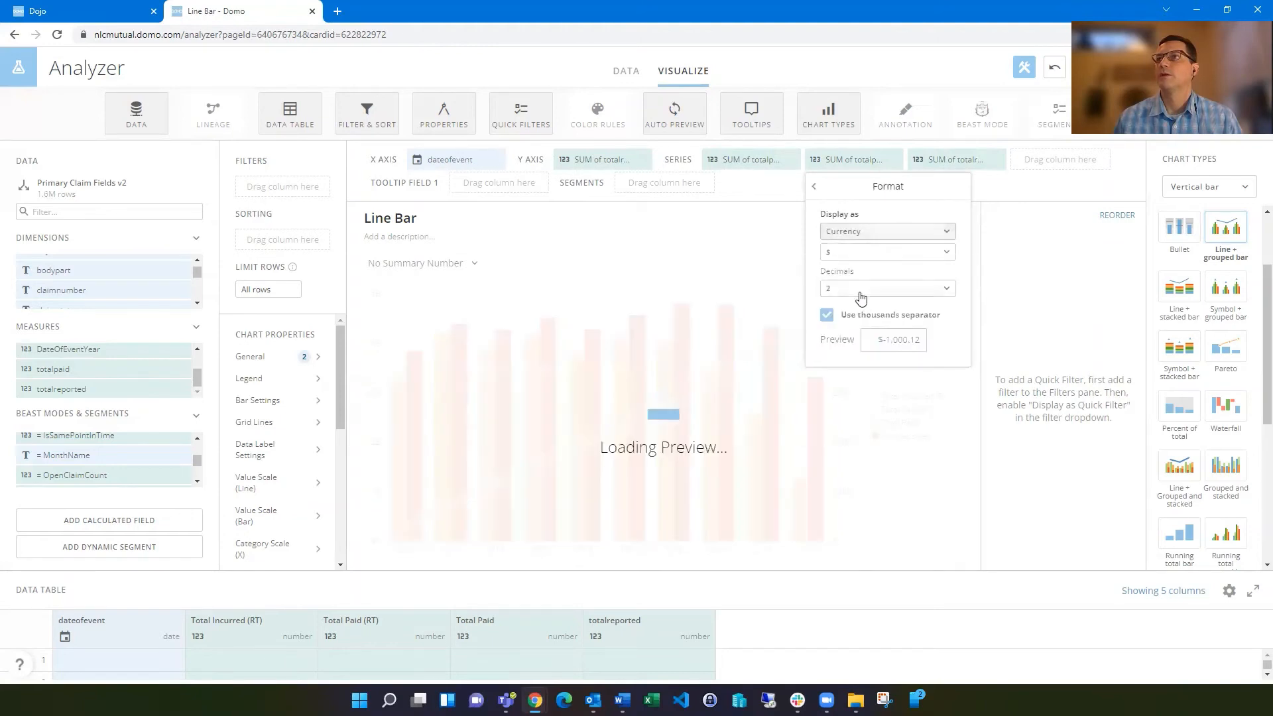
pyautogui.click(888, 289)
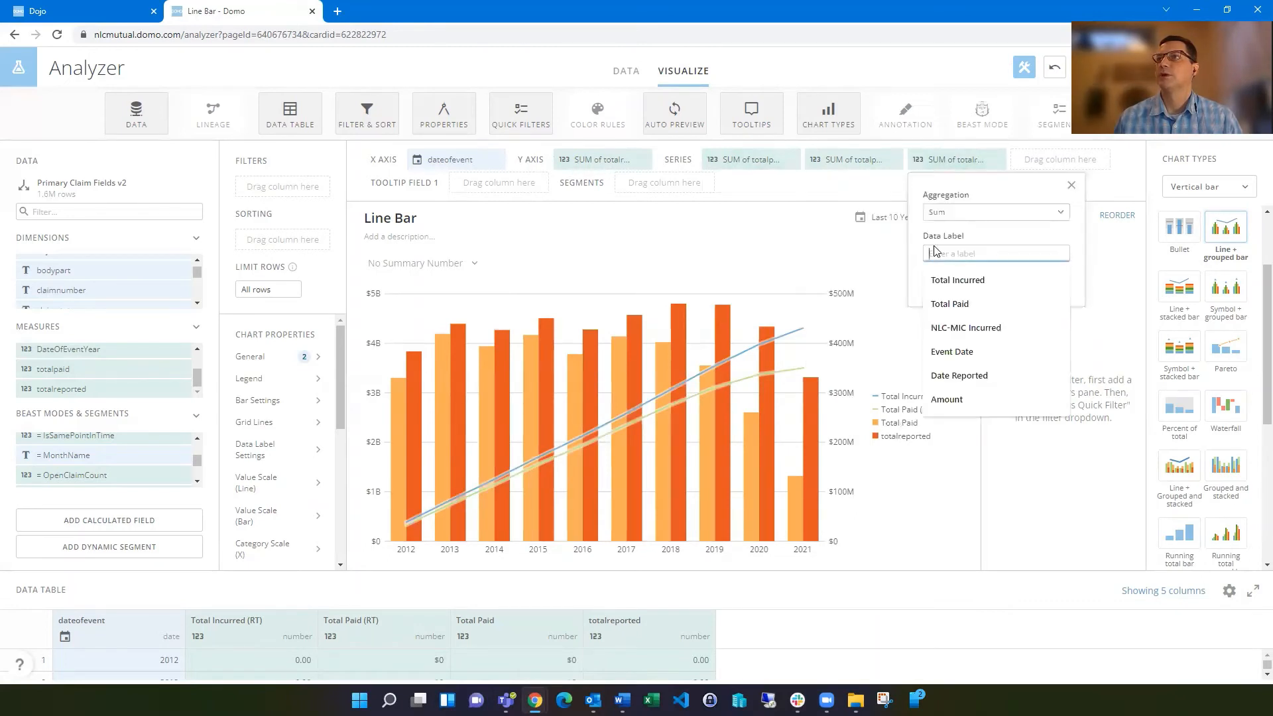
# Relabel the totalreported bars 'Total Incurred' and display them as currency
pyautogui.click(957, 280)
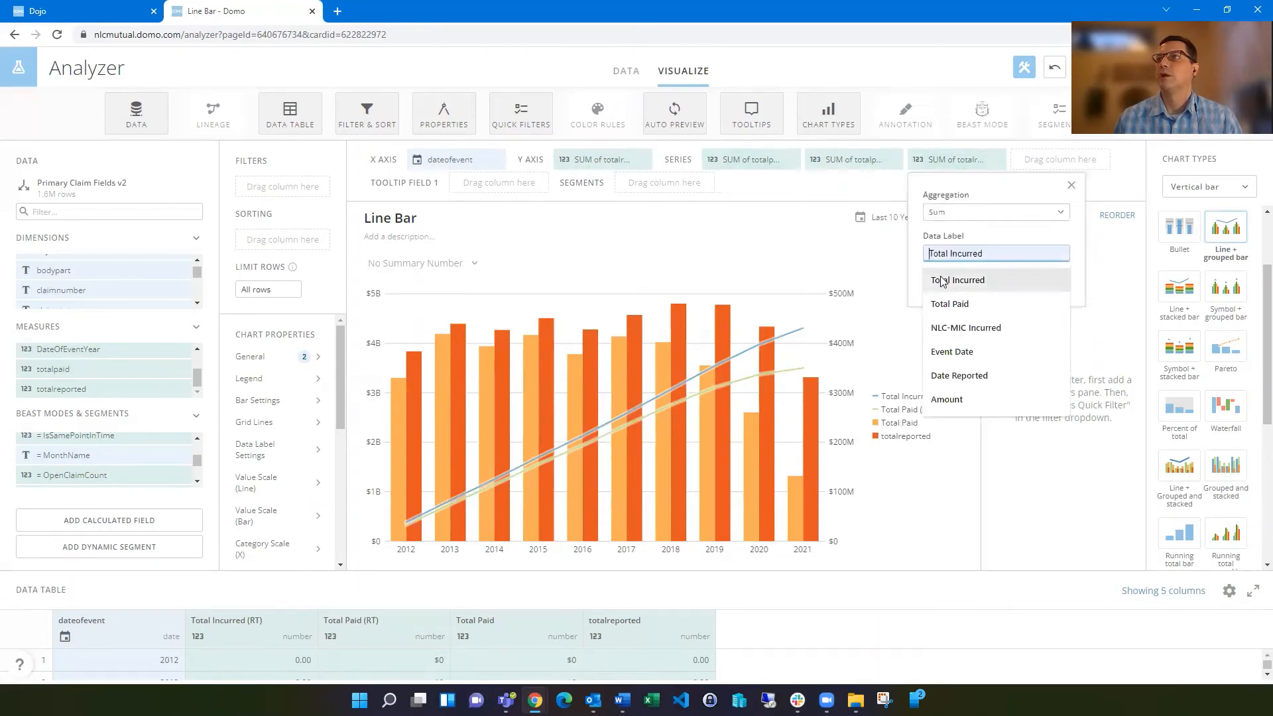
pyautogui.click(958, 280)
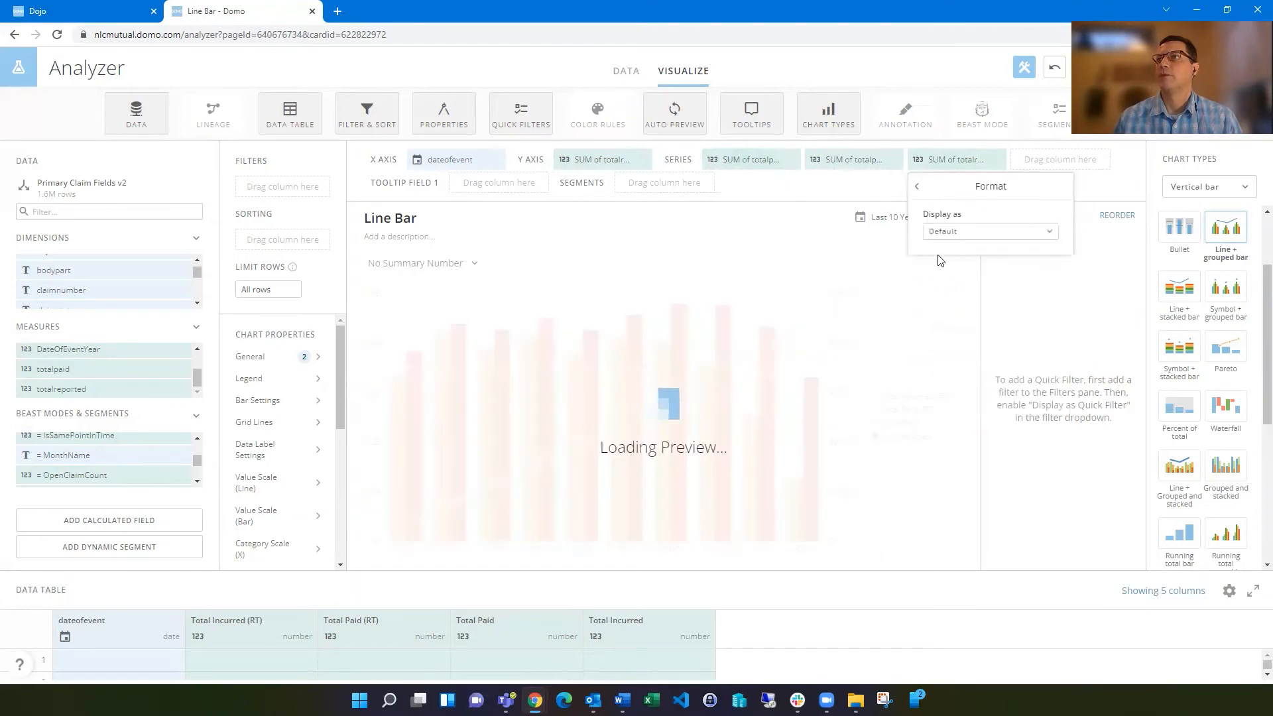
pyautogui.click(989, 231)
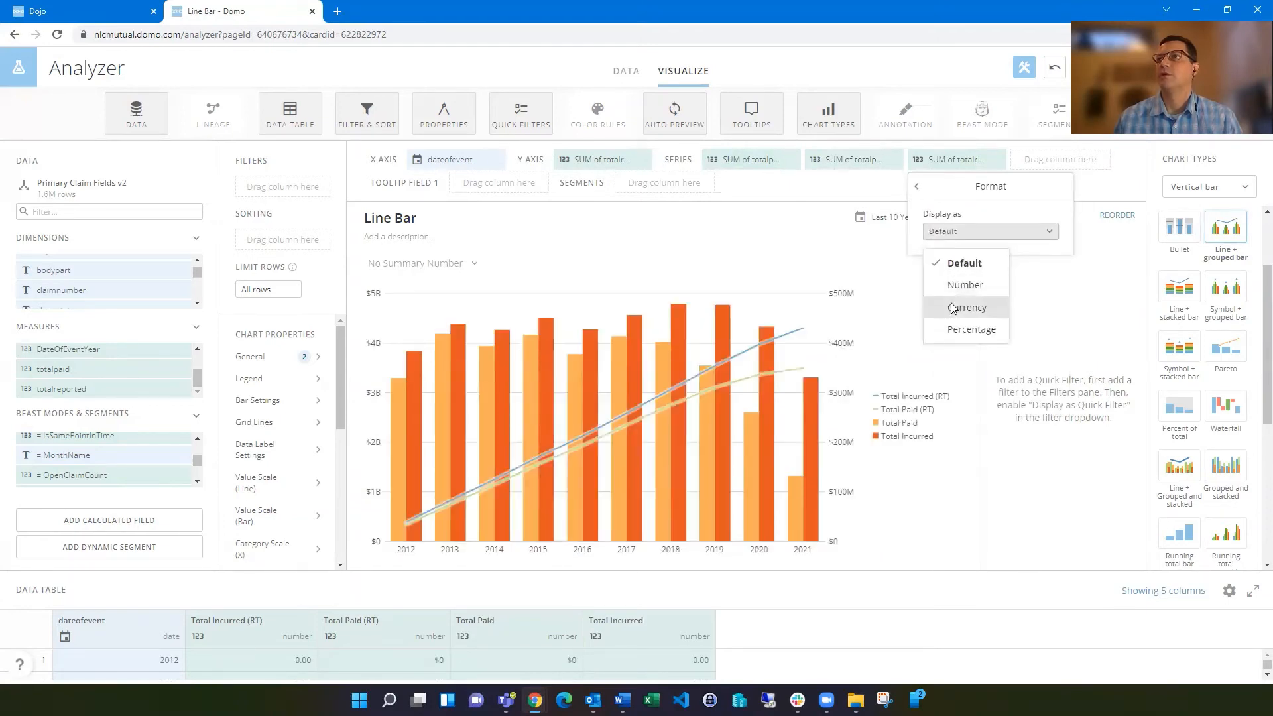
pyautogui.click(968, 308)
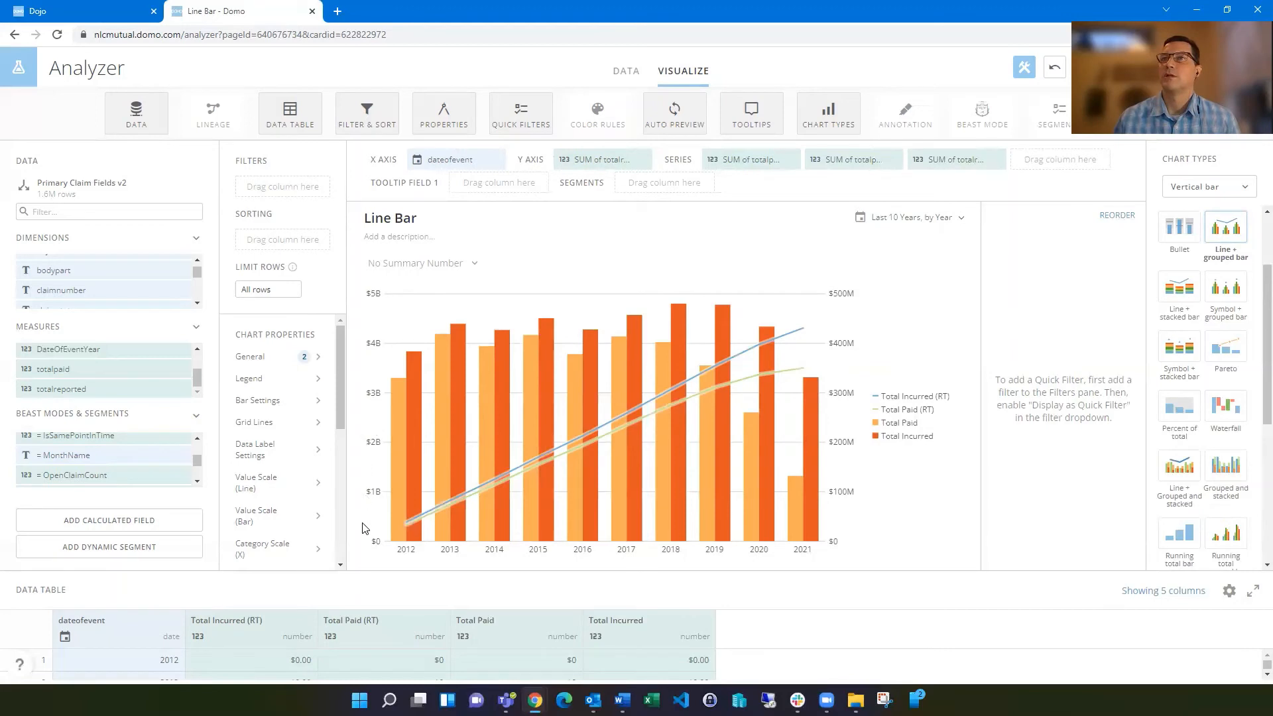
pyautogui.moveTo(366, 287)
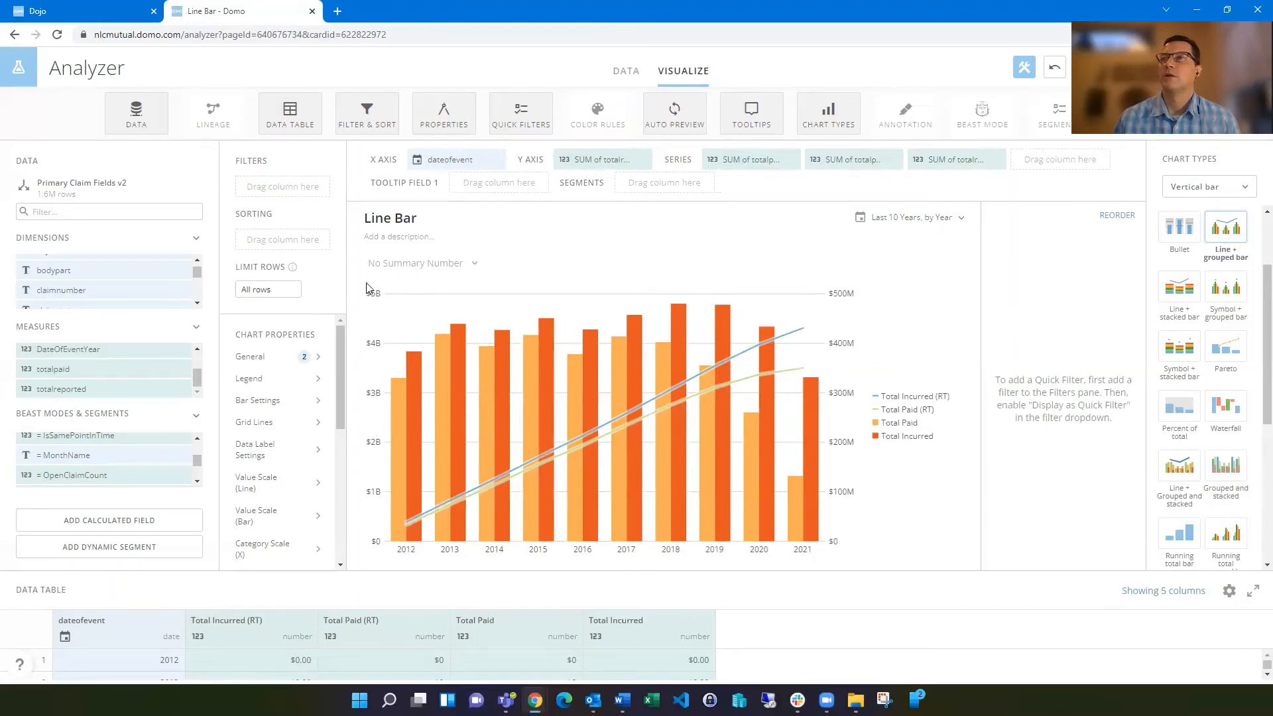
pyautogui.moveTo(907, 339)
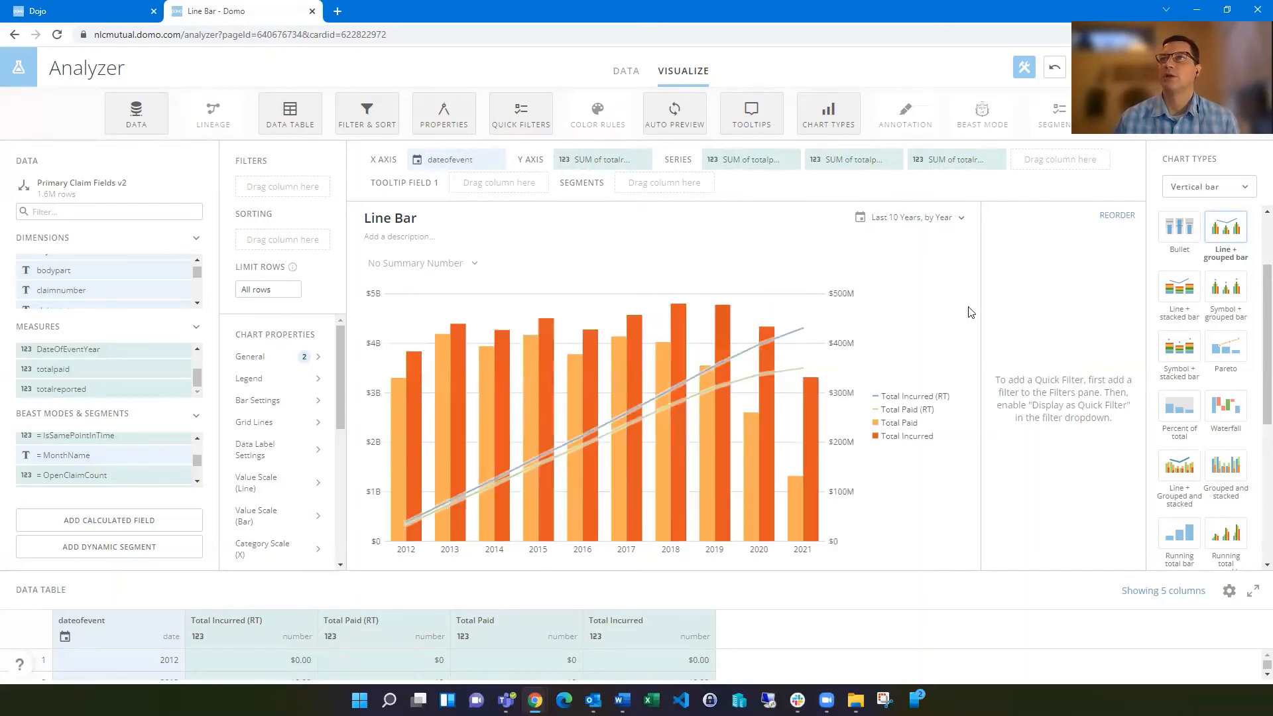
pyautogui.moveTo(609, 276)
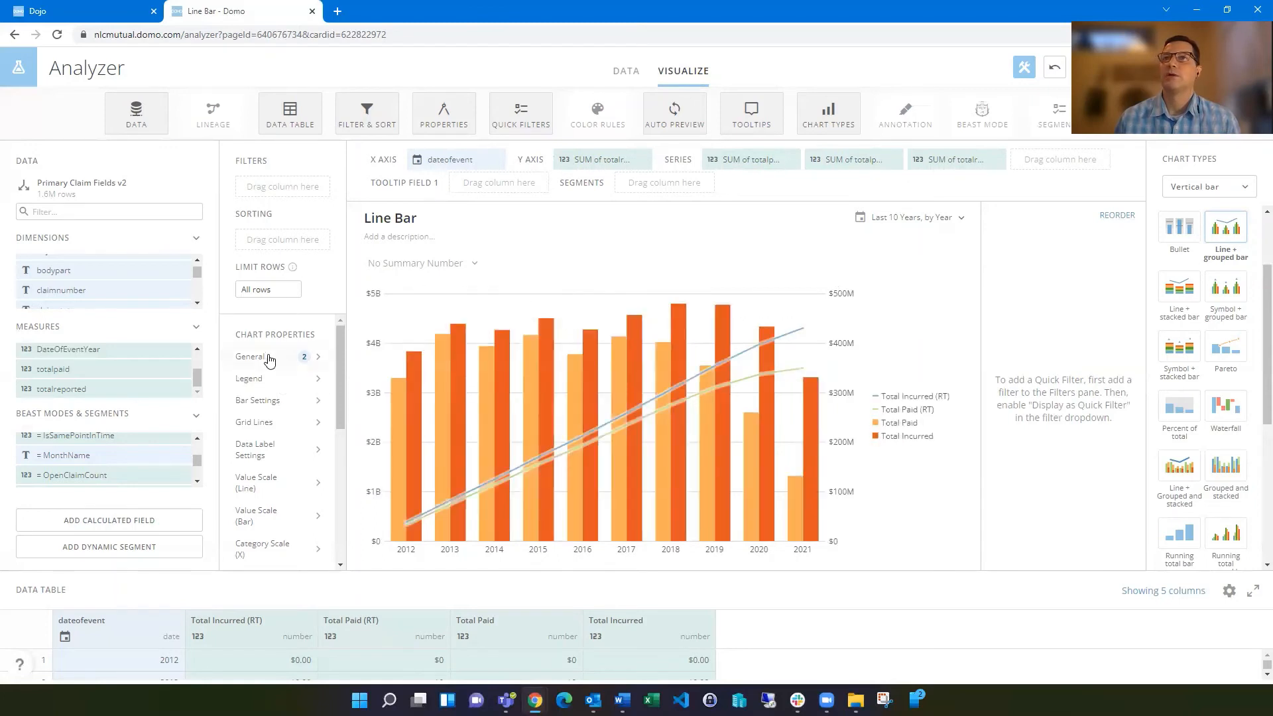
# Tick Sync Value Scales in the General chart properties
pyautogui.click(249, 356)
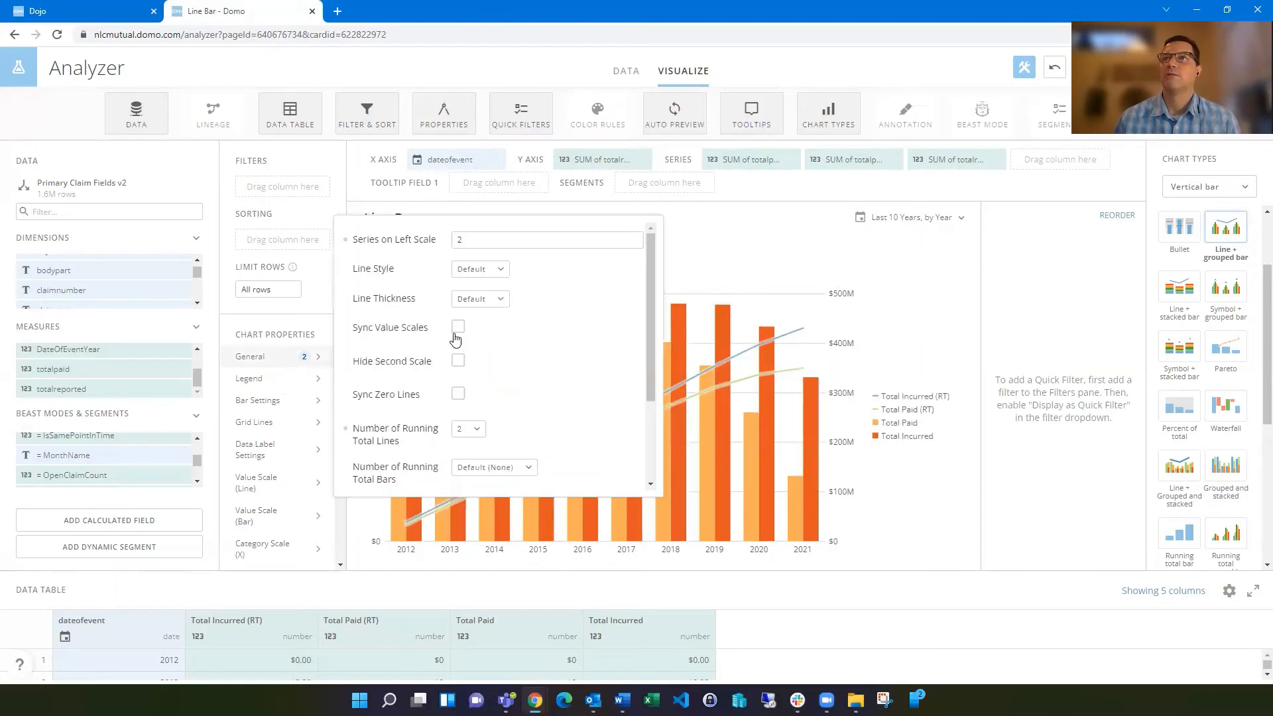
pyautogui.click(458, 326)
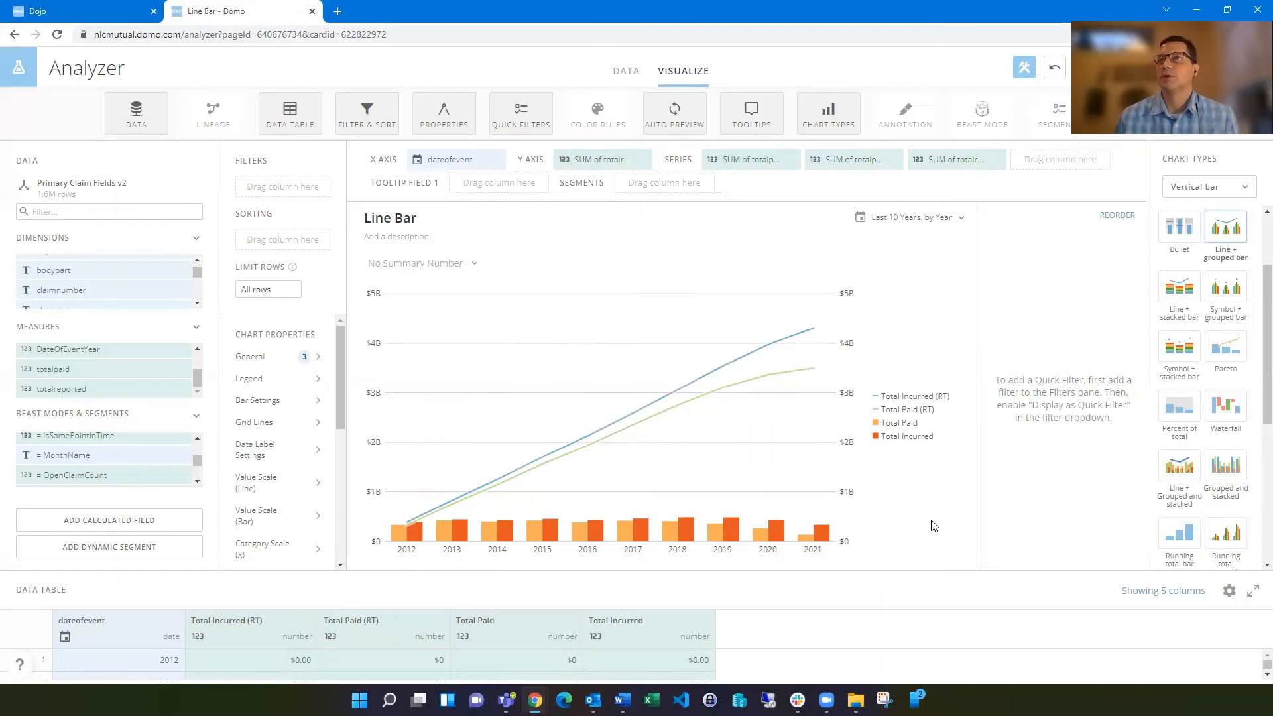
pyautogui.moveTo(913, 518)
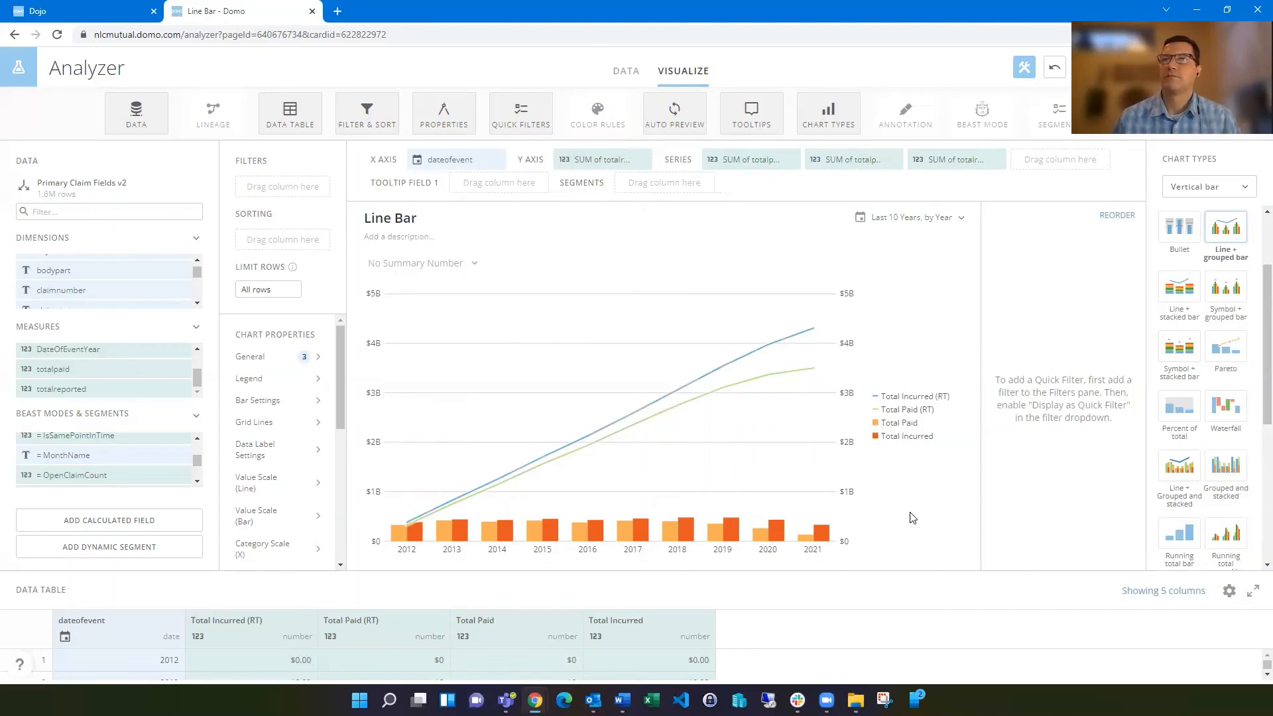
pyautogui.moveTo(562, 434)
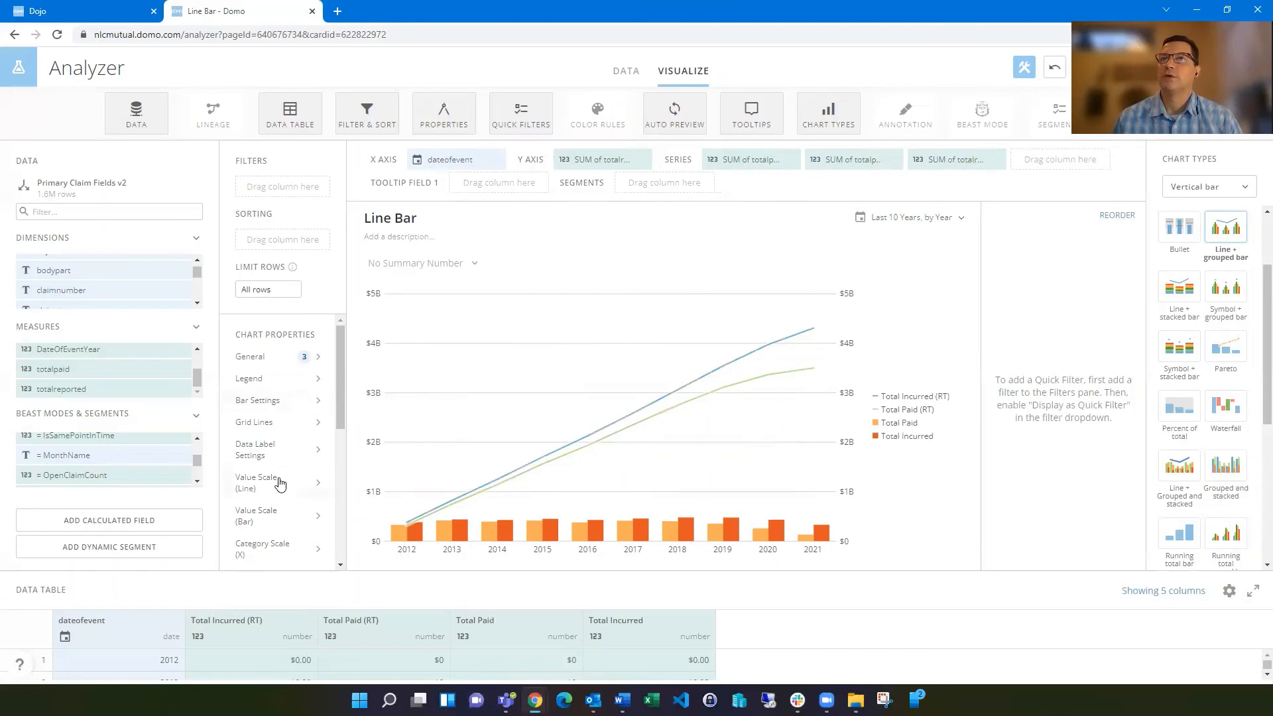
# Title the line value scale 'Running Total'
pyautogui.click(256, 483)
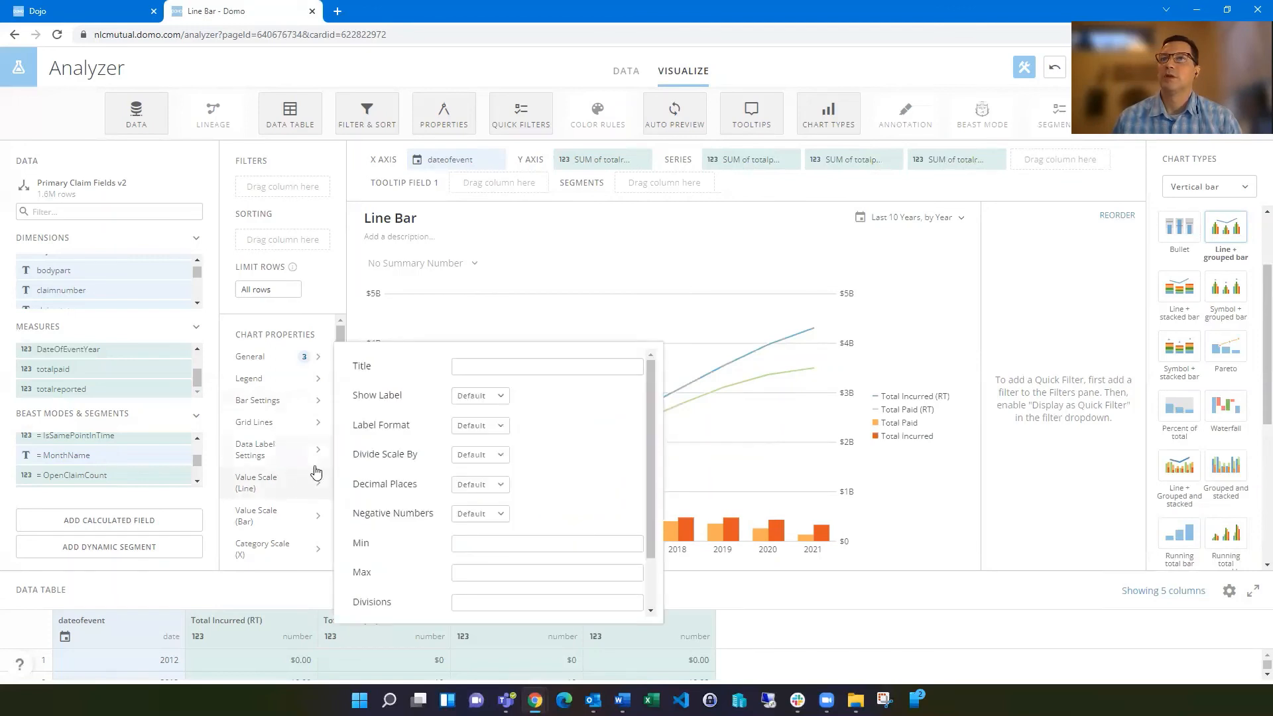
pyautogui.click(546, 366)
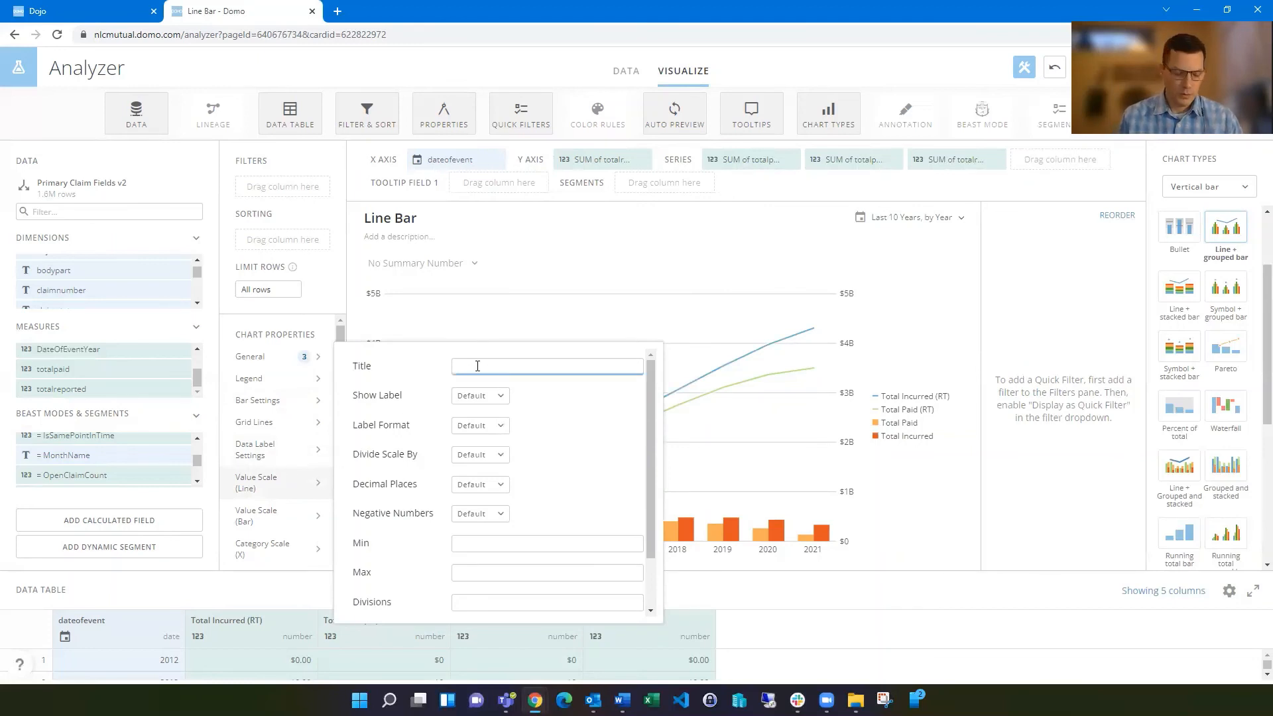
pyautogui.write('Running T')
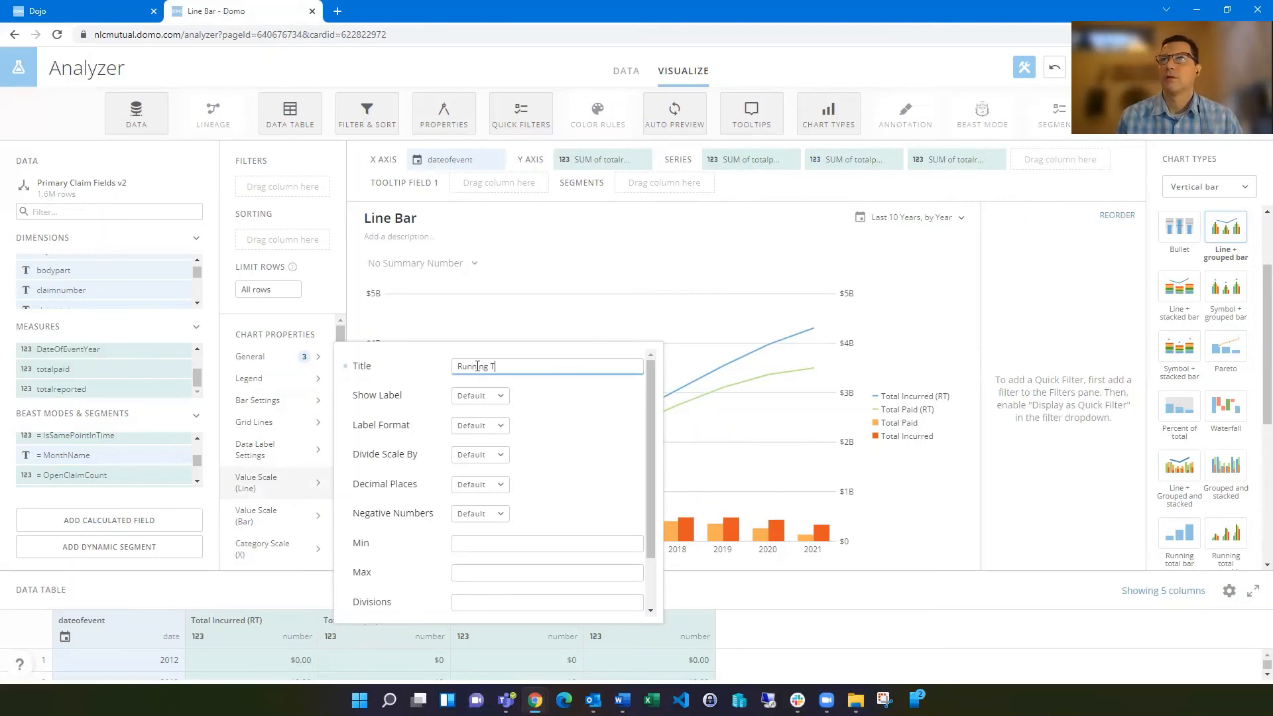
pyautogui.write('otal')
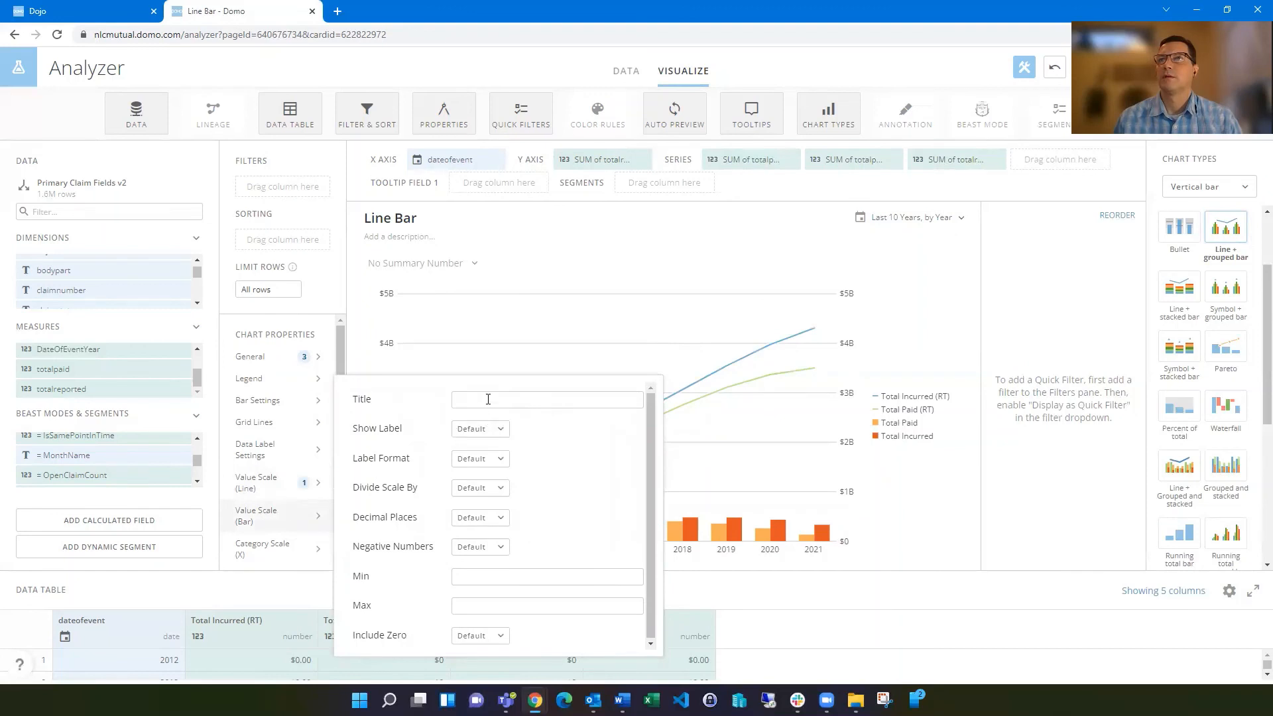
# Title the bar value scale 'Annual Totals'
pyautogui.click(547, 399)
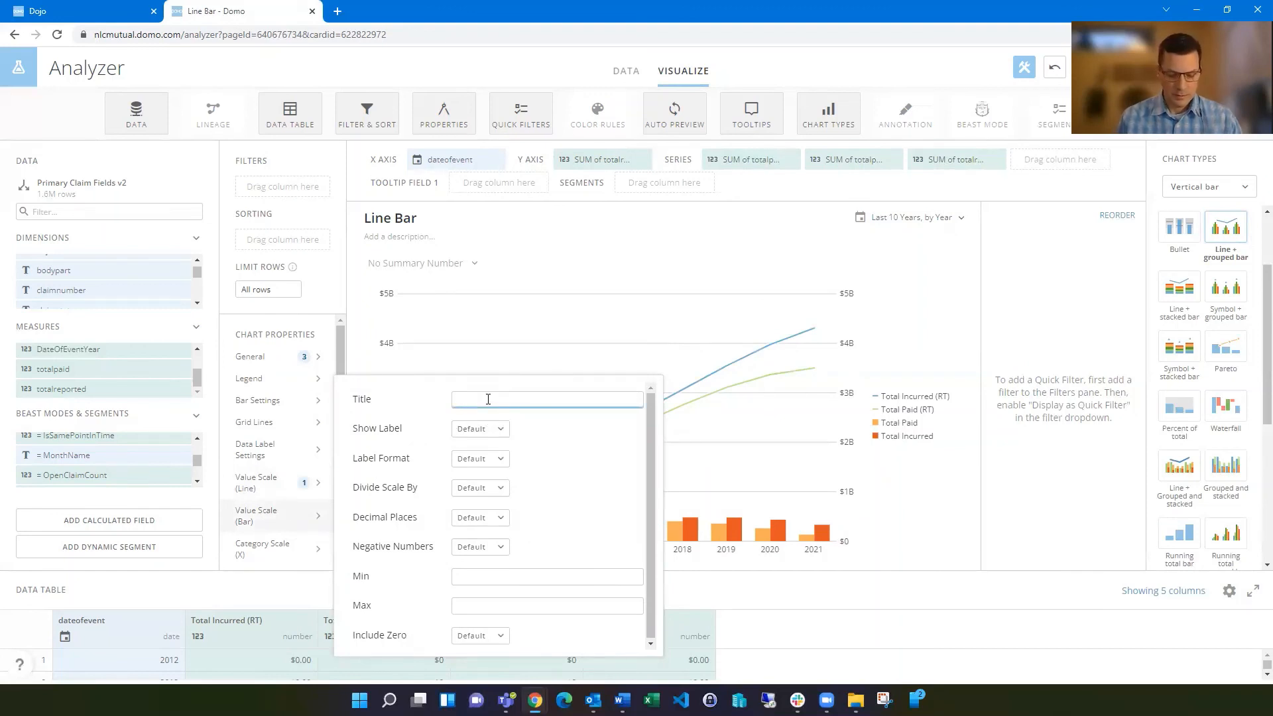
pyautogui.write('P')
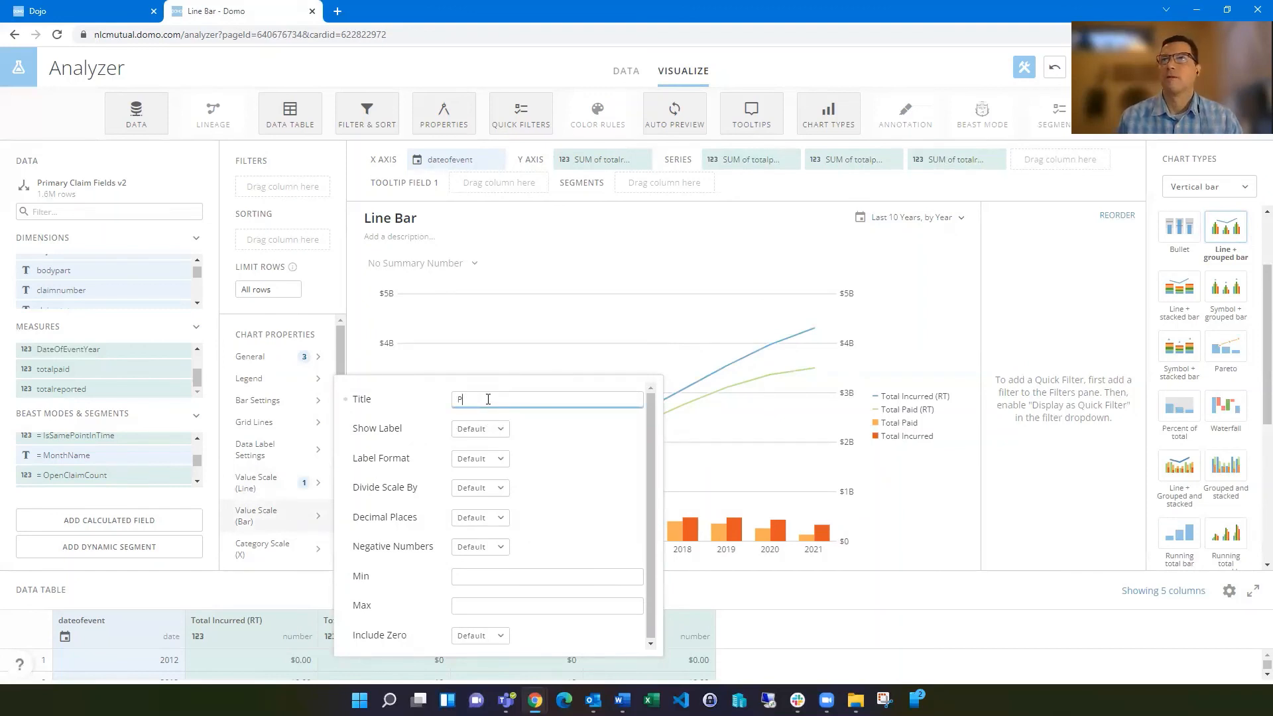
pyautogui.write('Annu')
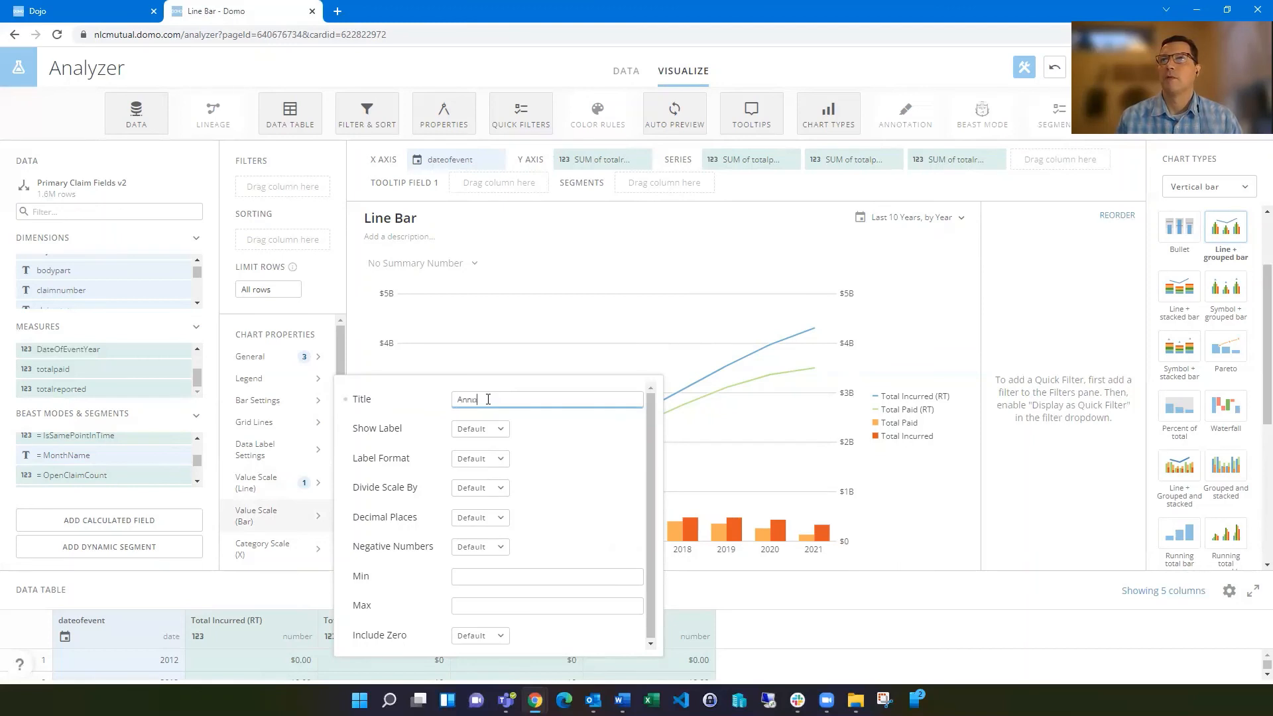
pyautogui.write('Annual Totals')
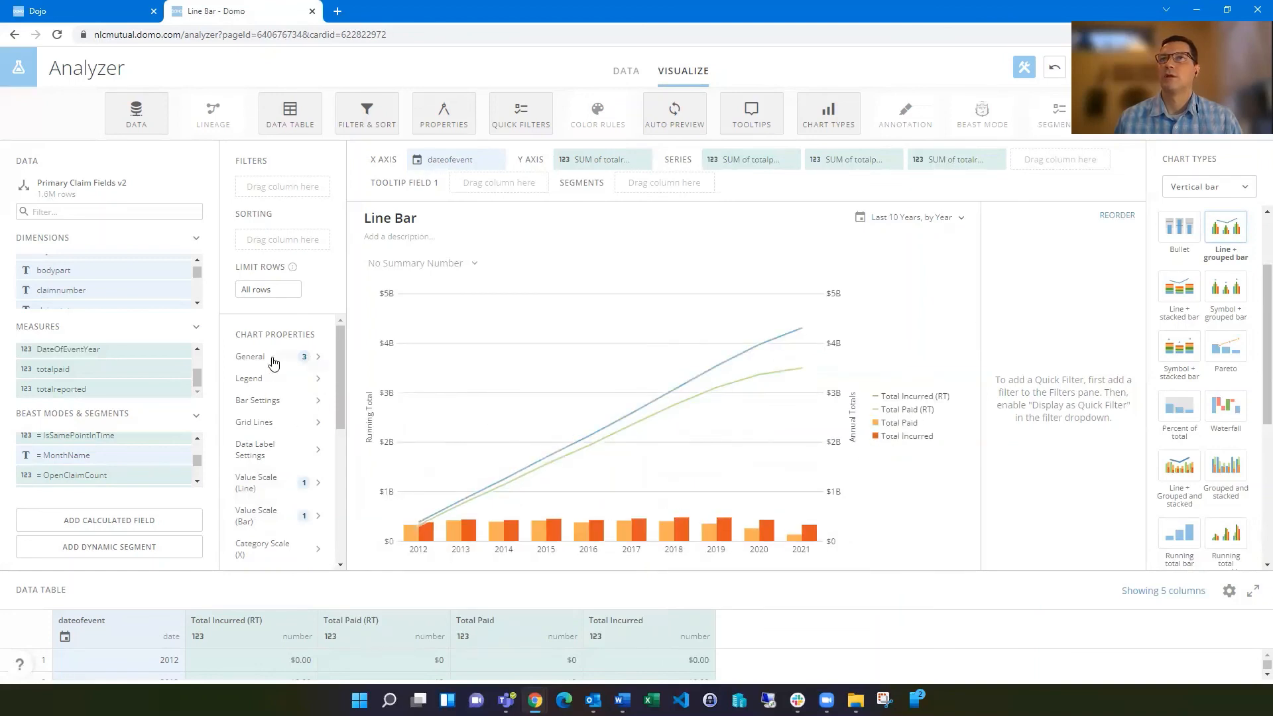
# Untick Sync Value Scales in General so the bars scale independently up to $500M
pyautogui.click(249, 357)
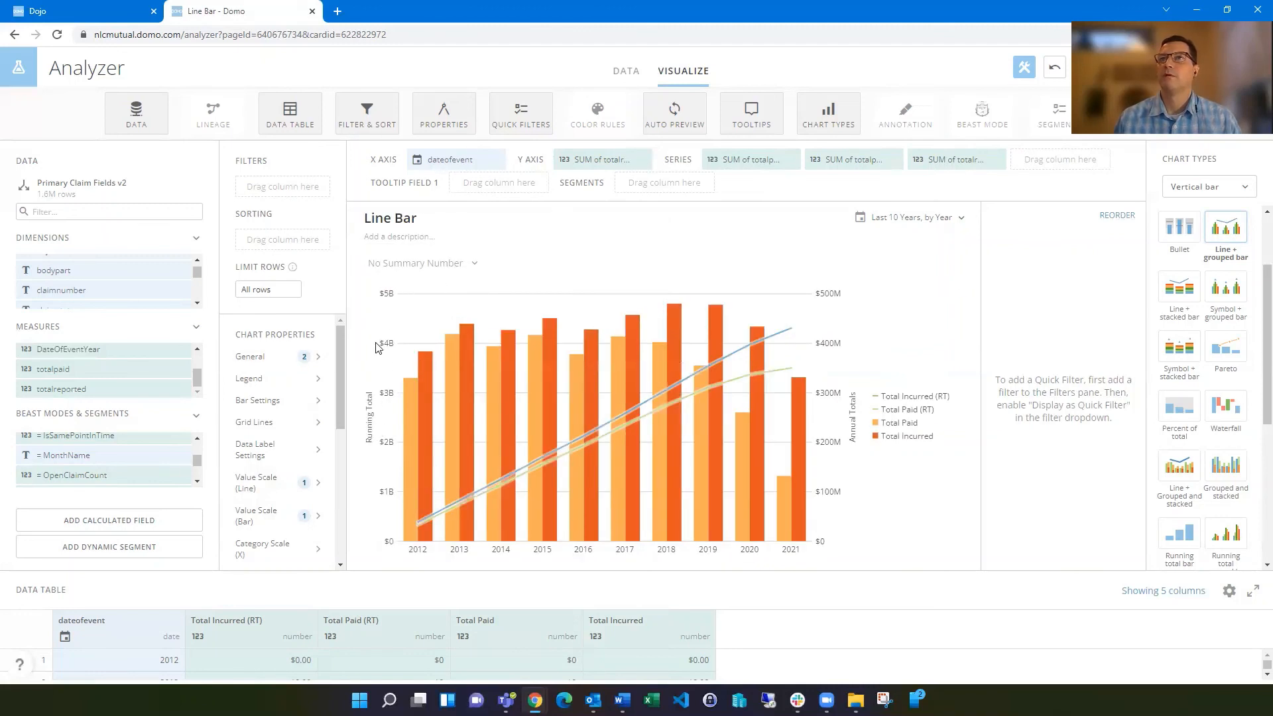
pyautogui.moveTo(418, 273)
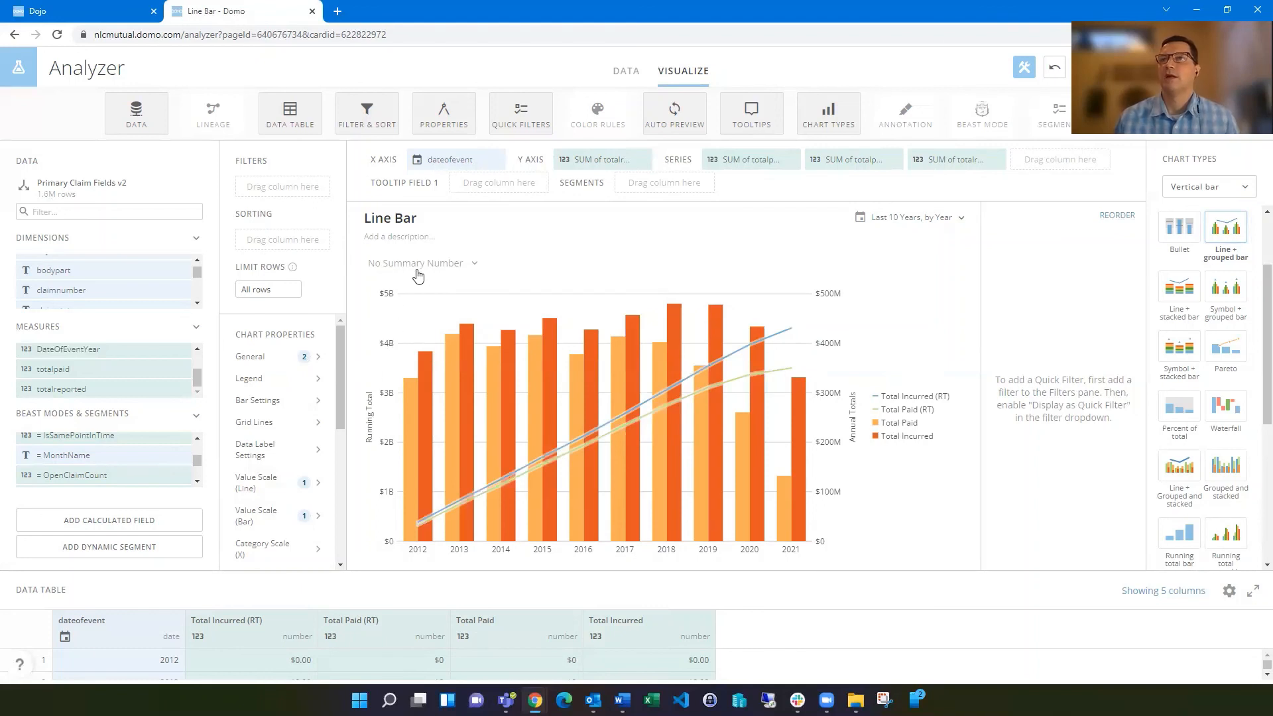
pyautogui.moveTo(594, 252)
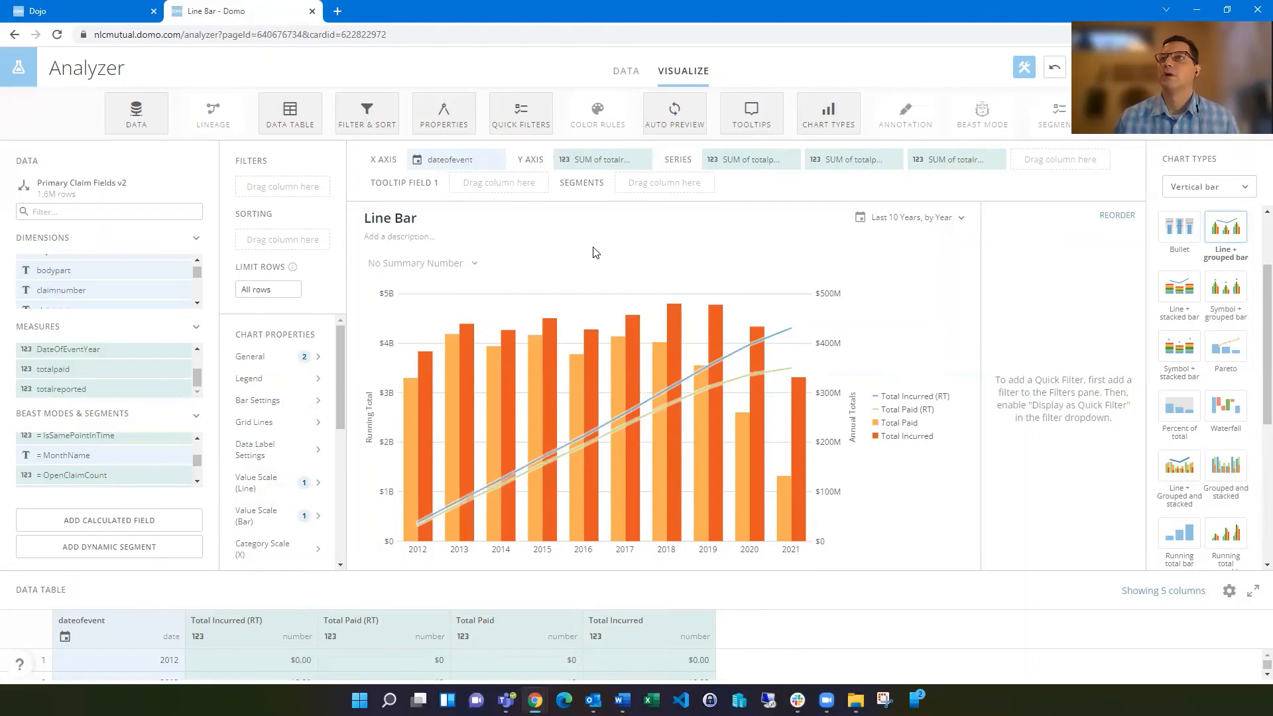
pyautogui.moveTo(650, 277)
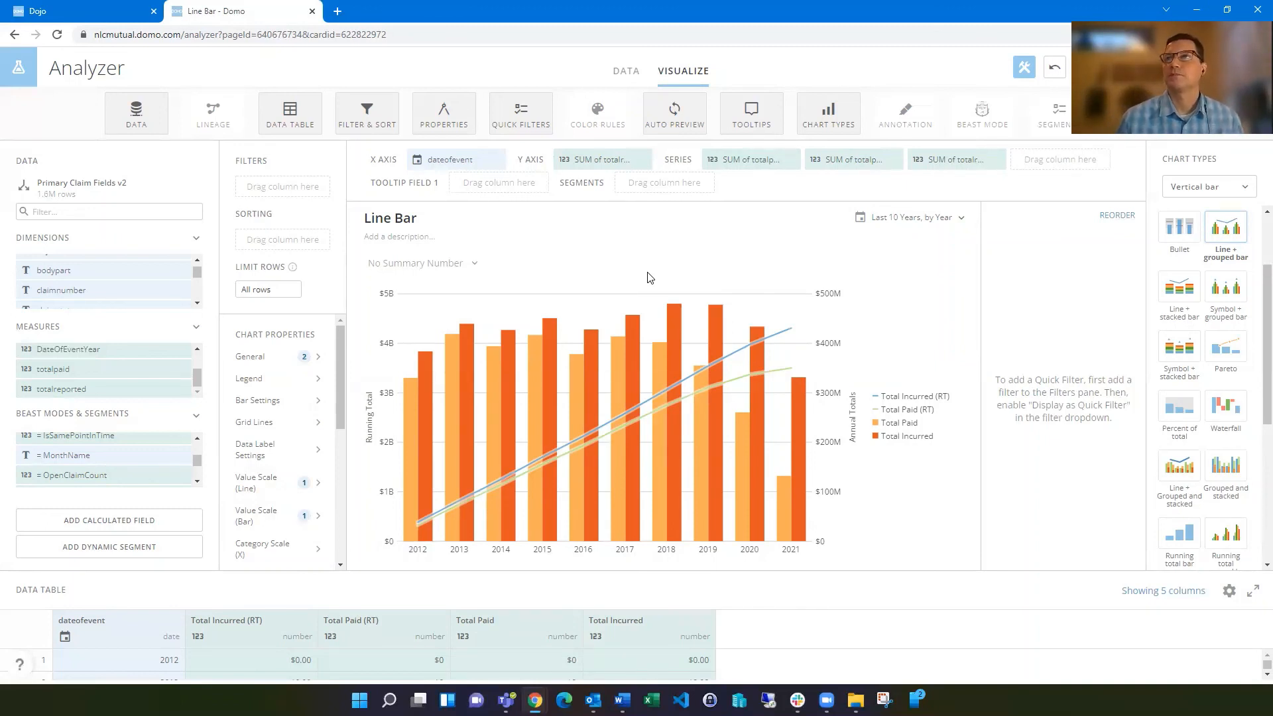
pyautogui.moveTo(655, 271)
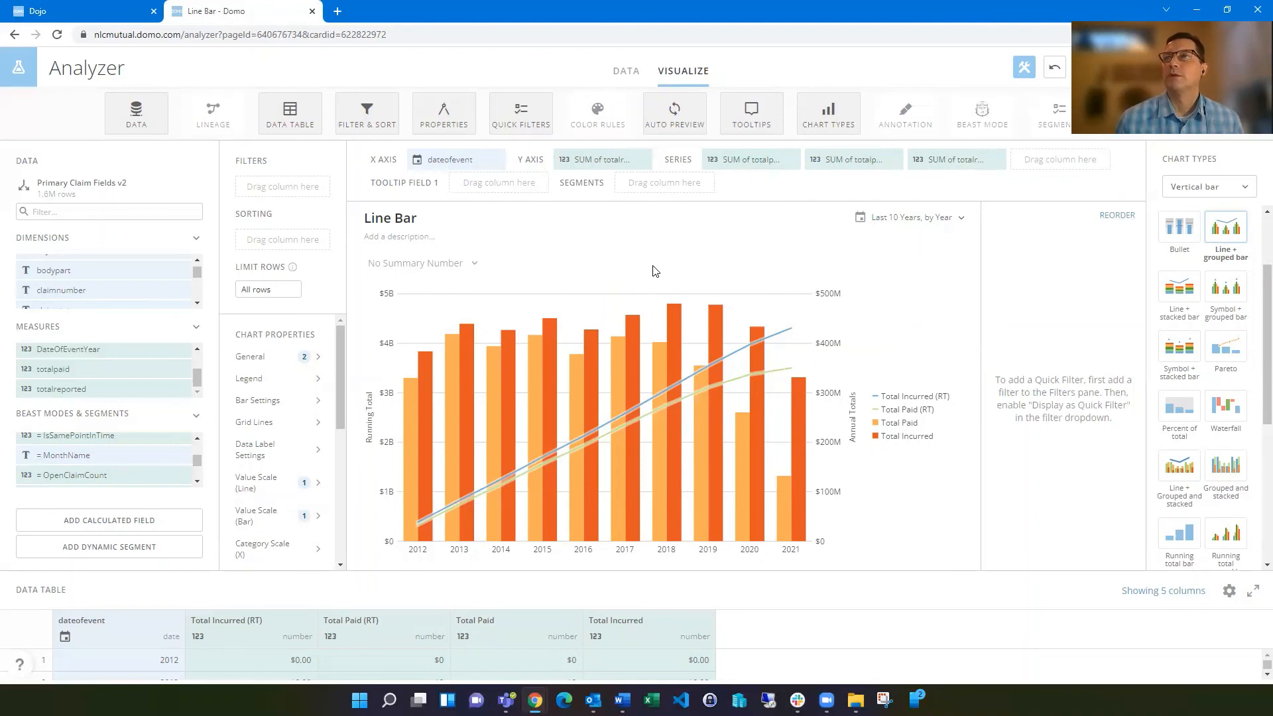
pyautogui.moveTo(920, 297)
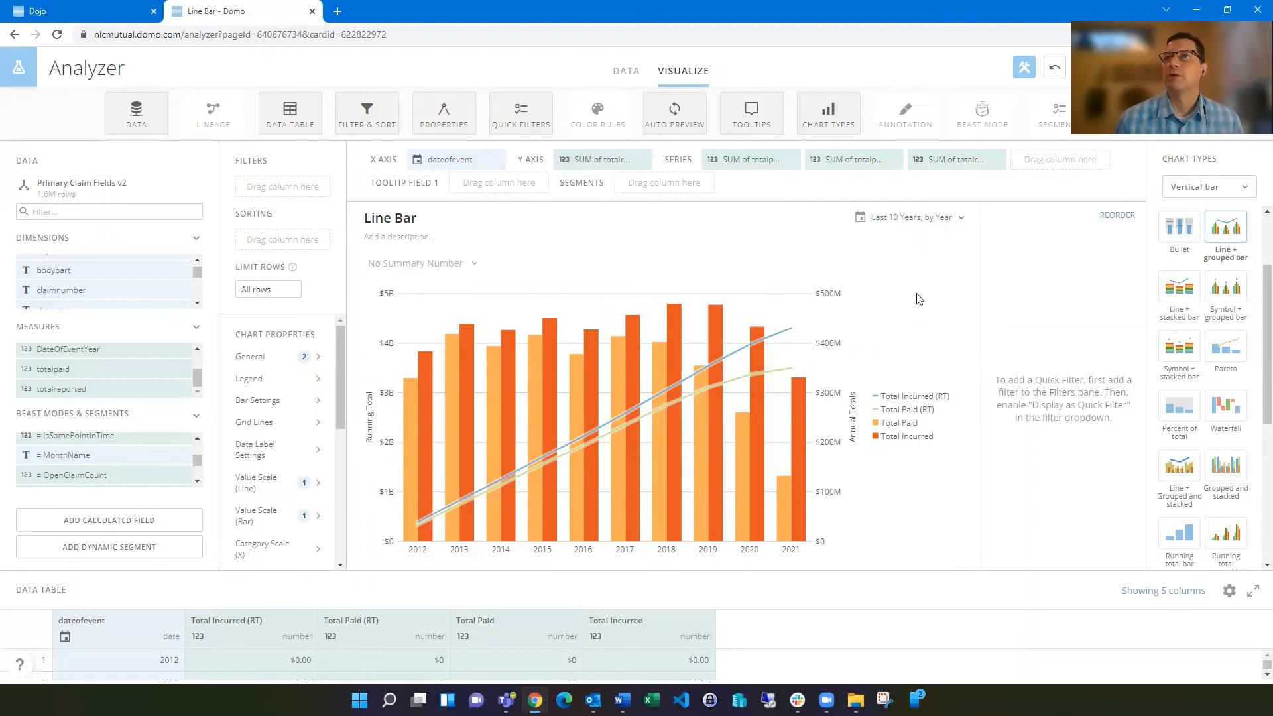